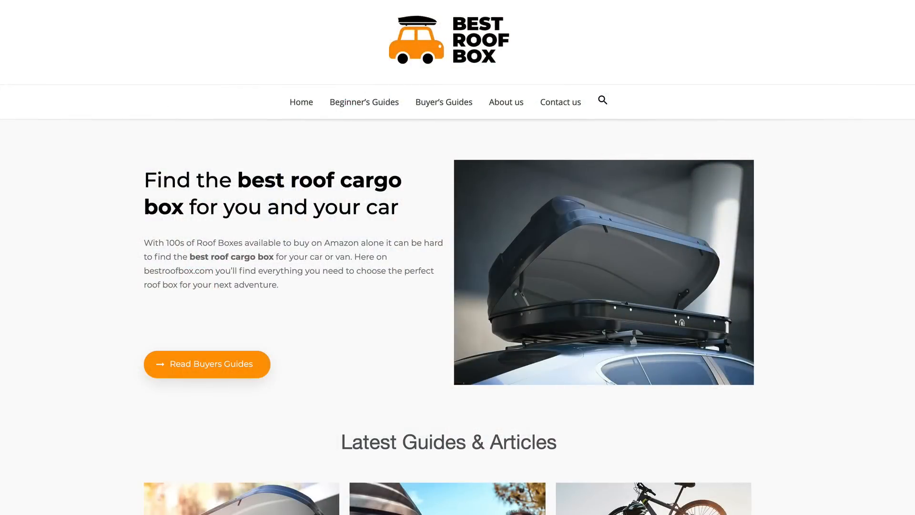
- Scroll to the ordered-items table and point out the Thule 682 Sidekick Rooftop Cargo Box order
{"action": "left_click", "coordinate": [70, 13]}
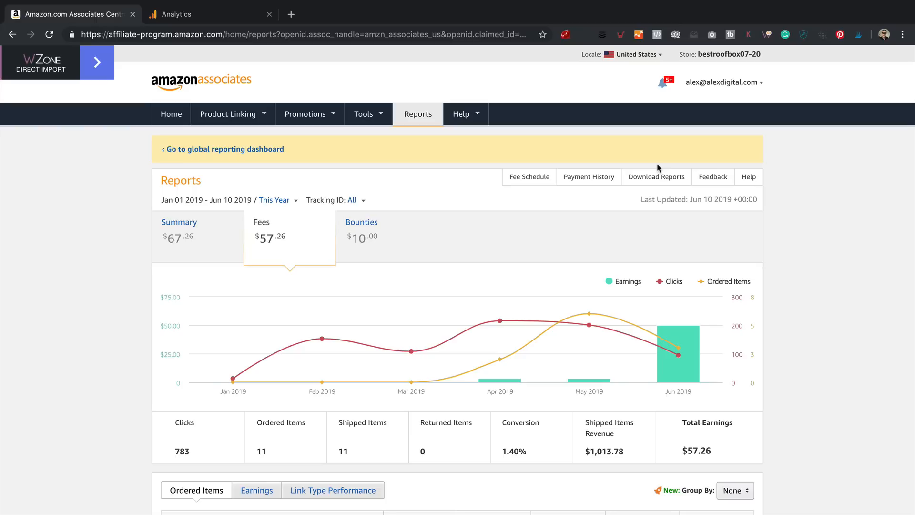
{"action": "mouse_move", "coordinate": [402, 284]}
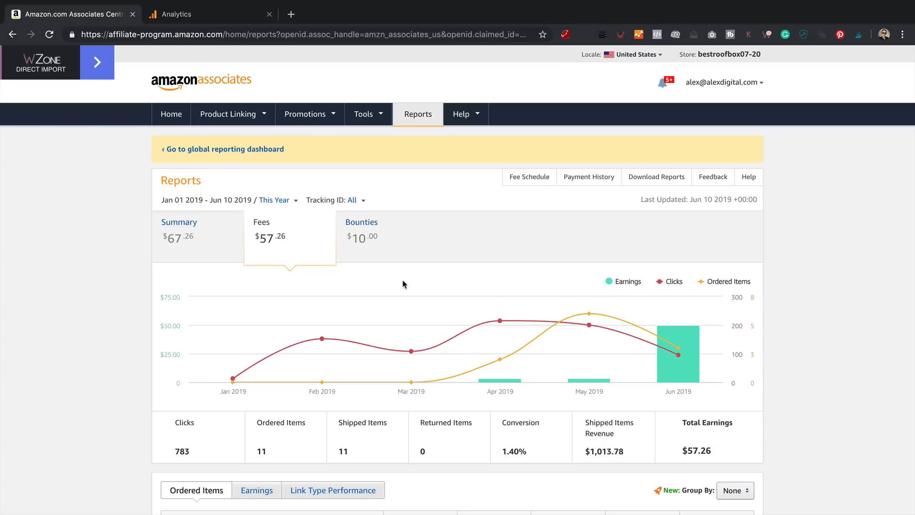
{"action": "scroll", "scroll_direction": "down", "scroll_amount": 3}
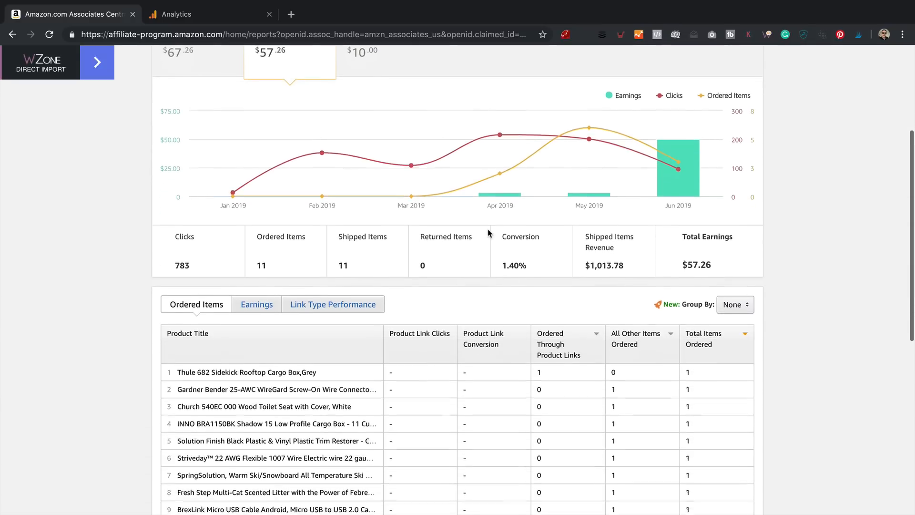
{"action": "scroll", "scroll_direction": "down", "scroll_amount": 3}
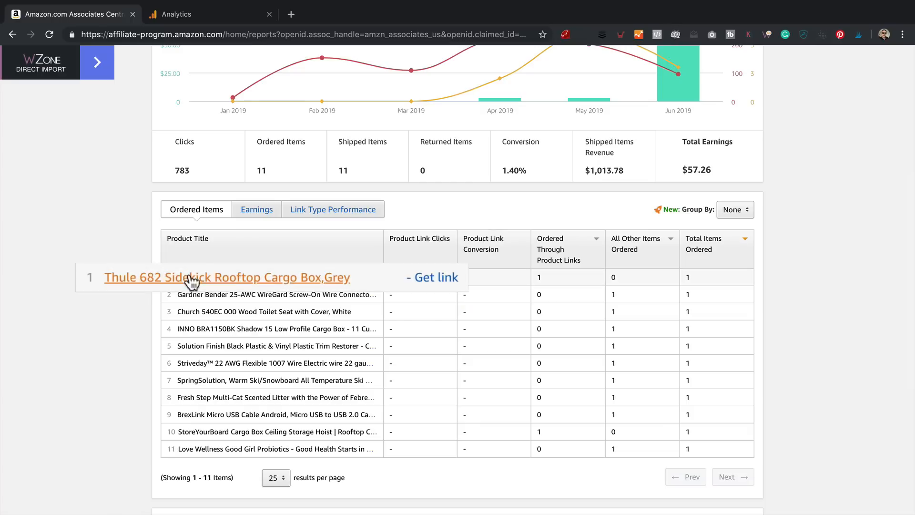
{"action": "double_click", "coordinate": [227, 278]}
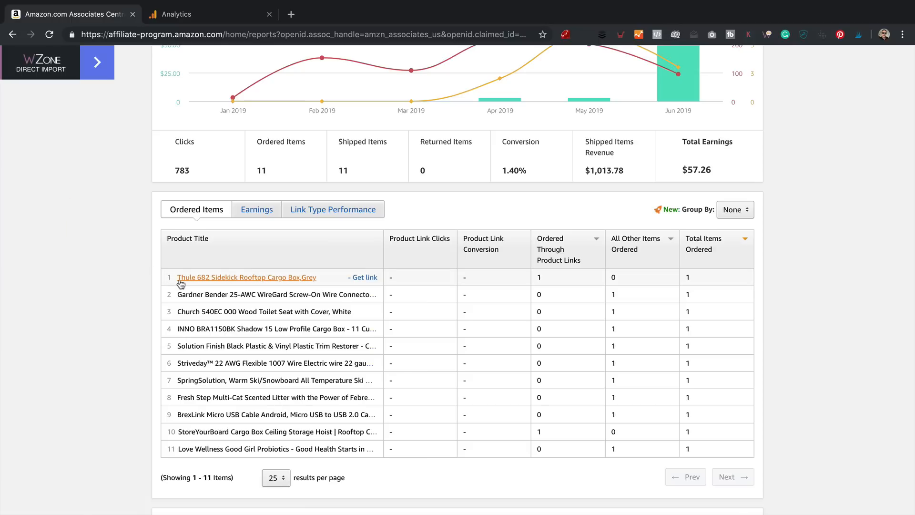
{"action": "mouse_move", "coordinate": [181, 322]}
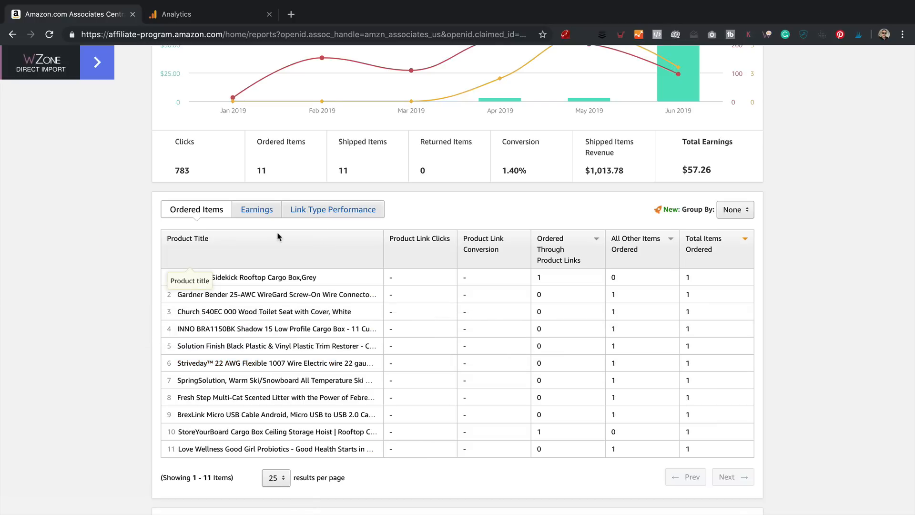
- Switch the table to Earnings and highlight the $299.95 revenue and $16.50 fee on the Thule box
{"action": "left_click", "coordinate": [256, 209]}
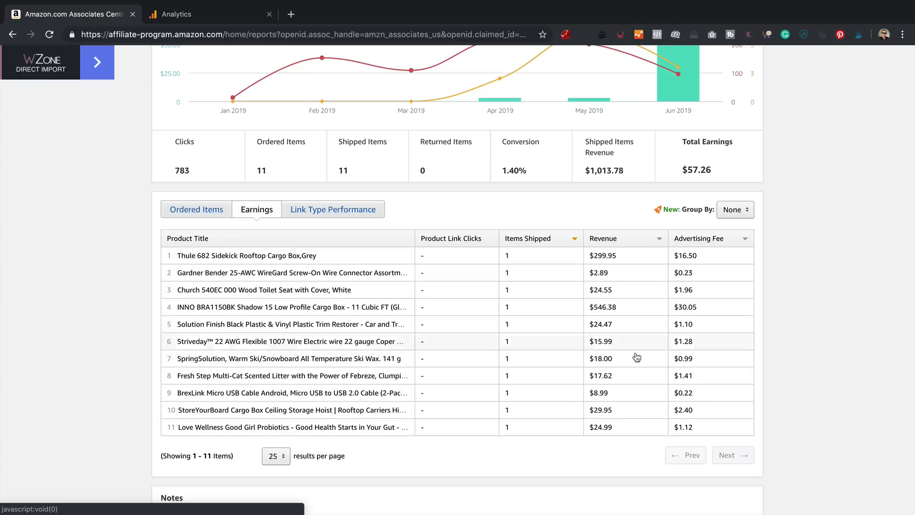
{"action": "double_click", "coordinate": [602, 255]}
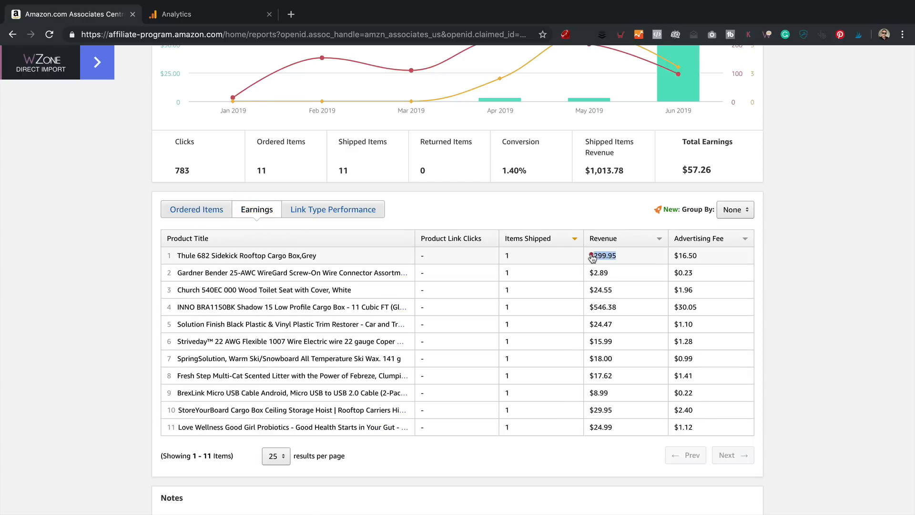
{"action": "double_click", "coordinate": [602, 255]}
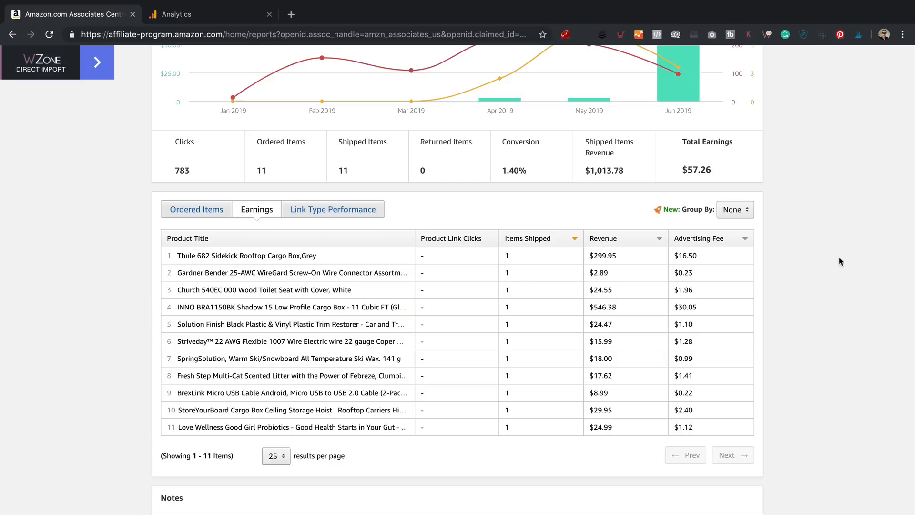
{"action": "mouse_move", "coordinate": [634, 275]}
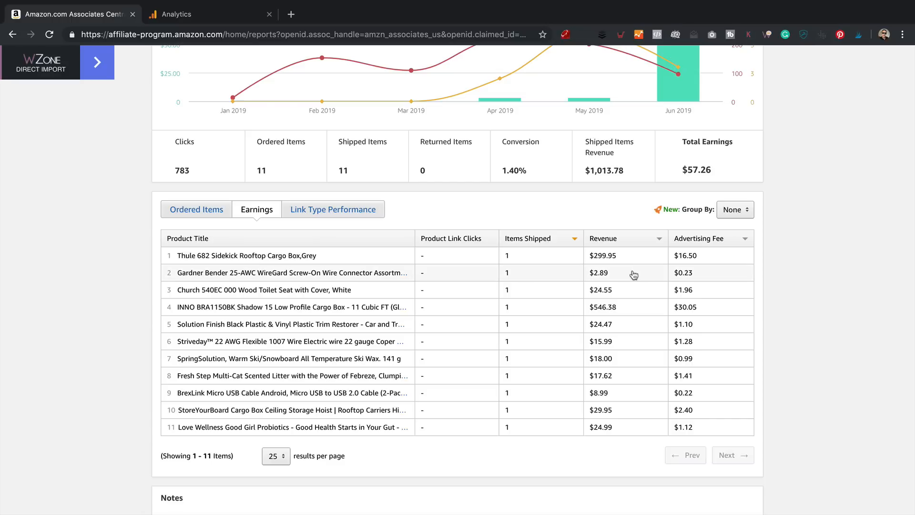
{"action": "double_click", "coordinate": [603, 306]}
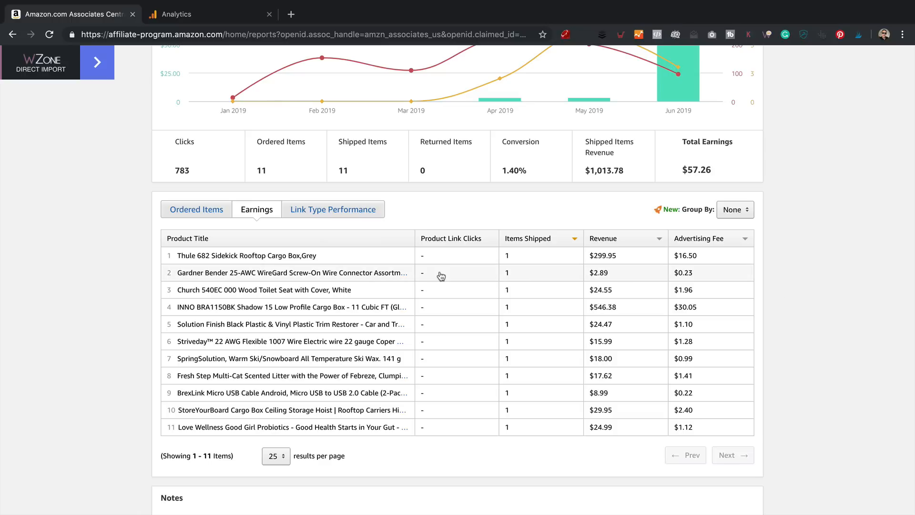
{"action": "scroll", "scroll_direction": "up", "scroll_amount": 3}
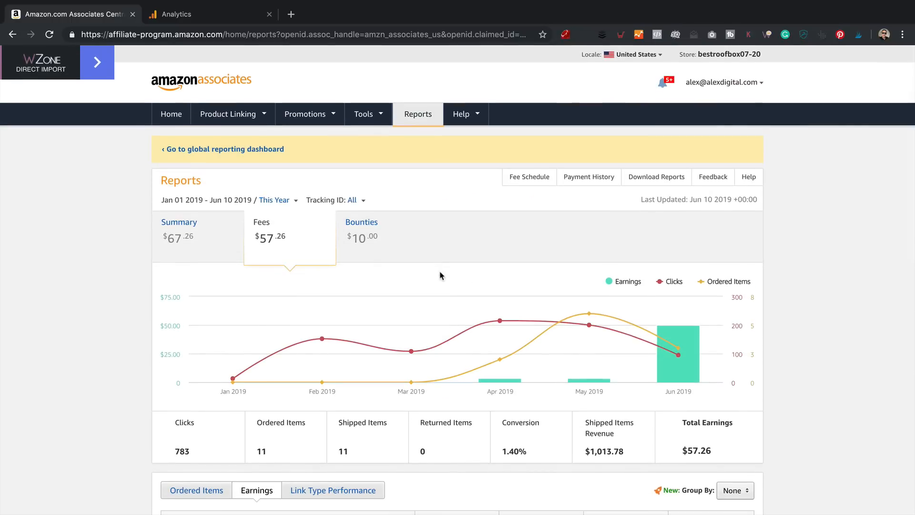
{"action": "mouse_move", "coordinate": [552, 446]}
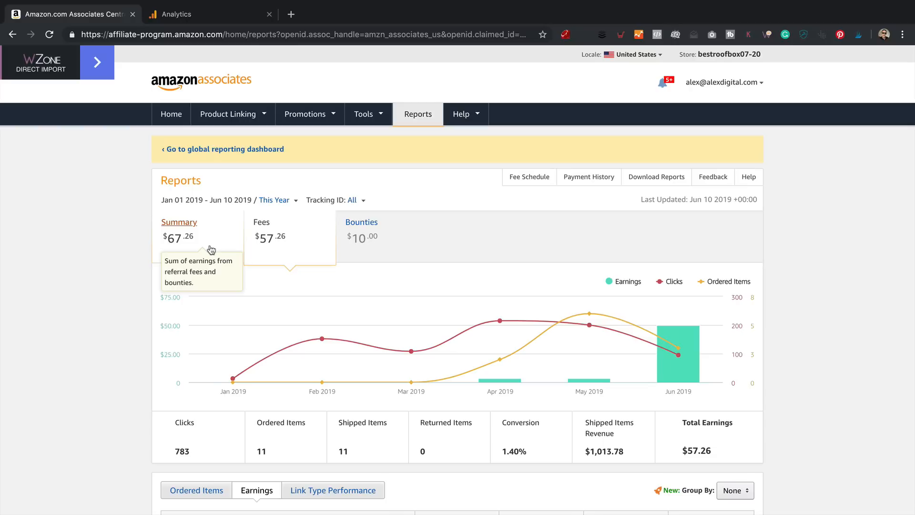
{"action": "mouse_move", "coordinate": [91, 216]}
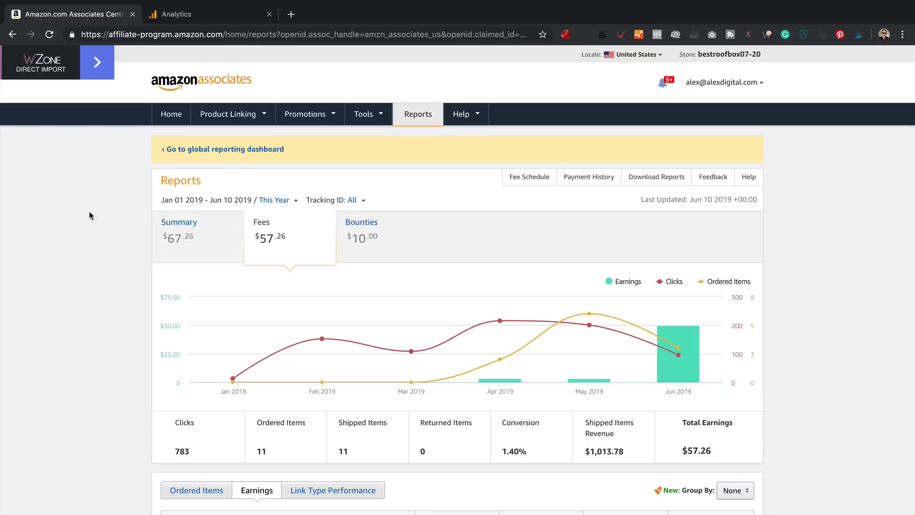
- Show bestroofbox.com's all-time AdSense earnings of $25.08 from 10,863 page views and 32 clicks
{"action": "left_click", "coordinate": [201, 15]}
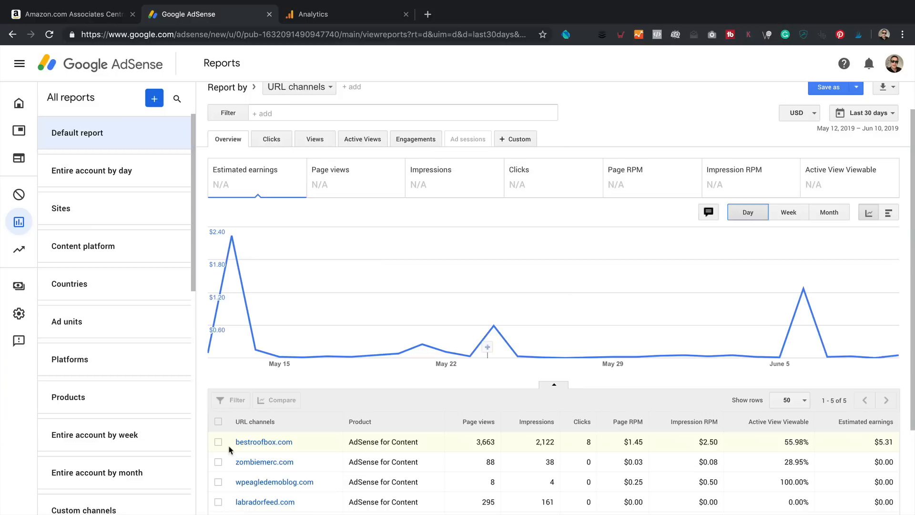
{"action": "mouse_move", "coordinate": [262, 438]}
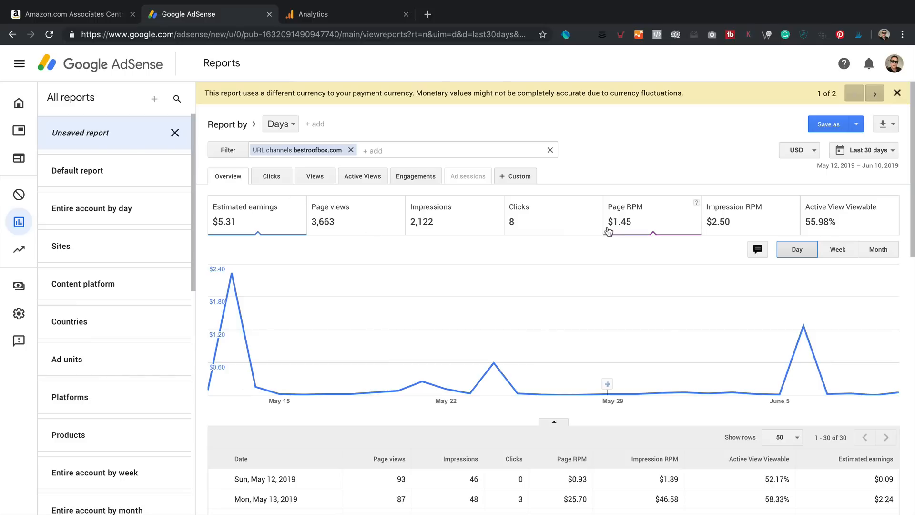
{"action": "mouse_move", "coordinate": [326, 246]}
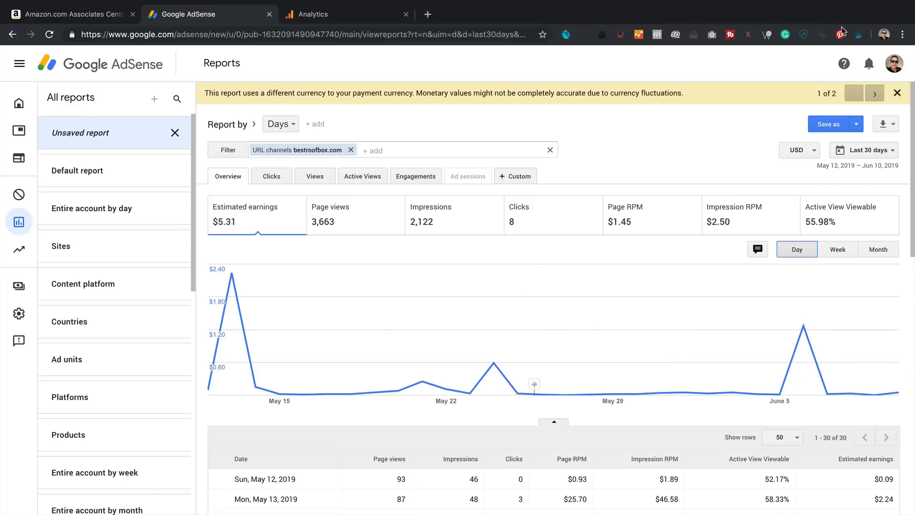
{"action": "left_click", "coordinate": [869, 149]}
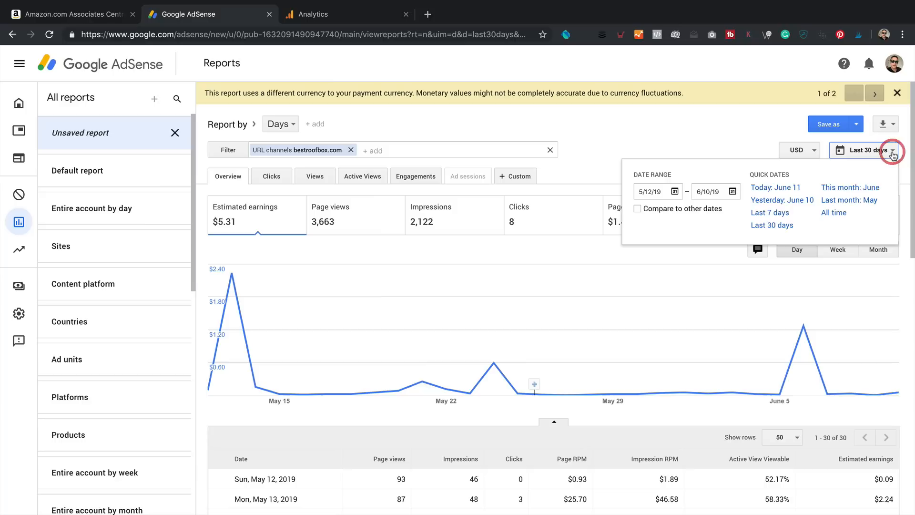
{"action": "left_click", "coordinate": [892, 149]}
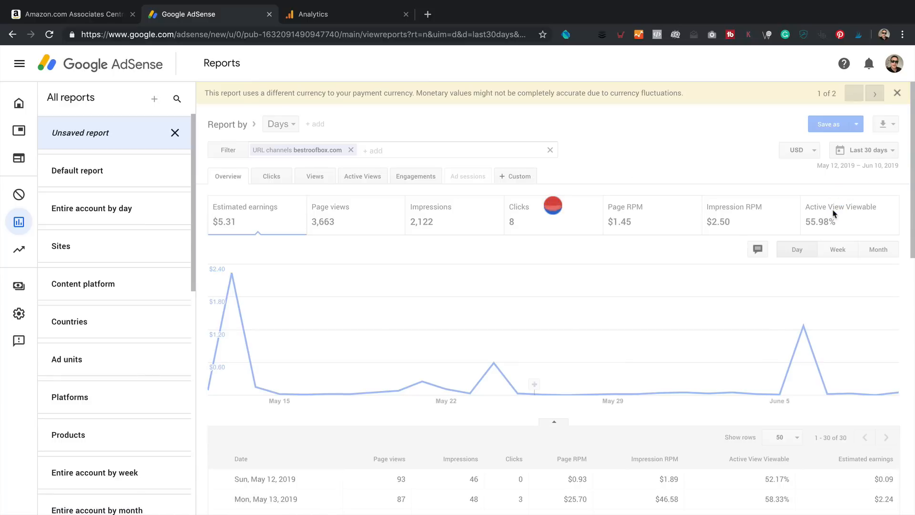
{"action": "left_click", "coordinate": [869, 150]}
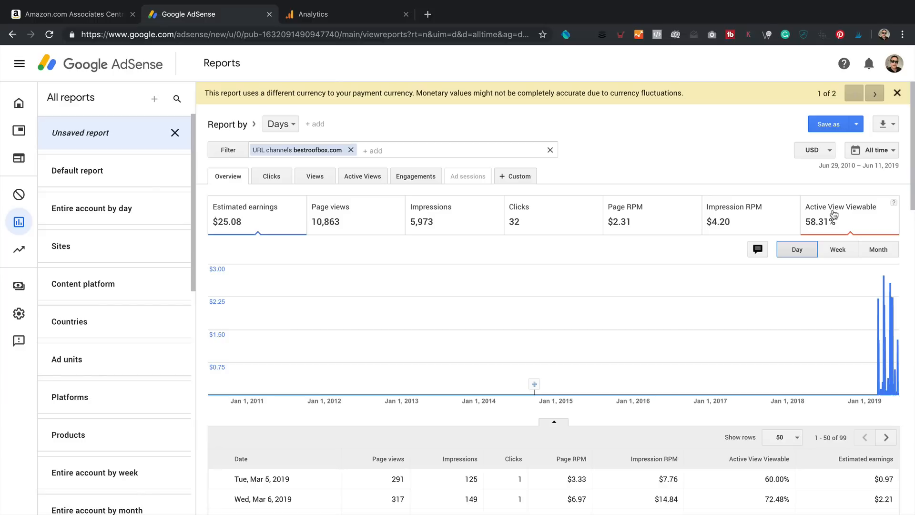
{"action": "mouse_move", "coordinate": [347, 226]}
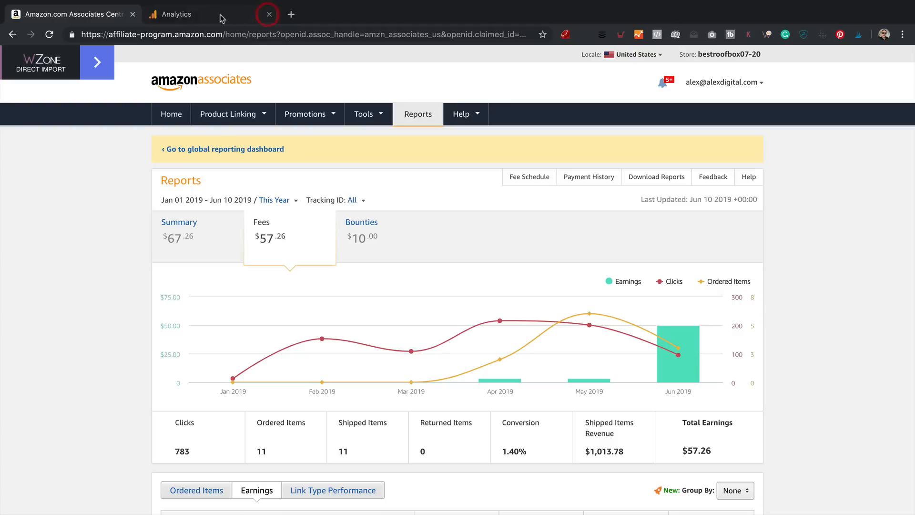
- Close the extra browser tab to return to the Google Analytics home for BestRoofBox
{"action": "left_click", "coordinate": [267, 15]}
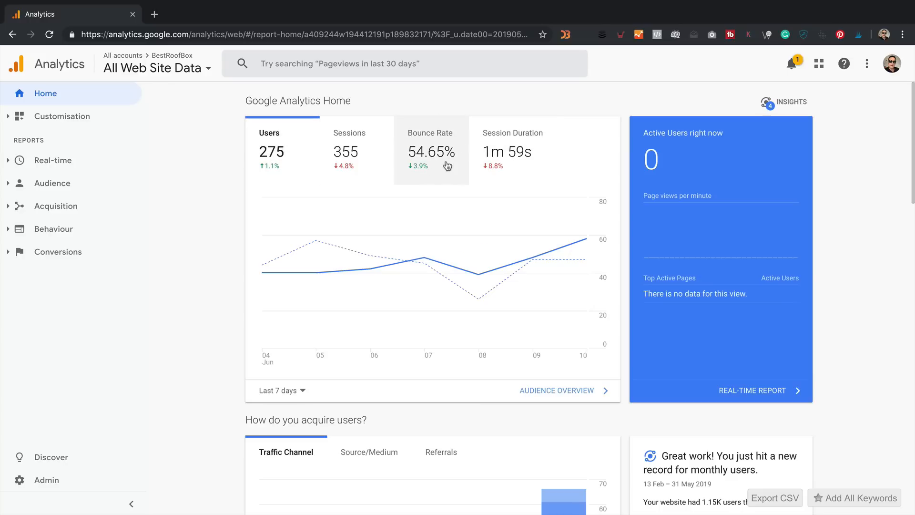
{"action": "mouse_move", "coordinate": [86, 146]}
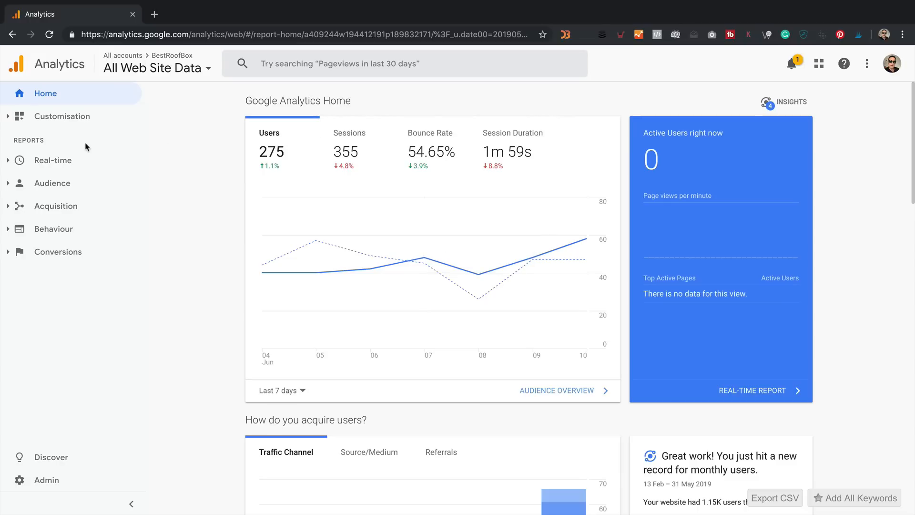
{"action": "left_click", "coordinate": [51, 184]}
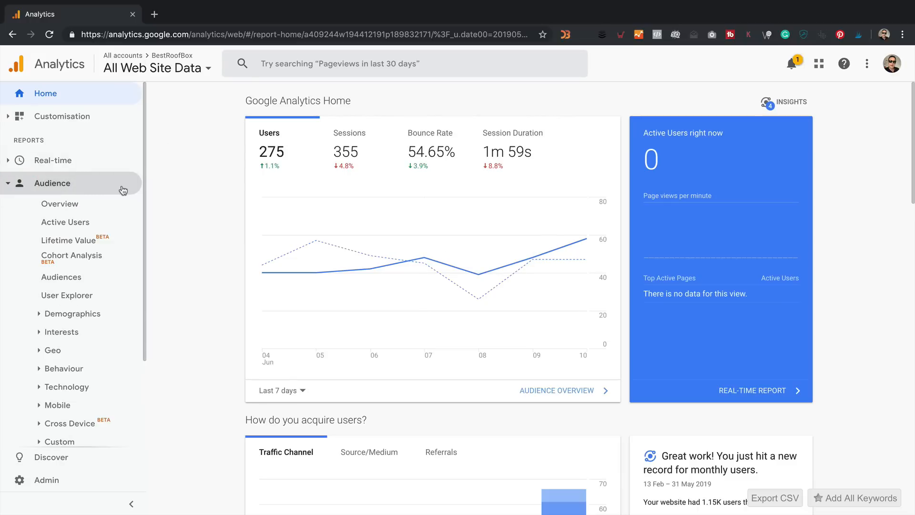
{"action": "left_click", "coordinate": [59, 203]}
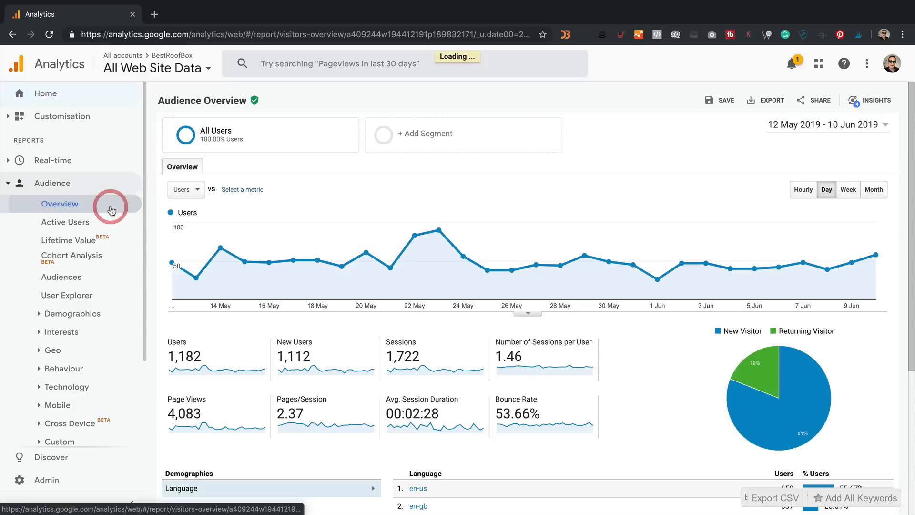
{"action": "left_click", "coordinate": [60, 203]}
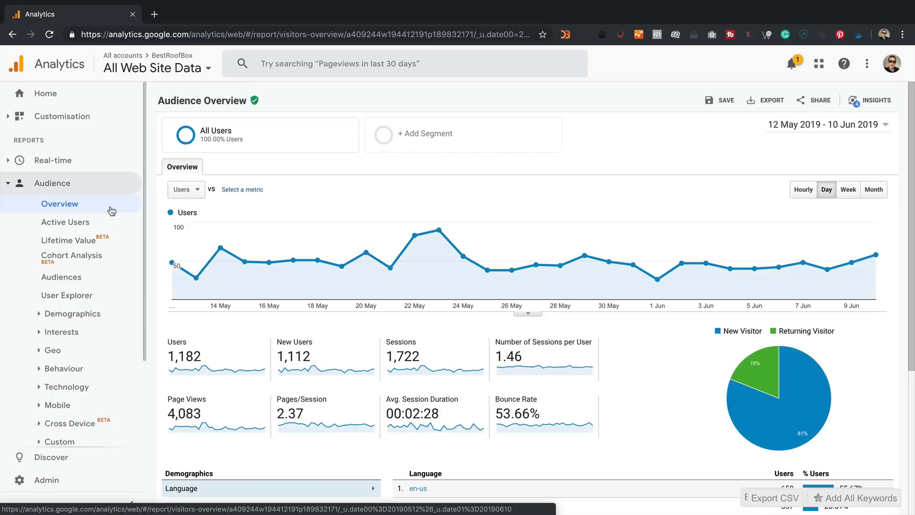
{"action": "mouse_move", "coordinate": [483, 375]}
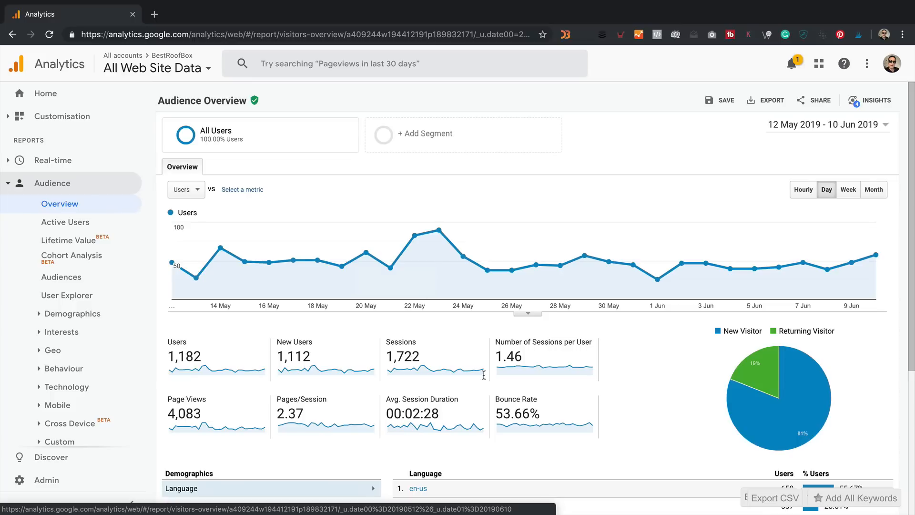
{"action": "mouse_move", "coordinate": [387, 380]}
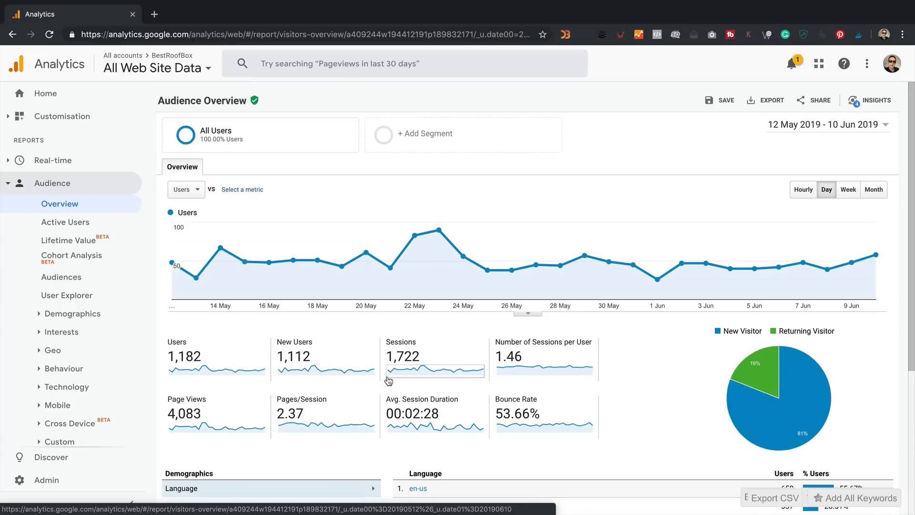
{"action": "mouse_move", "coordinate": [303, 151]}
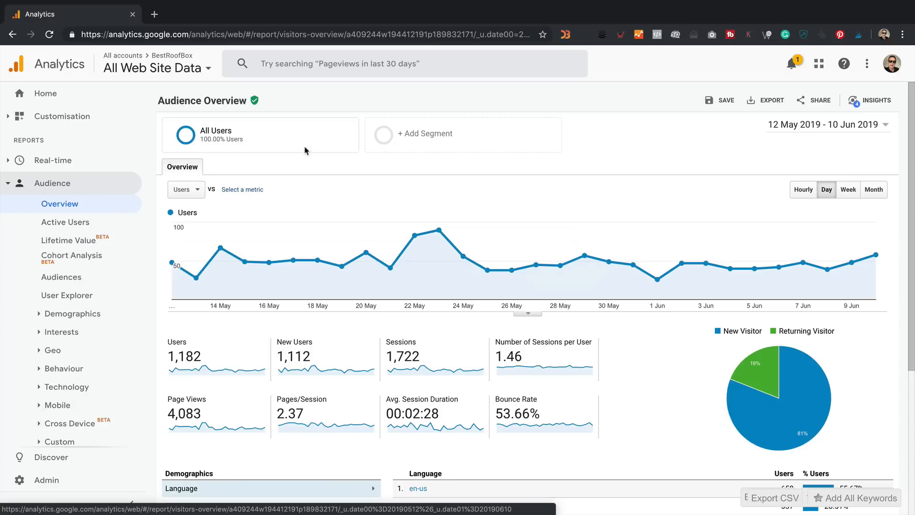
{"action": "mouse_move", "coordinate": [255, 340]}
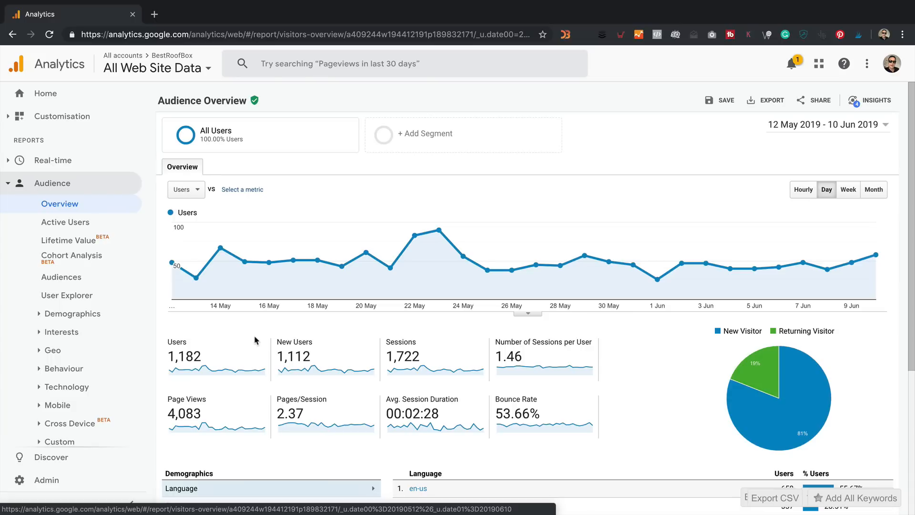
{"action": "mouse_move", "coordinate": [531, 357]}
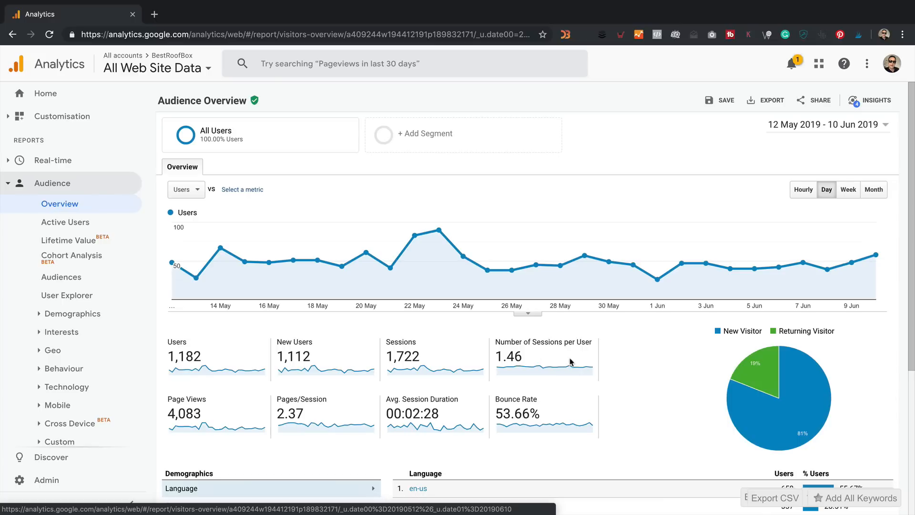
{"action": "mouse_move", "coordinate": [181, 392]}
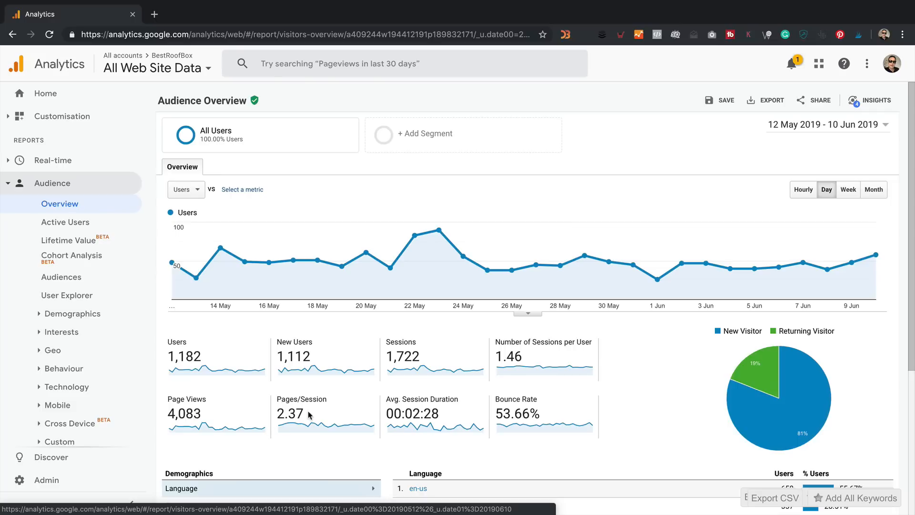
{"action": "mouse_move", "coordinate": [319, 423]}
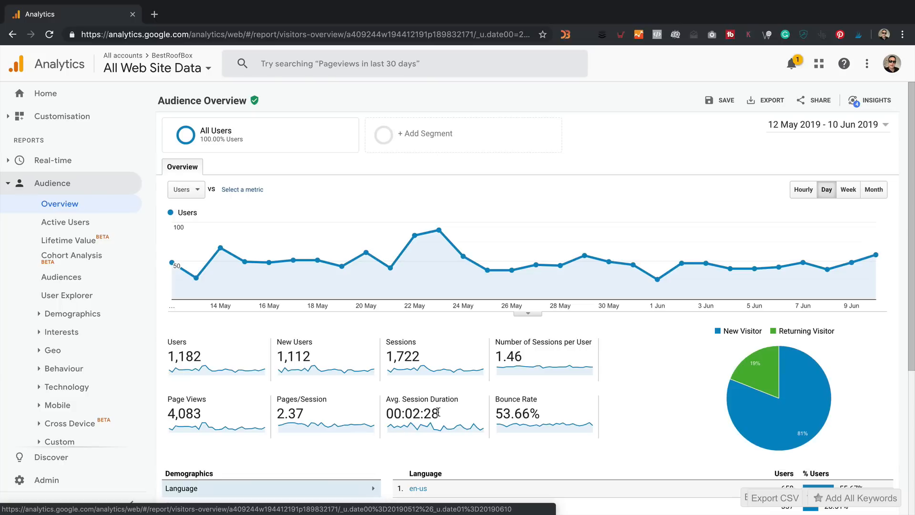
{"action": "mouse_move", "coordinate": [543, 420]}
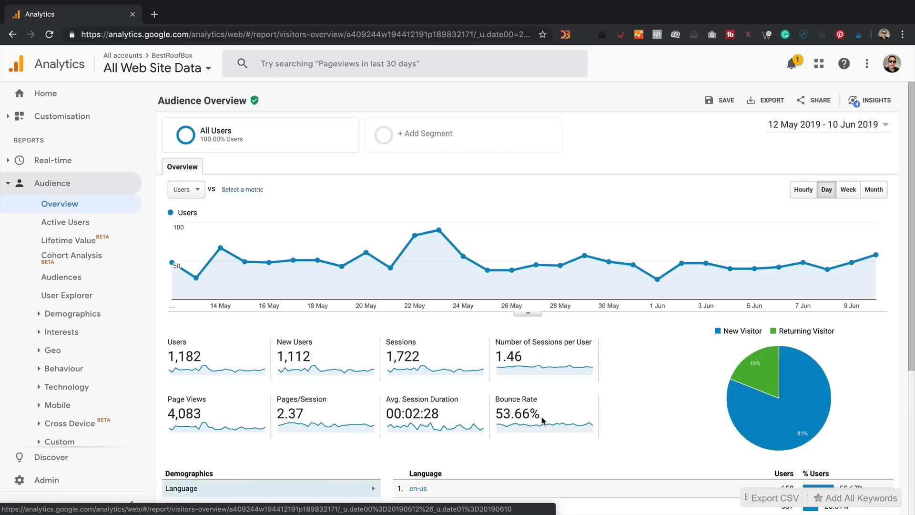
- Search Google for the best roof box for golf clubs and choose the Best Roof Box guide result
{"action": "left_click", "coordinate": [154, 14]}
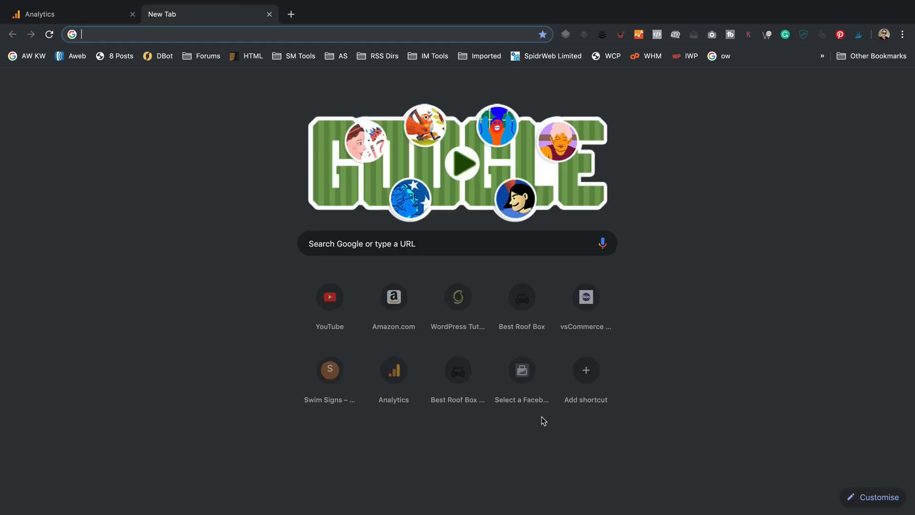
{"action": "type", "text": "best r"}
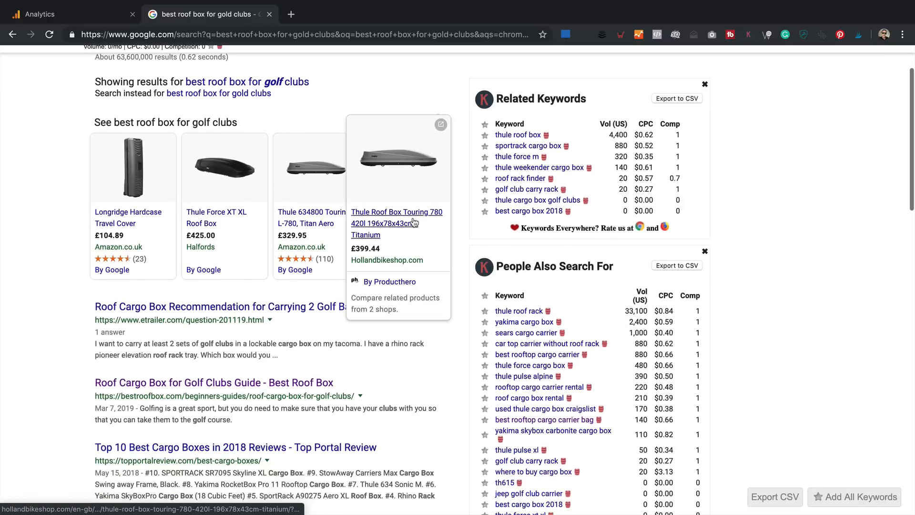
{"action": "scroll", "scroll_direction": "down", "scroll_amount": 3}
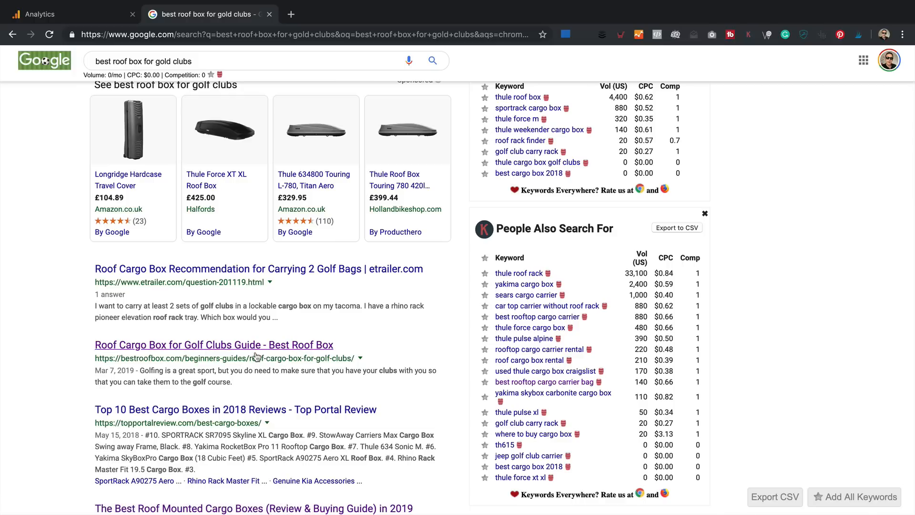
{"action": "left_click", "coordinate": [214, 344]}
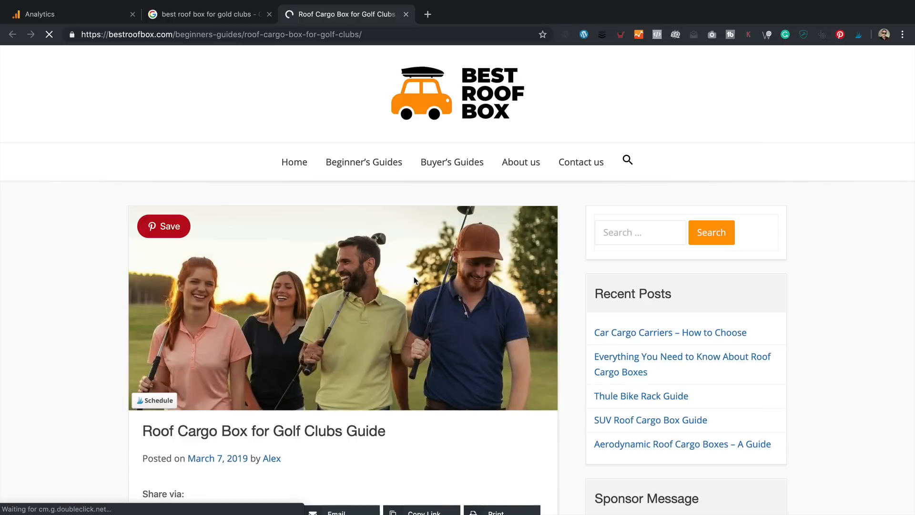
- Scroll the golf clubs guide and follow its Thule Sidekick Cargo Box price link to Amazon
{"action": "scroll", "scroll_direction": "down", "scroll_amount": 3}
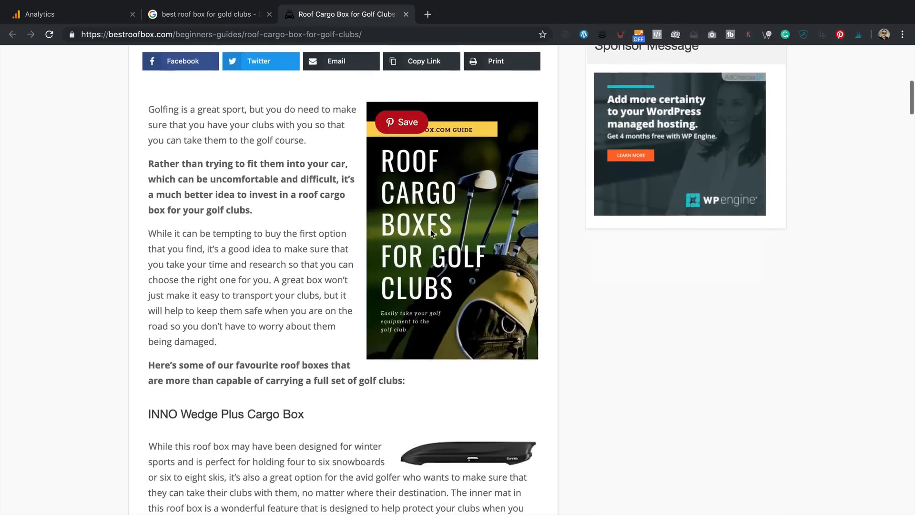
{"action": "scroll", "scroll_direction": "down", "scroll_amount": 3}
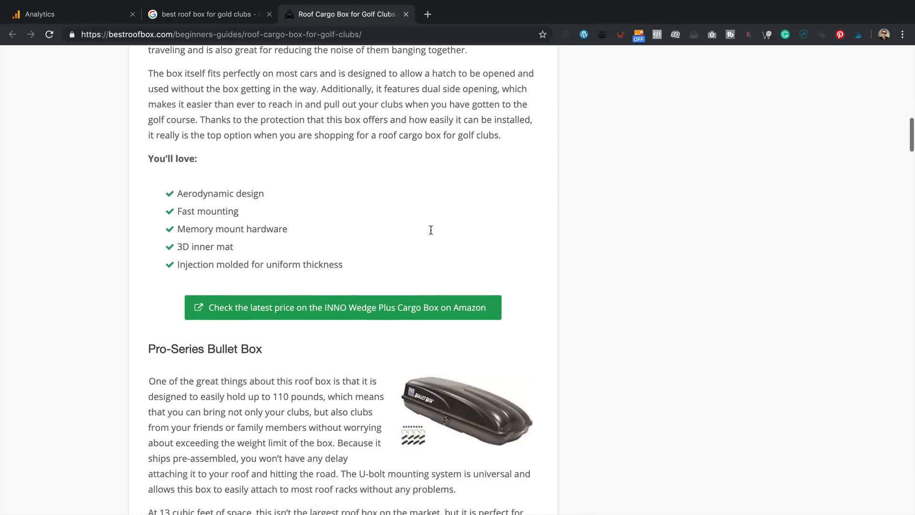
{"action": "scroll", "scroll_direction": "down", "scroll_amount": 3}
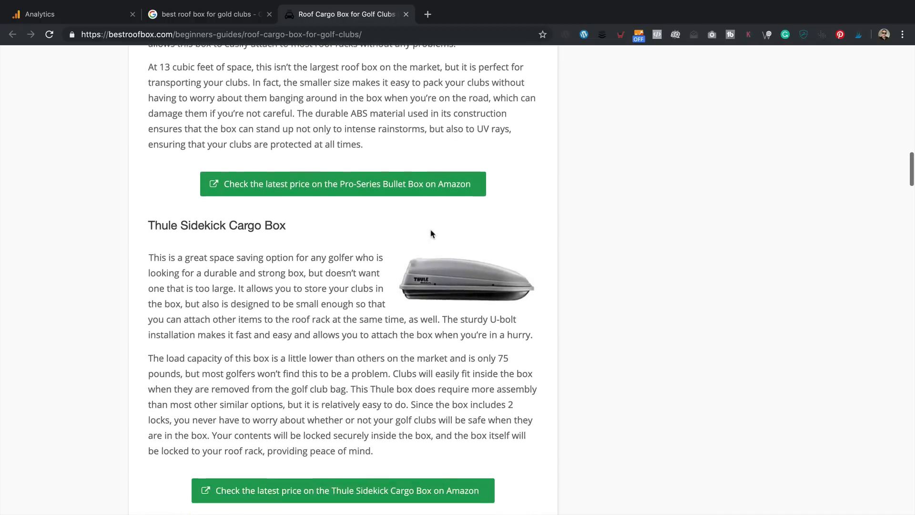
{"action": "scroll", "scroll_direction": "down", "scroll_amount": 3}
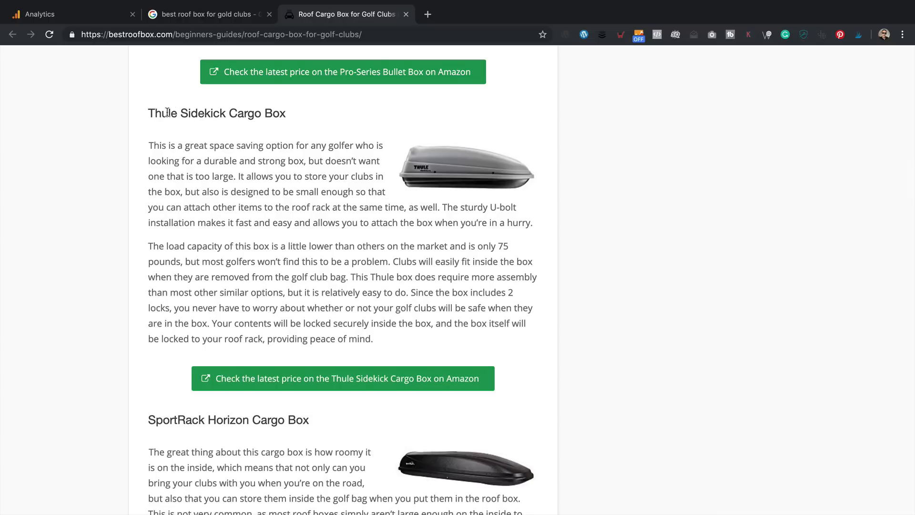
{"action": "mouse_move", "coordinate": [322, 432]}
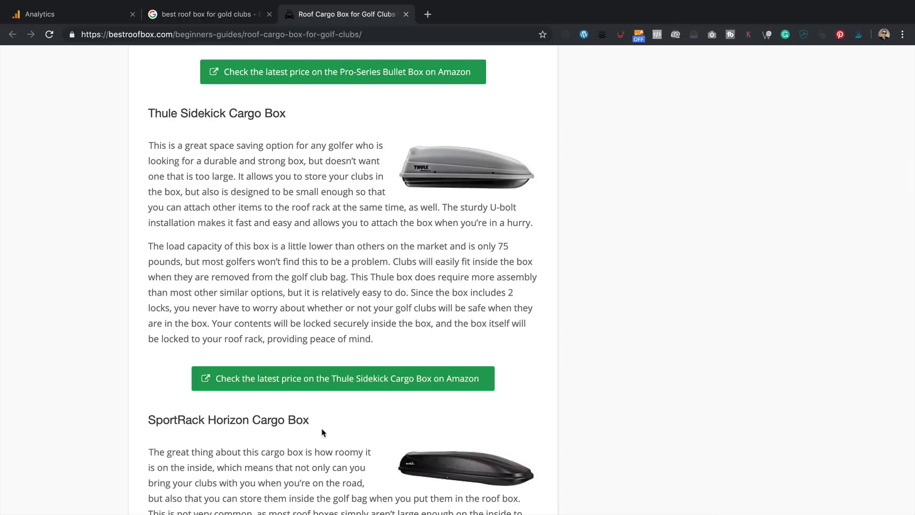
{"action": "left_click", "coordinate": [342, 379]}
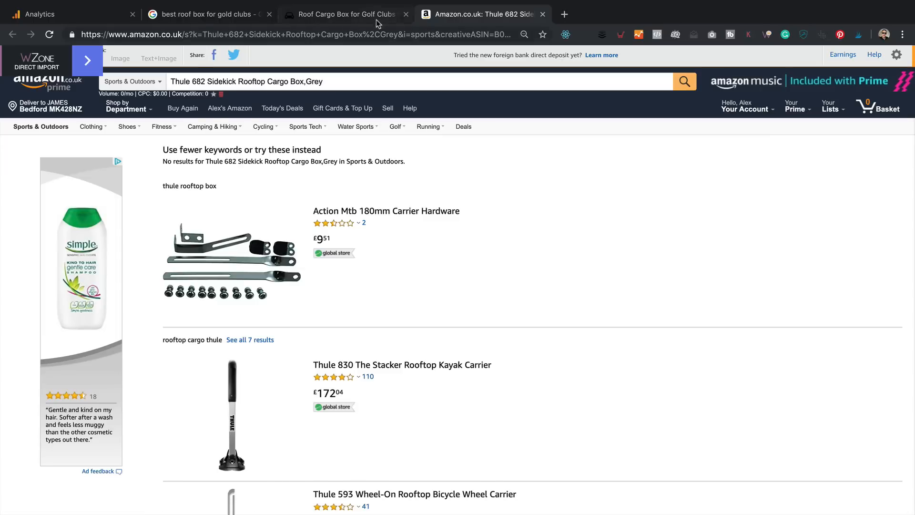
{"action": "left_click", "coordinate": [406, 14]}
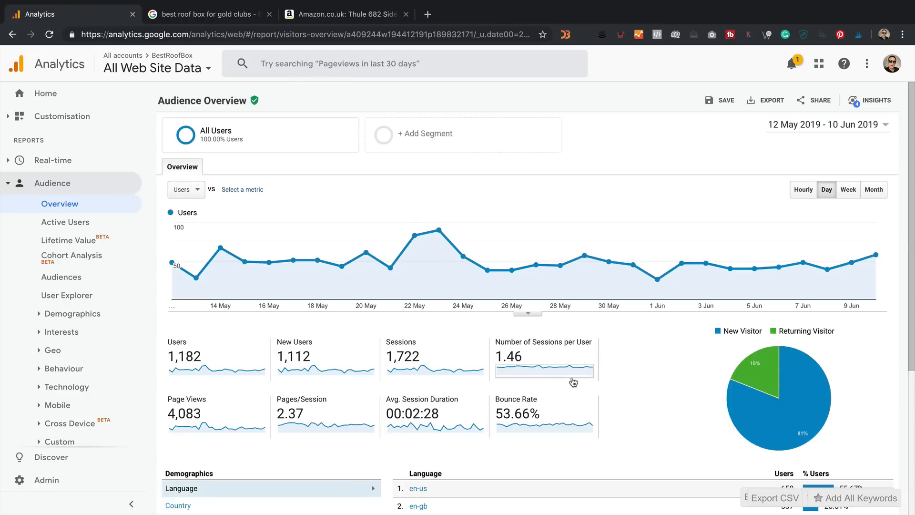
- Scroll the Audience Overview and bring up its date range calendar (12 May–10 Jun 2019)
{"action": "scroll", "scroll_direction": "down", "scroll_amount": 3}
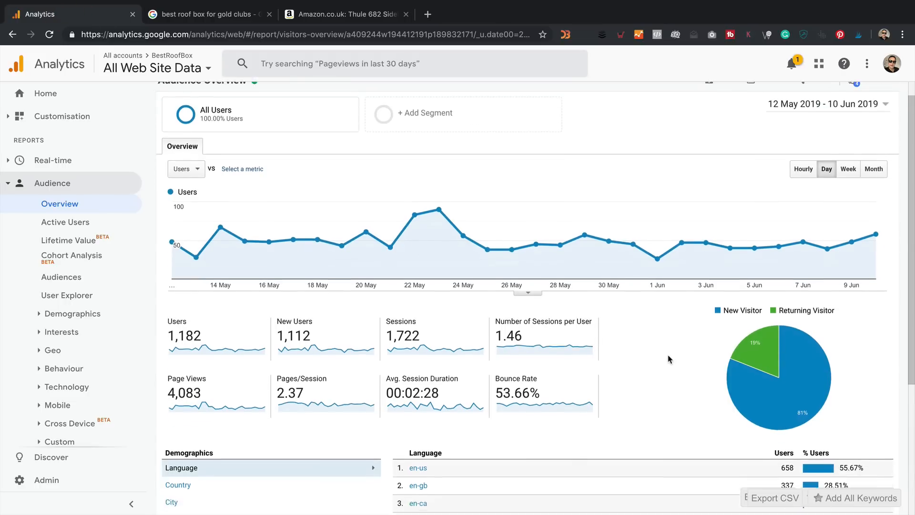
{"action": "scroll", "scroll_direction": "down", "scroll_amount": 3}
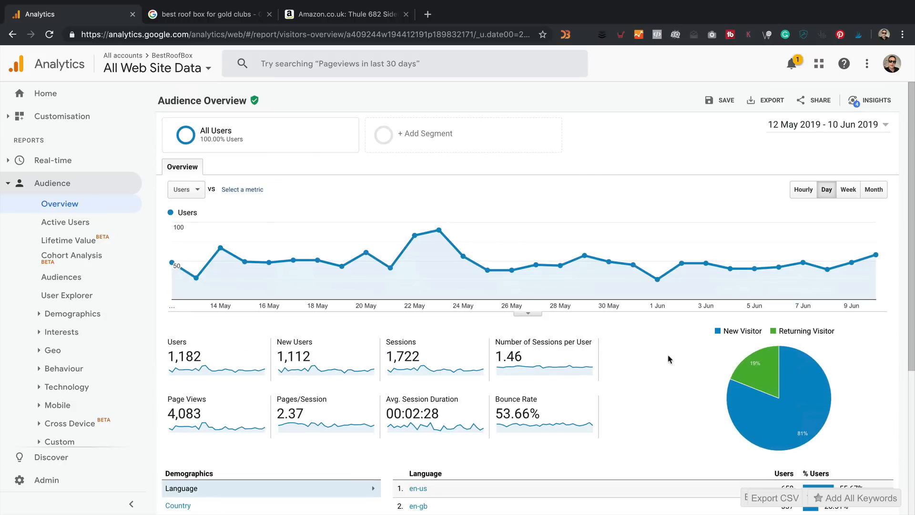
{"action": "mouse_move", "coordinate": [772, 331]}
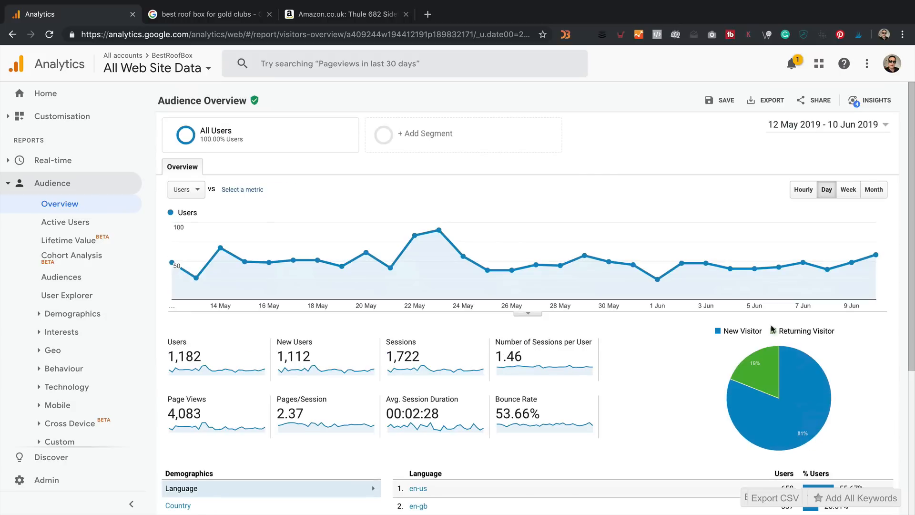
{"action": "left_click", "coordinate": [827, 124]}
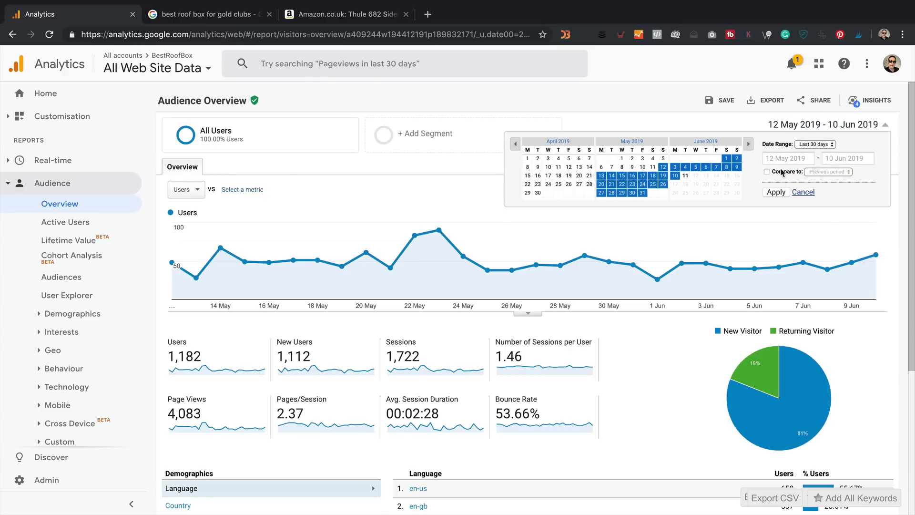
- Enable 'Compare to' with the previous period, 12 Apr–11 May 2019
{"action": "left_click", "coordinate": [766, 171]}
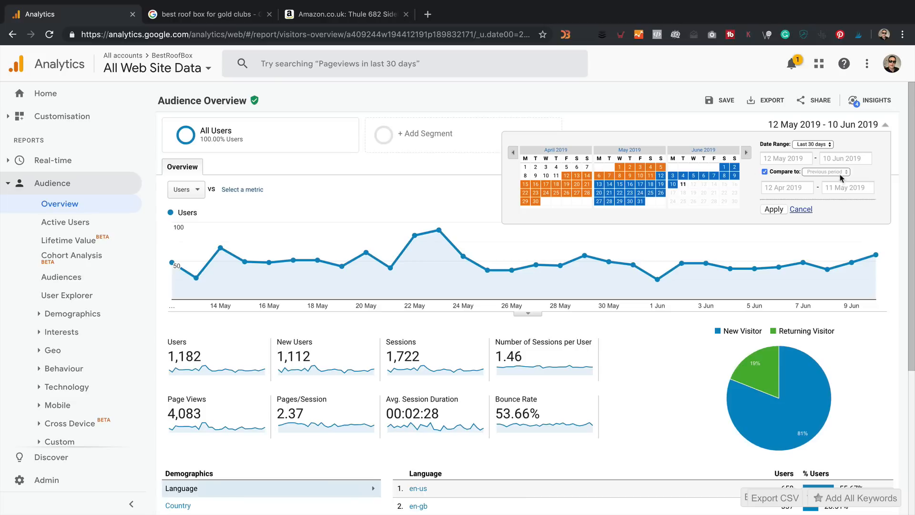
{"action": "mouse_move", "coordinate": [841, 177]}
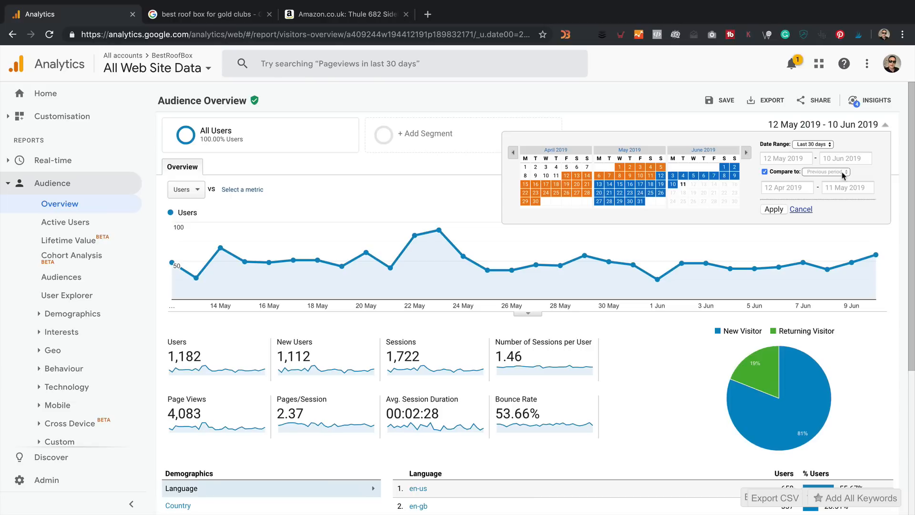
{"action": "left_click", "coordinate": [773, 208]}
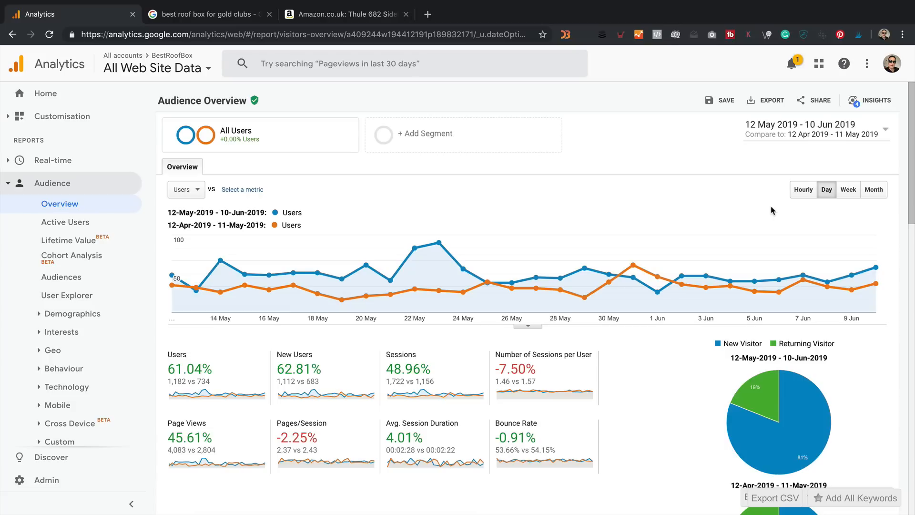
{"action": "mouse_move", "coordinate": [386, 405]}
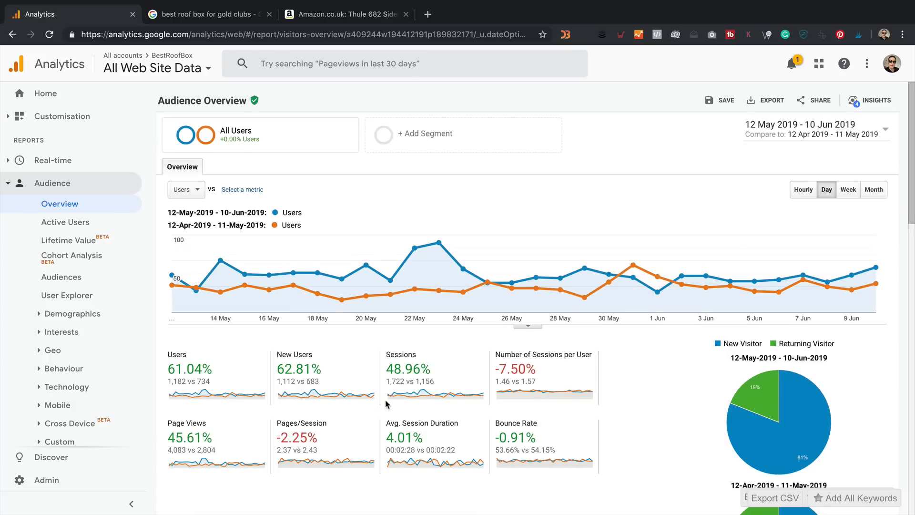
- Scroll the period comparison showing sessions up 48.96% and page views up 45.61%
{"action": "scroll", "scroll_direction": "down", "scroll_amount": 3}
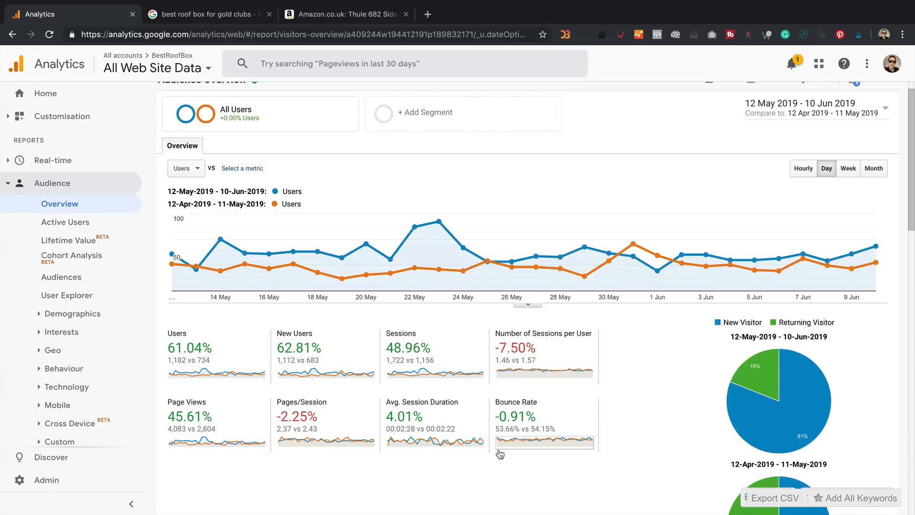
{"action": "mouse_move", "coordinate": [609, 454]}
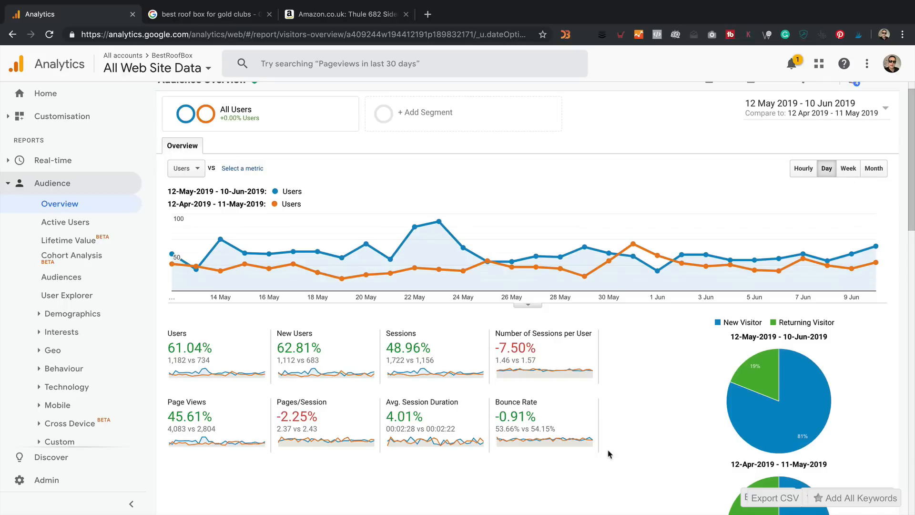
{"action": "mouse_move", "coordinate": [651, 425]}
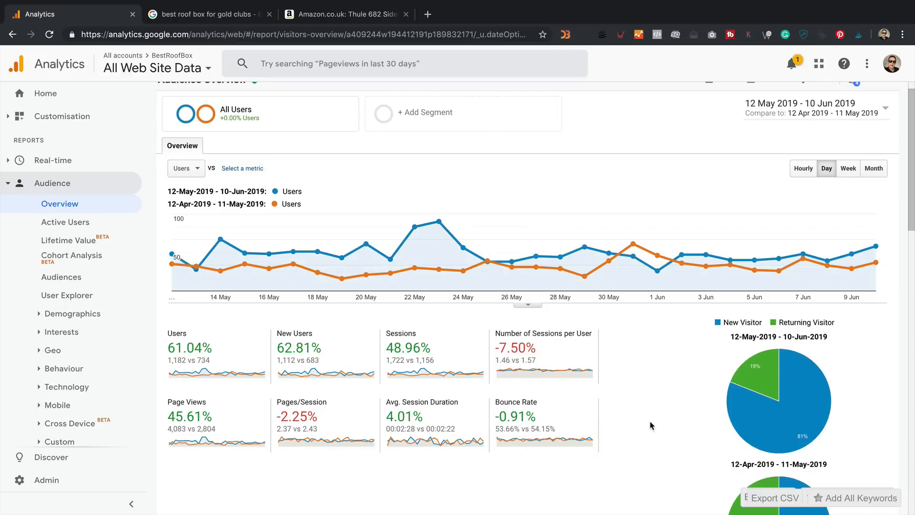
{"action": "mouse_move", "coordinate": [669, 391]}
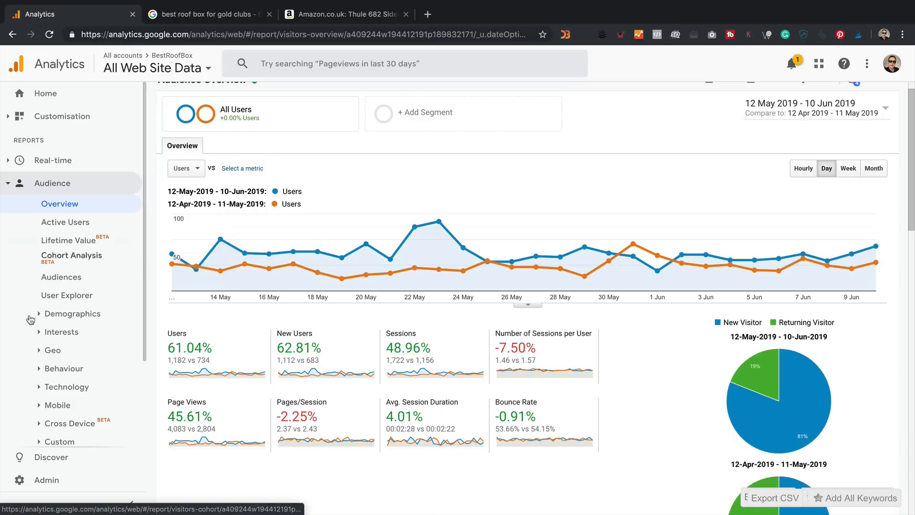
{"action": "mouse_move", "coordinate": [67, 294]}
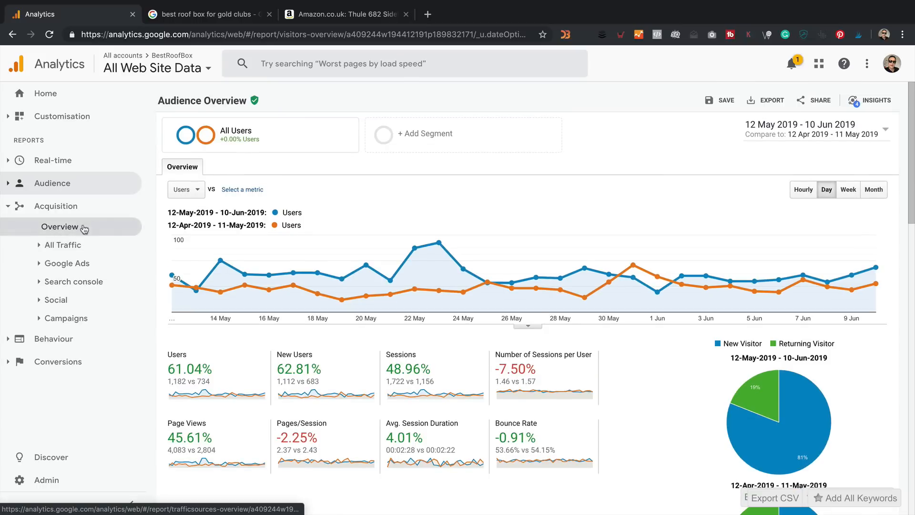
- Show the All Traffic Channels report and scroll through Organic Search (415 vs 167), Direct, Social and Referral figures
{"action": "left_click", "coordinate": [64, 245]}
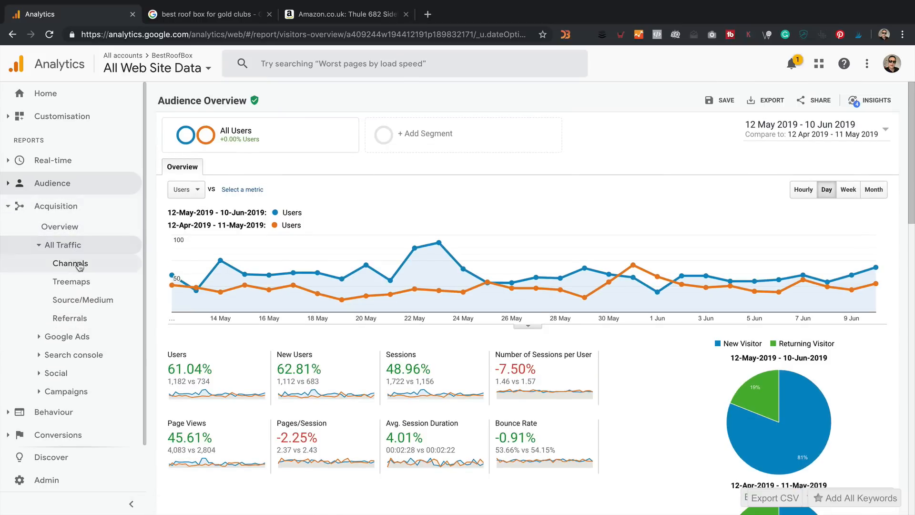
{"action": "left_click", "coordinate": [70, 263]}
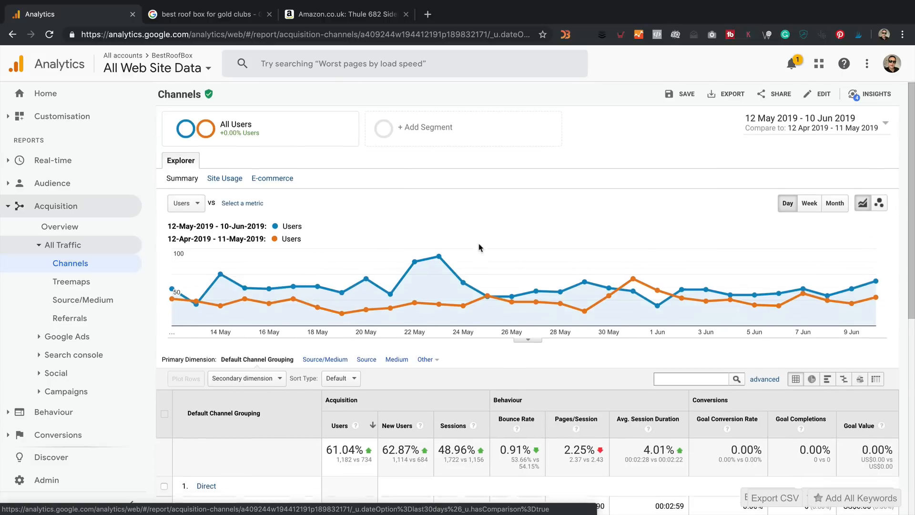
{"action": "scroll", "scroll_direction": "down", "scroll_amount": 3}
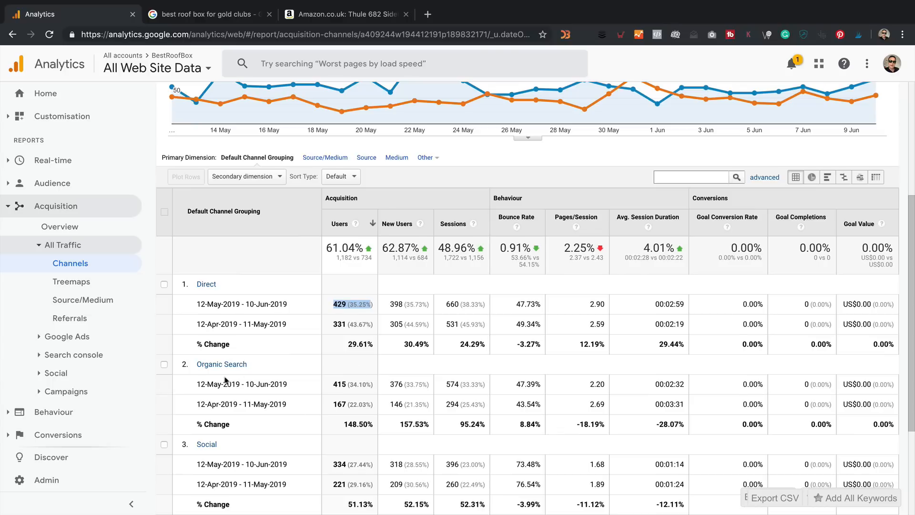
{"action": "mouse_move", "coordinate": [264, 370]}
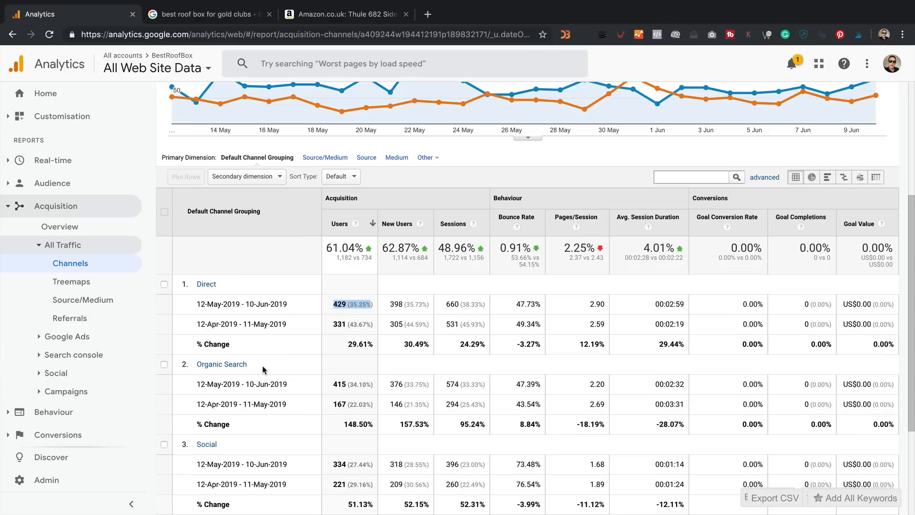
{"action": "scroll", "scroll_direction": "down", "scroll_amount": 3}
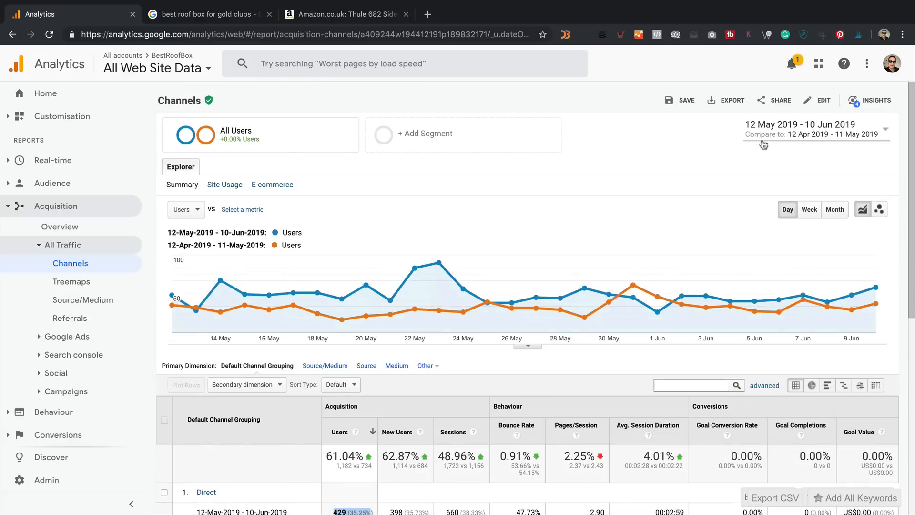
{"action": "mouse_move", "coordinate": [648, 194]}
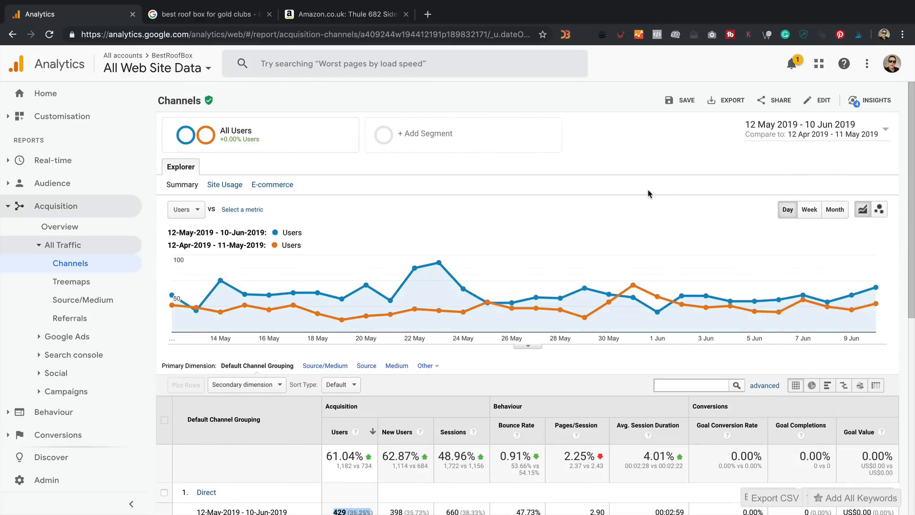
{"action": "scroll", "scroll_direction": "down", "scroll_amount": 3}
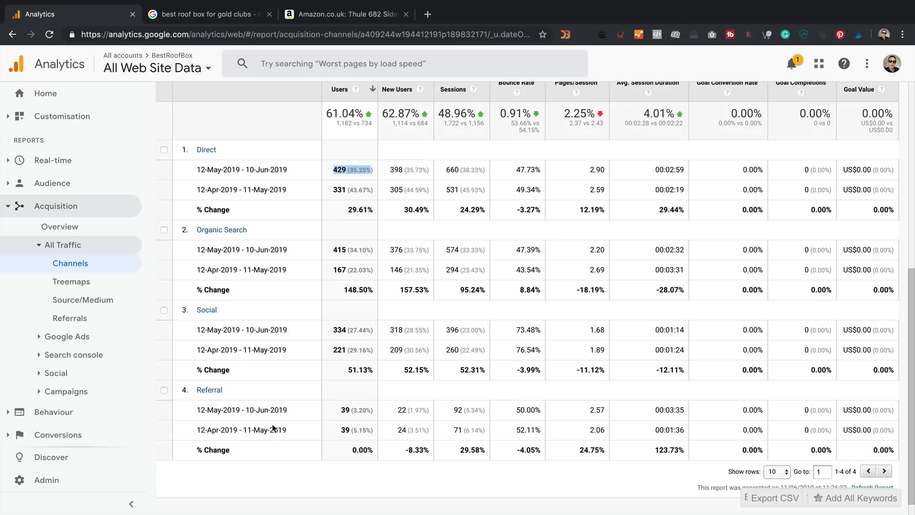
{"action": "mouse_move", "coordinate": [336, 422]}
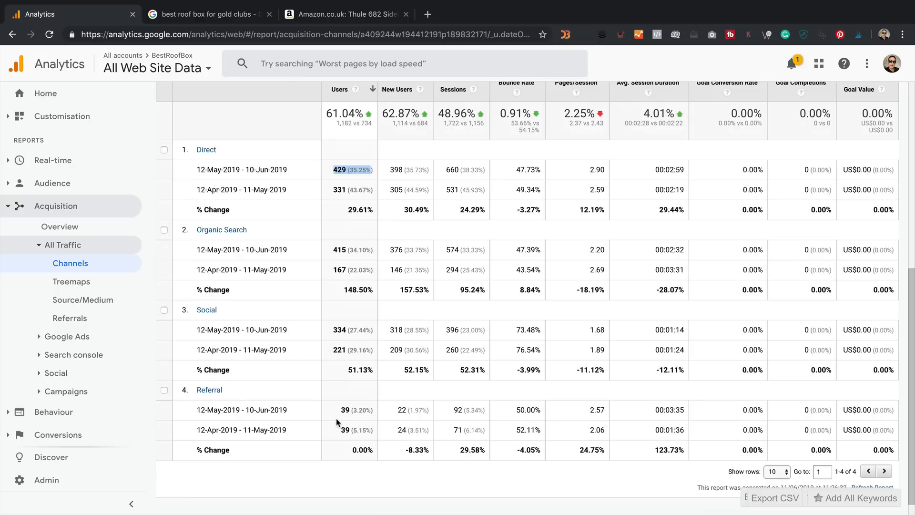
{"action": "mouse_move", "coordinate": [267, 384]}
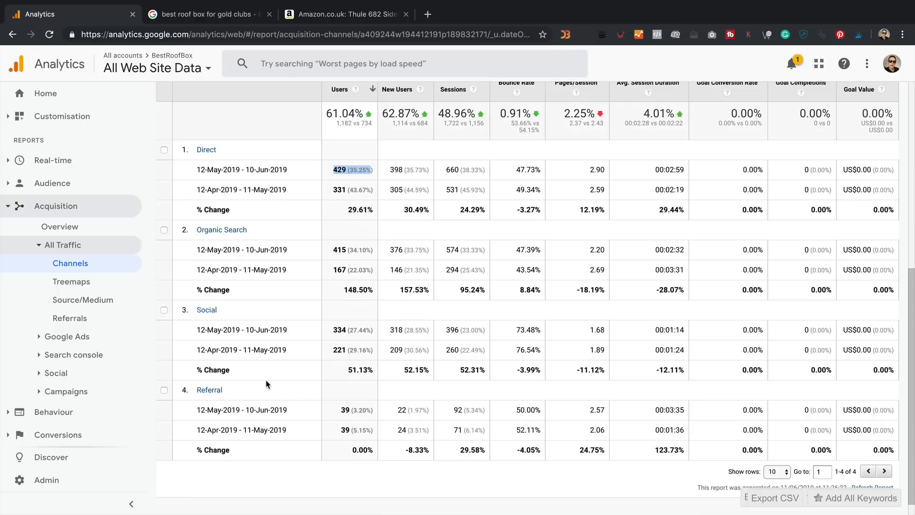
- Drill into Referral to review referring sites like headphonehype.com and bestpetbed.co.uk, users flat at 39, sessions 92 vs 71
{"action": "left_click", "coordinate": [209, 389]}
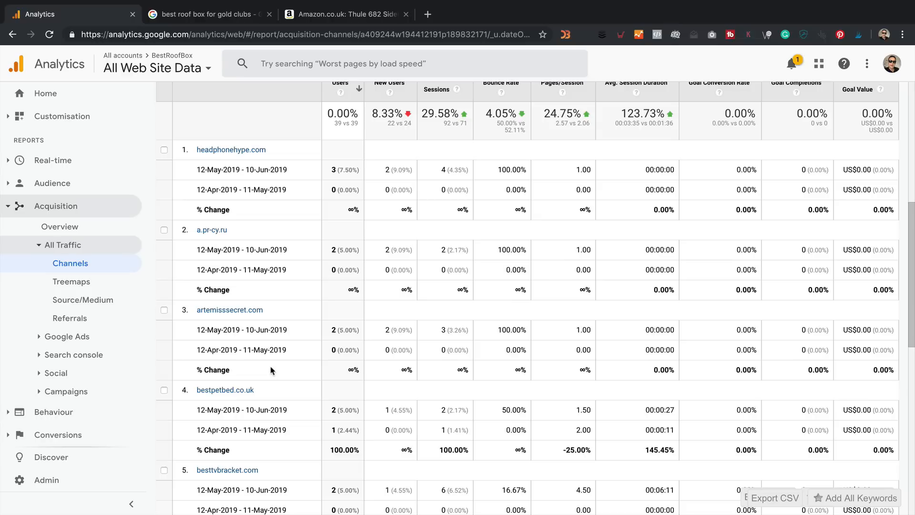
{"action": "mouse_move", "coordinate": [262, 154]}
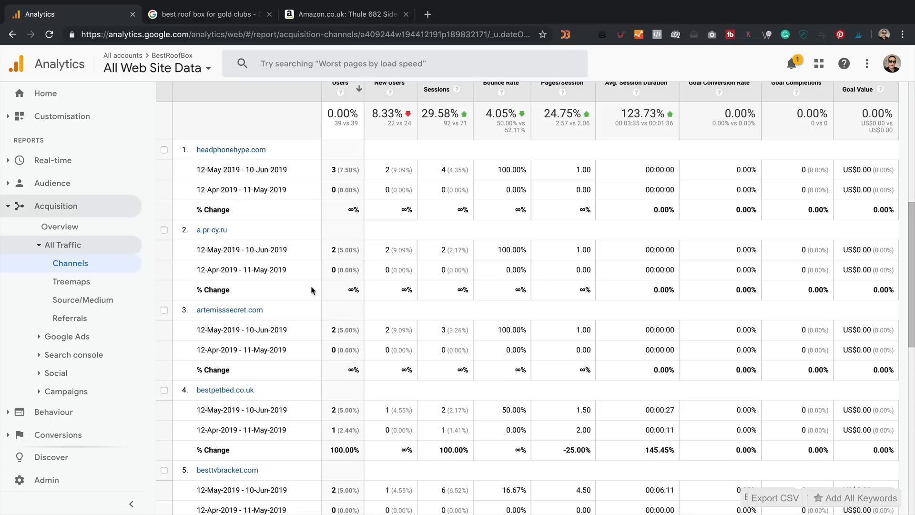
{"action": "scroll", "scroll_direction": "down", "scroll_amount": 3}
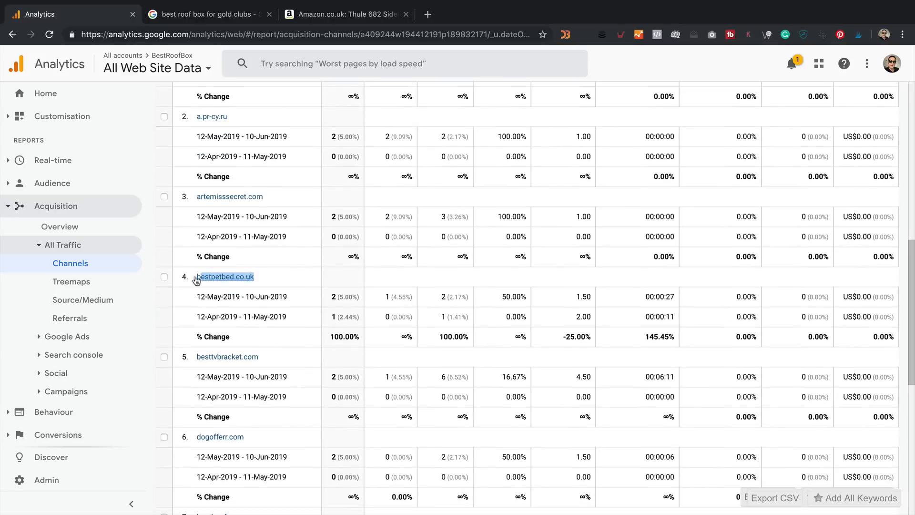
{"action": "mouse_move", "coordinate": [227, 356]}
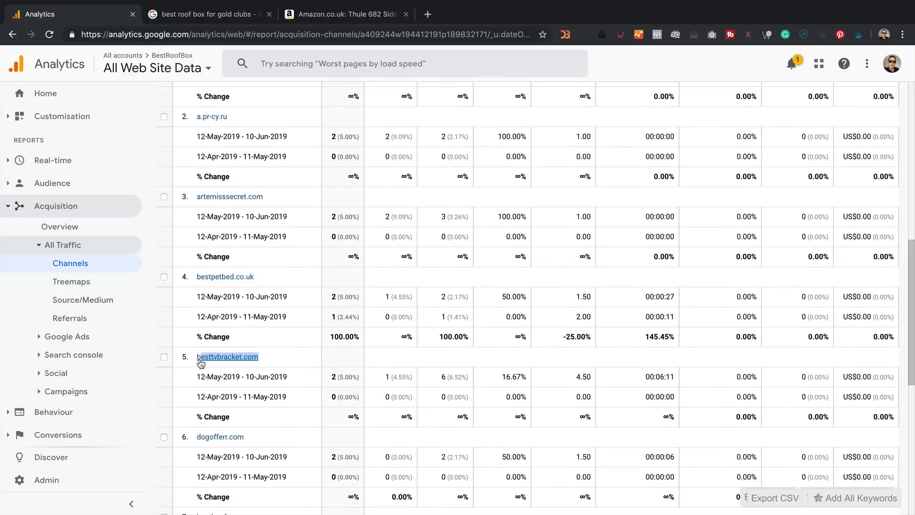
{"action": "mouse_move", "coordinate": [306, 345]}
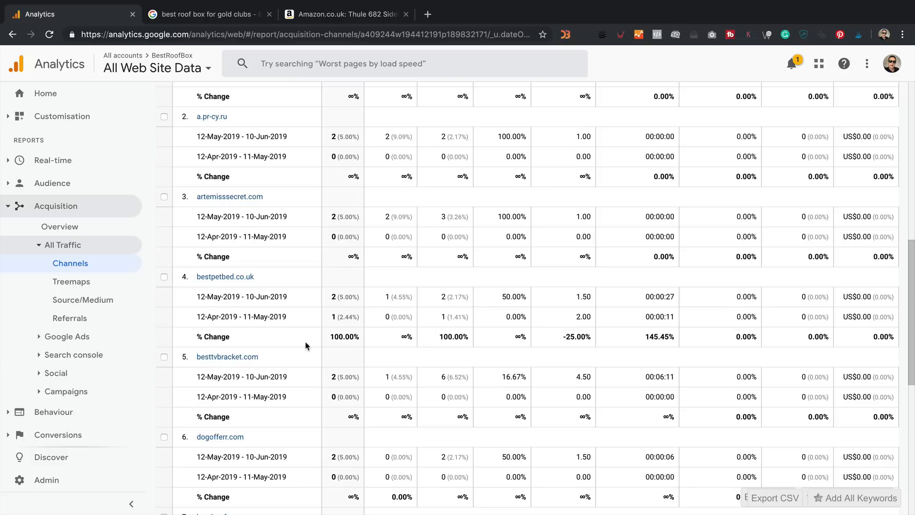
{"action": "scroll", "scroll_direction": "down", "scroll_amount": 3}
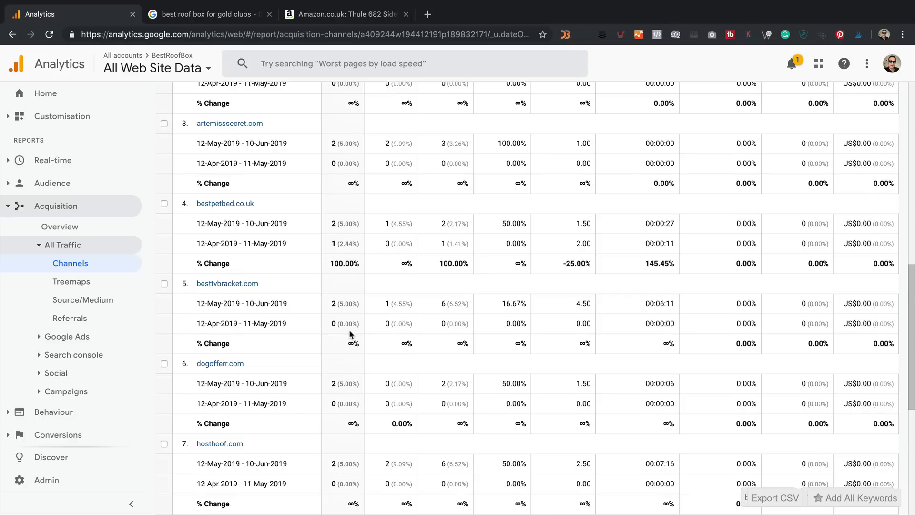
{"action": "scroll", "scroll_direction": "down", "scroll_amount": 3}
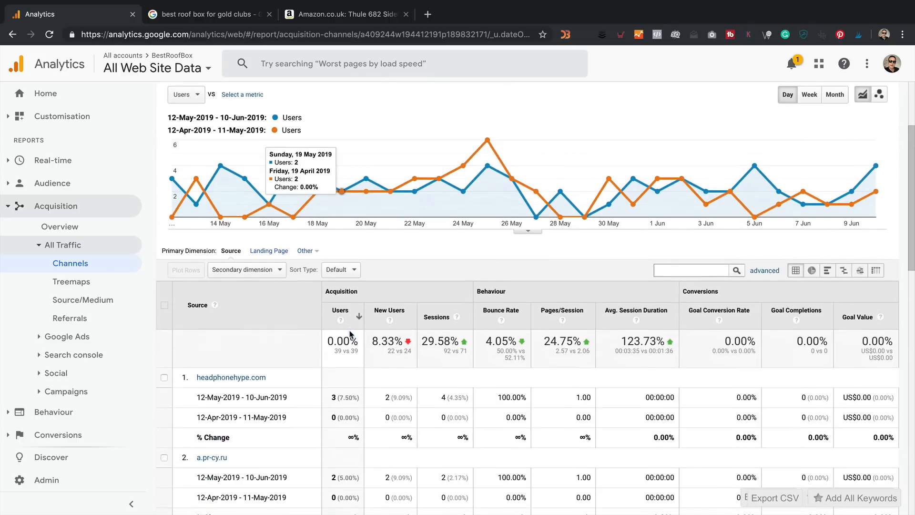
{"action": "scroll", "scroll_direction": "down", "scroll_amount": 3}
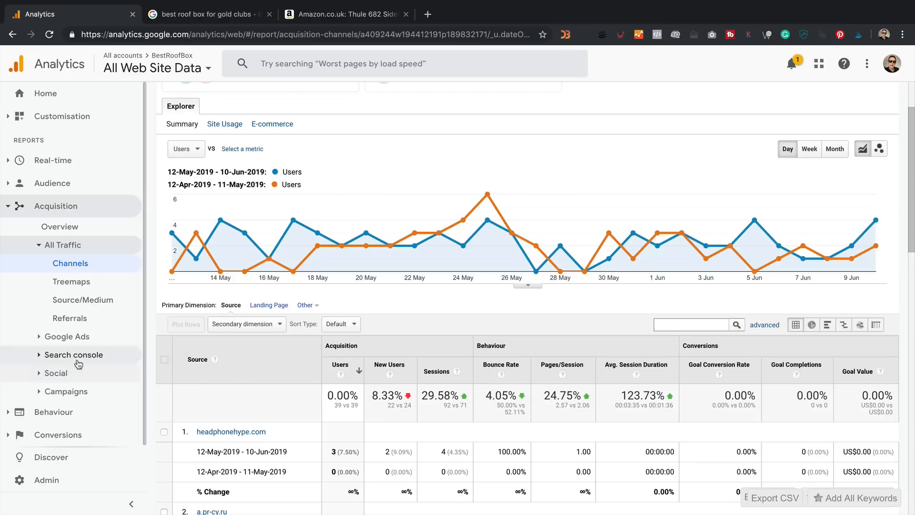
- Review Search Console landing pages: impressions up 106.27% (7,634 vs 3,701), clicks up 94.54%
{"action": "left_click", "coordinate": [74, 355]}
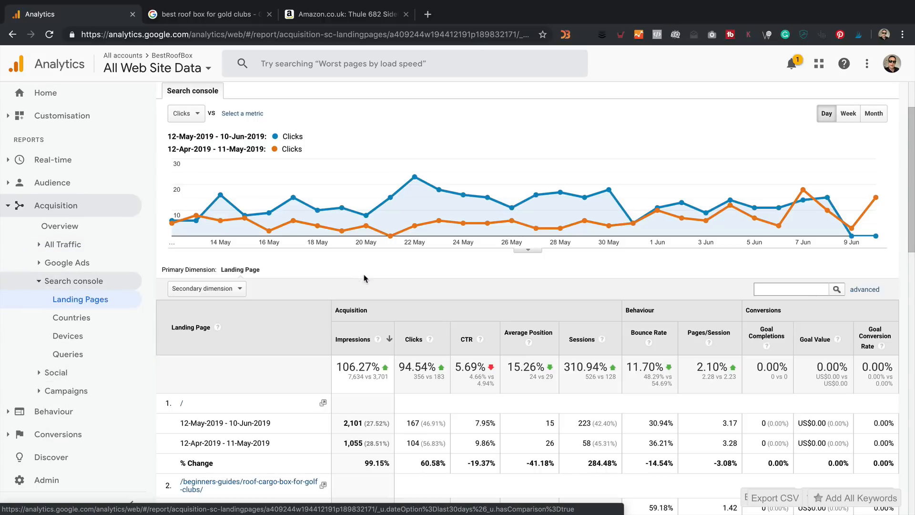
{"action": "mouse_move", "coordinate": [168, 402]}
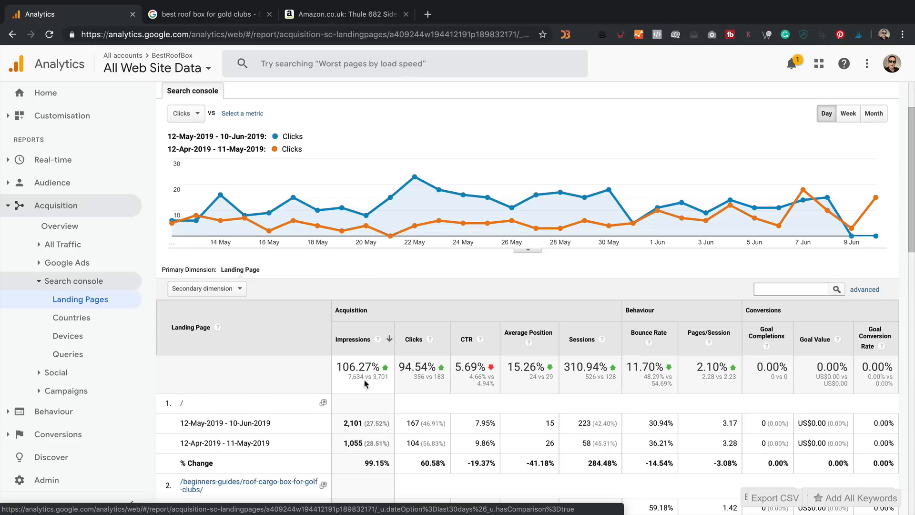
{"action": "scroll", "scroll_direction": "down", "scroll_amount": 3}
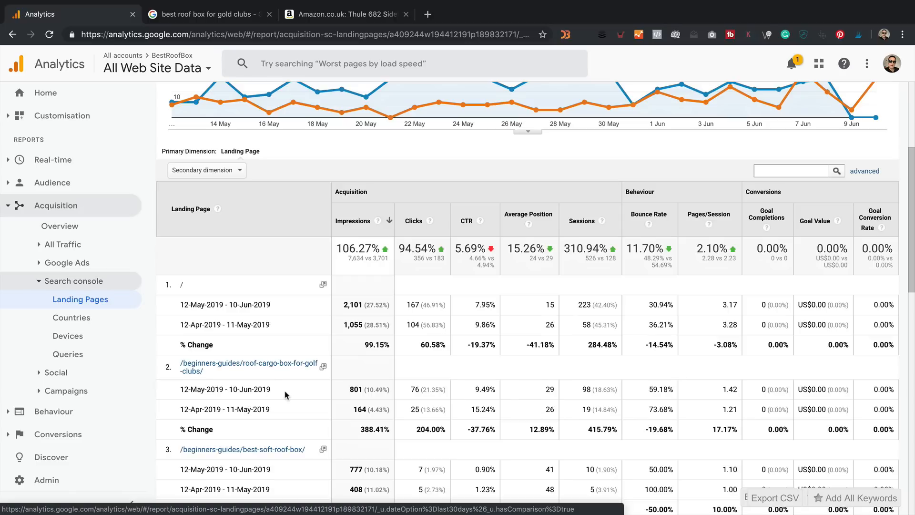
{"action": "mouse_move", "coordinate": [285, 385]}
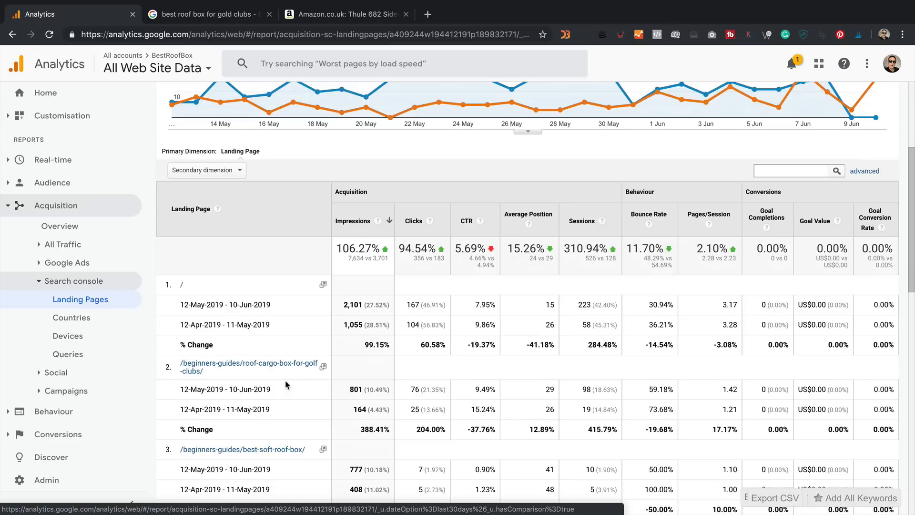
{"action": "mouse_move", "coordinate": [368, 431]}
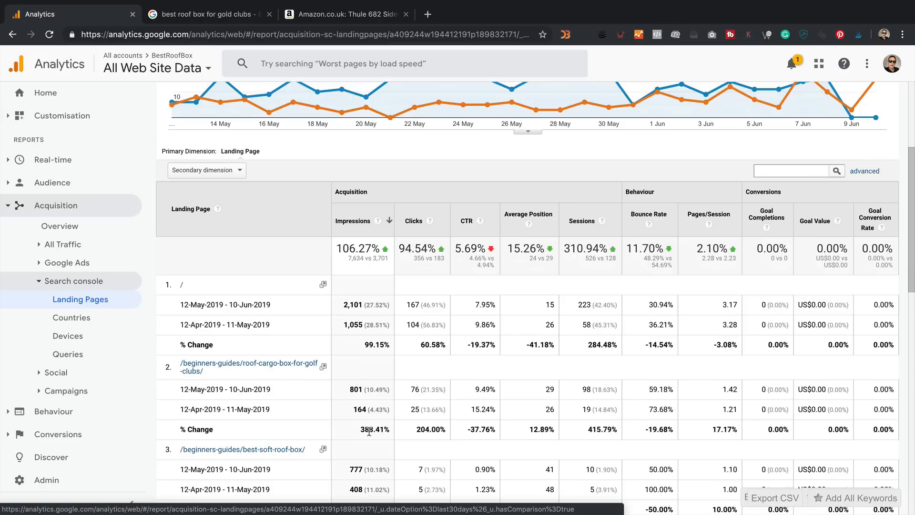
{"action": "mouse_move", "coordinate": [356, 439]}
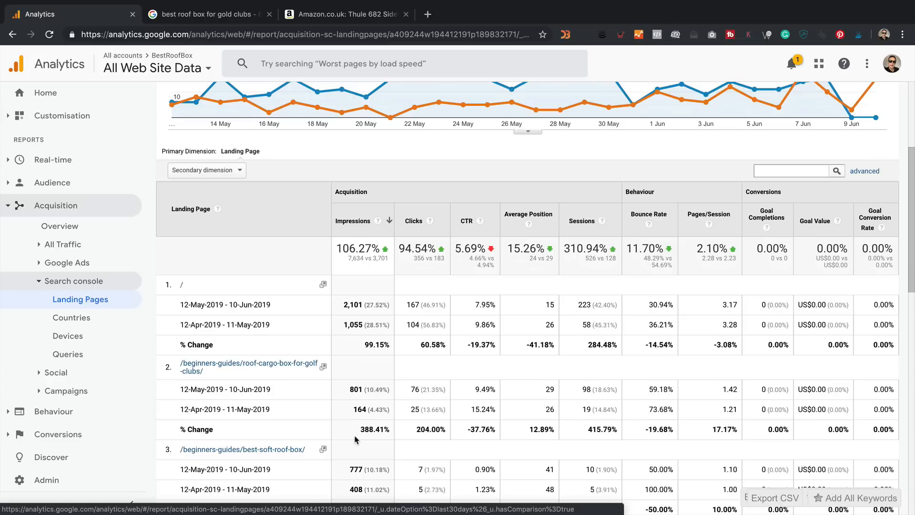
{"action": "mouse_move", "coordinate": [662, 147]}
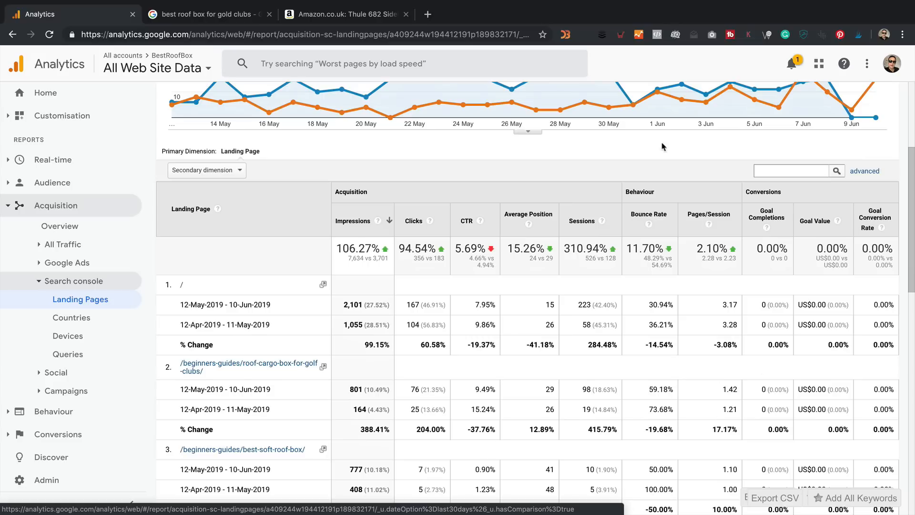
{"action": "mouse_move", "coordinate": [655, 420]}
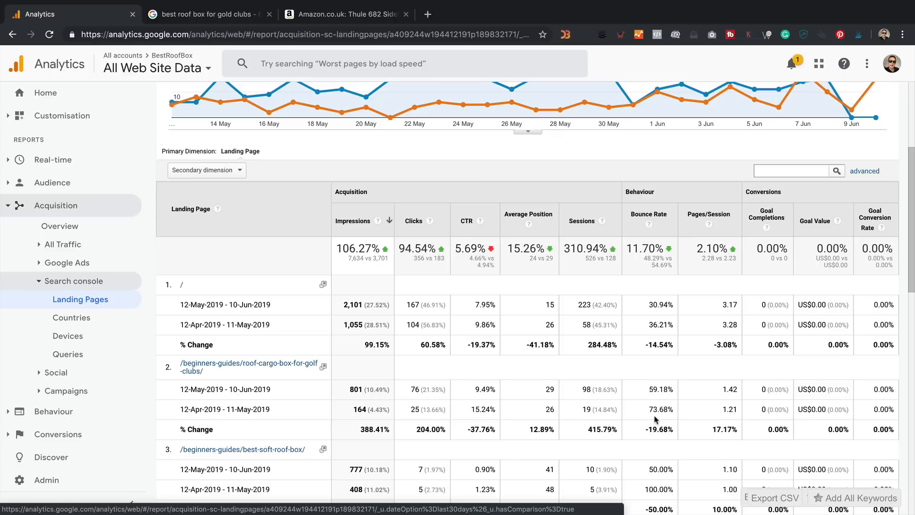
{"action": "mouse_move", "coordinate": [679, 285]}
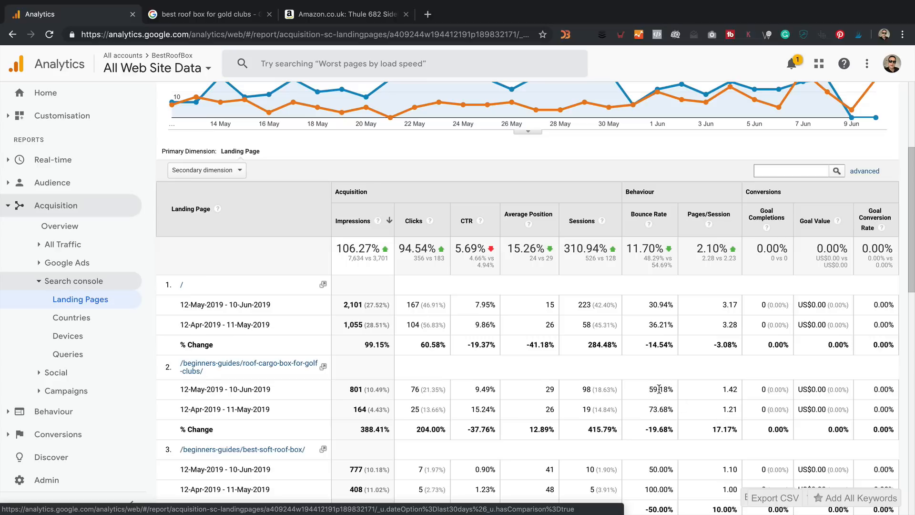
{"action": "scroll", "scroll_direction": "down", "scroll_amount": 3}
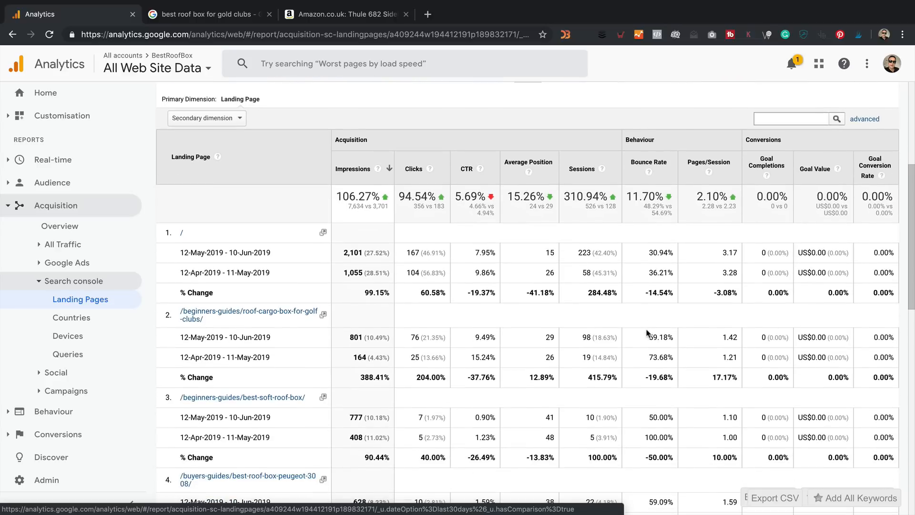
{"action": "scroll", "scroll_direction": "down", "scroll_amount": 3}
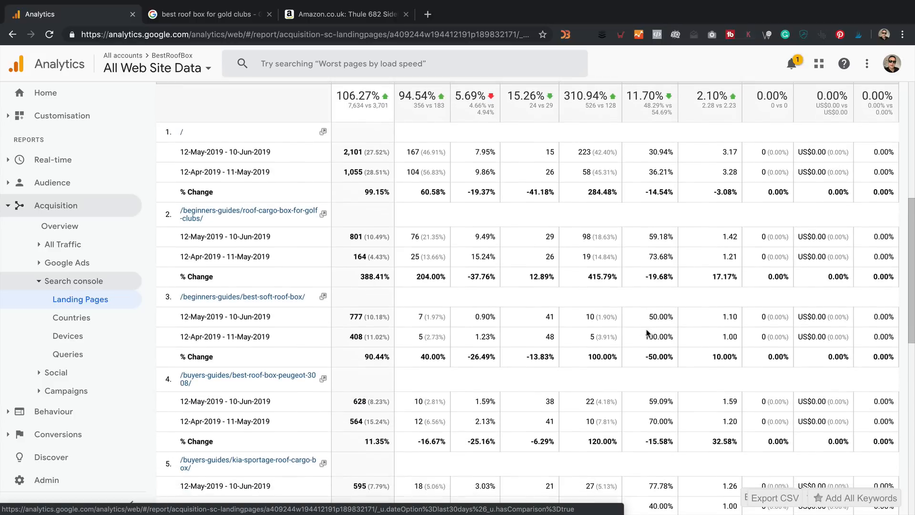
{"action": "scroll", "scroll_direction": "down", "scroll_amount": 3}
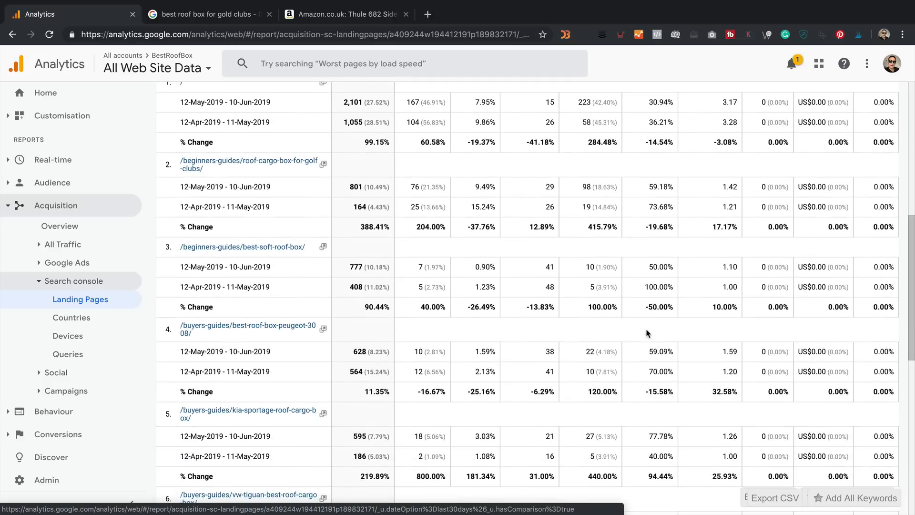
{"action": "scroll", "scroll_direction": "down", "scroll_amount": 3}
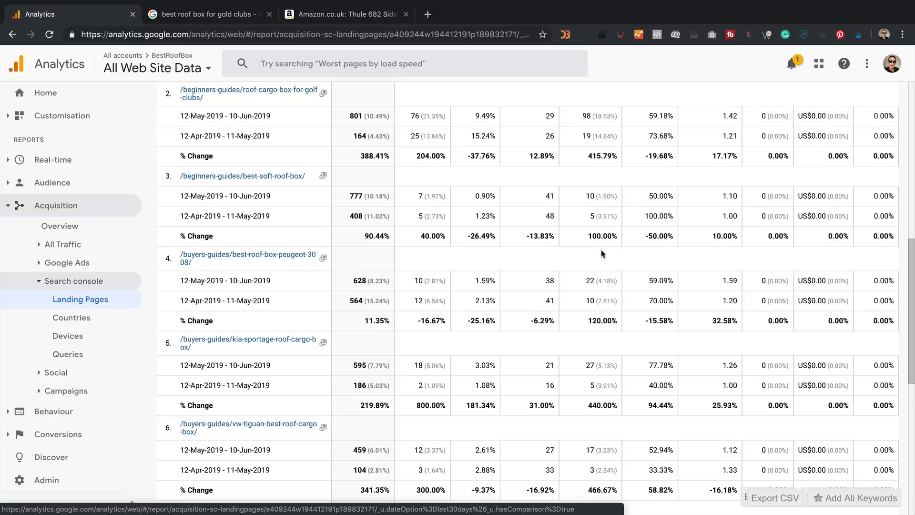
{"action": "scroll", "scroll_direction": "up", "scroll_amount": 3}
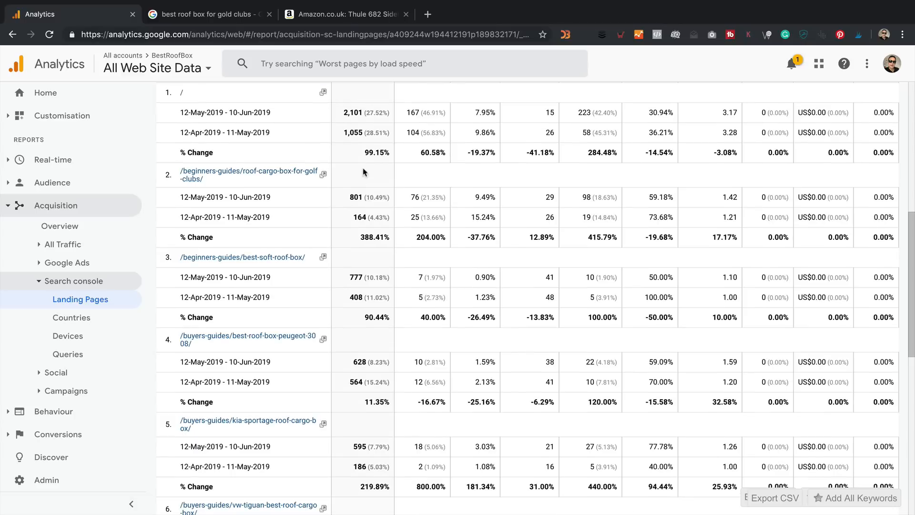
{"action": "mouse_move", "coordinate": [375, 243]}
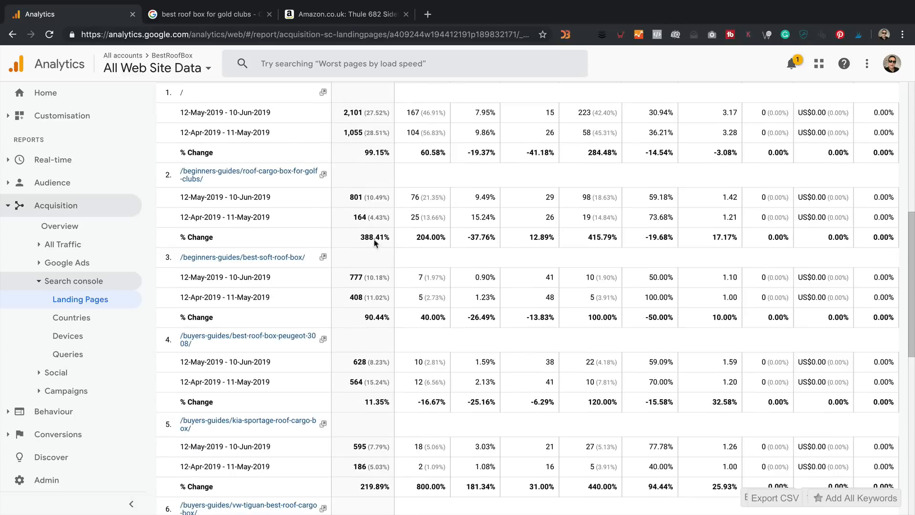
{"action": "scroll", "scroll_direction": "down", "scroll_amount": 3}
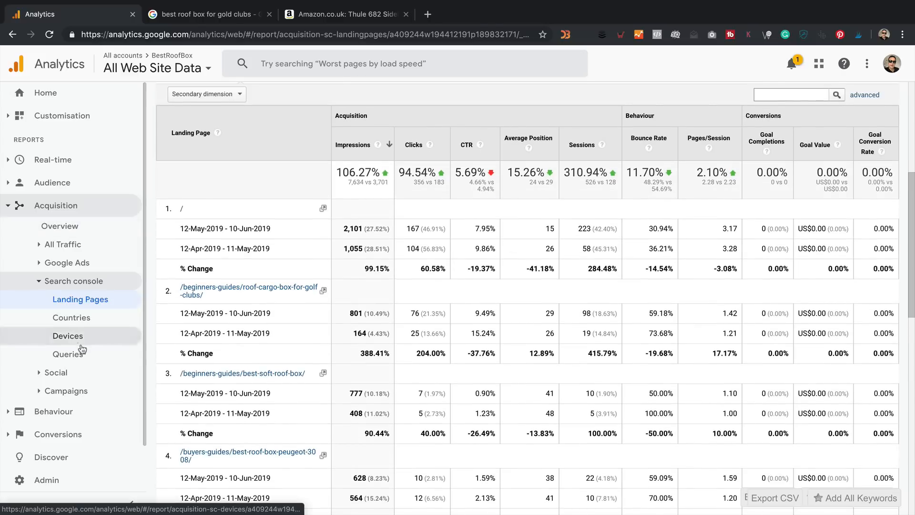
{"action": "mouse_move", "coordinate": [70, 354]}
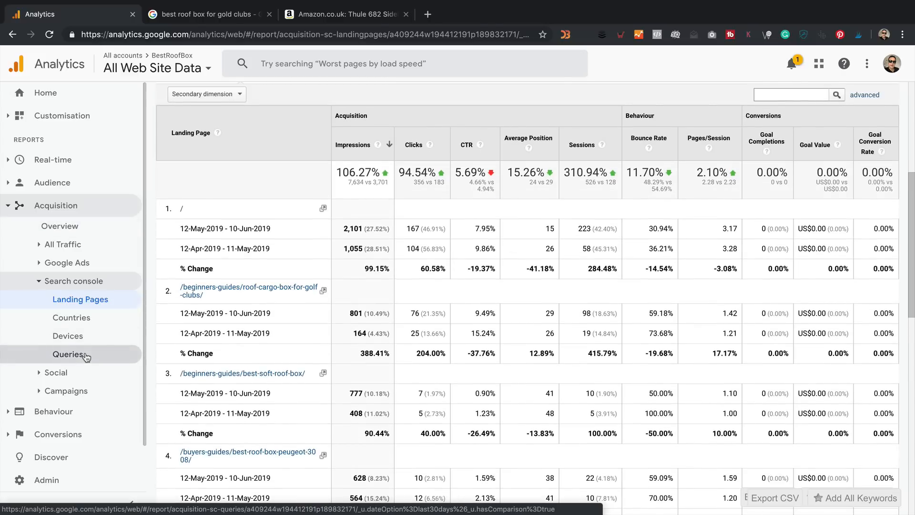
- Move to the Search Console Queries report under Acquisition
{"action": "left_click", "coordinate": [69, 355]}
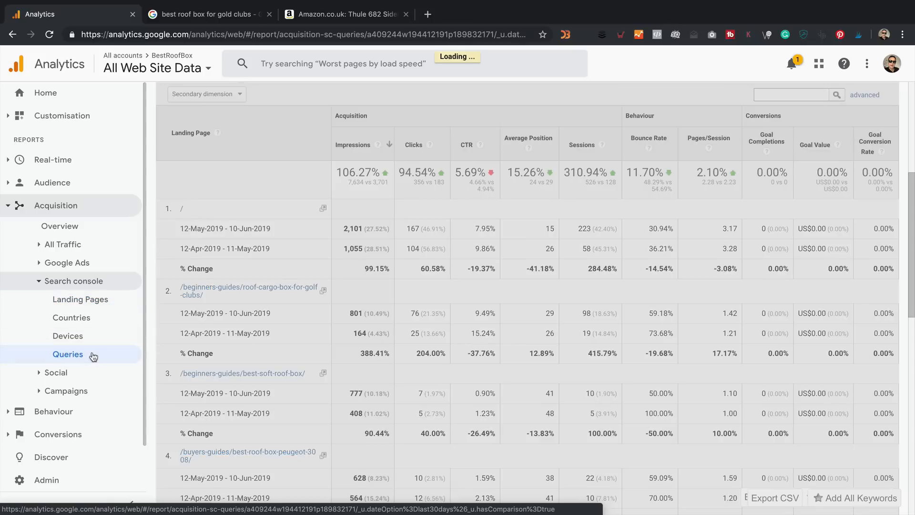
- Highlight Monthly Volume and 'best roof box' with 49 clicks (up 390%) and average position 8.5
{"action": "left_click", "coordinate": [67, 353]}
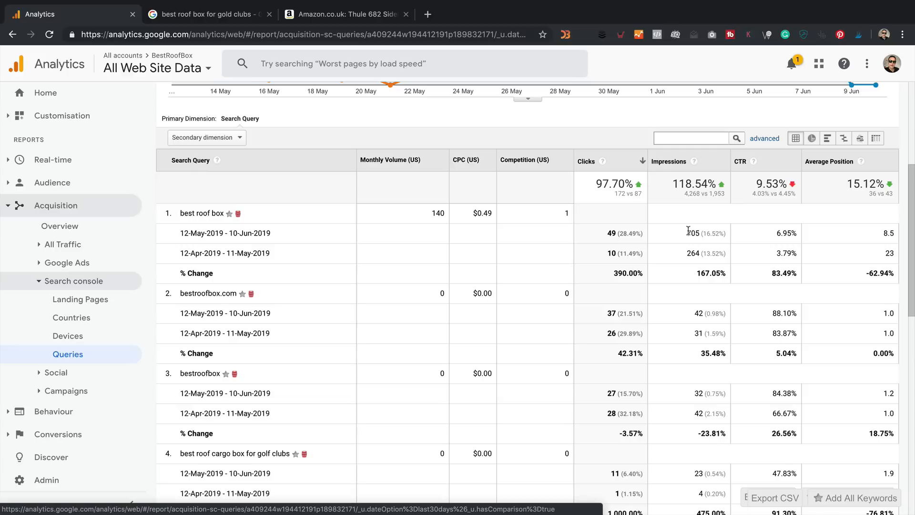
{"action": "mouse_move", "coordinate": [260, 240]}
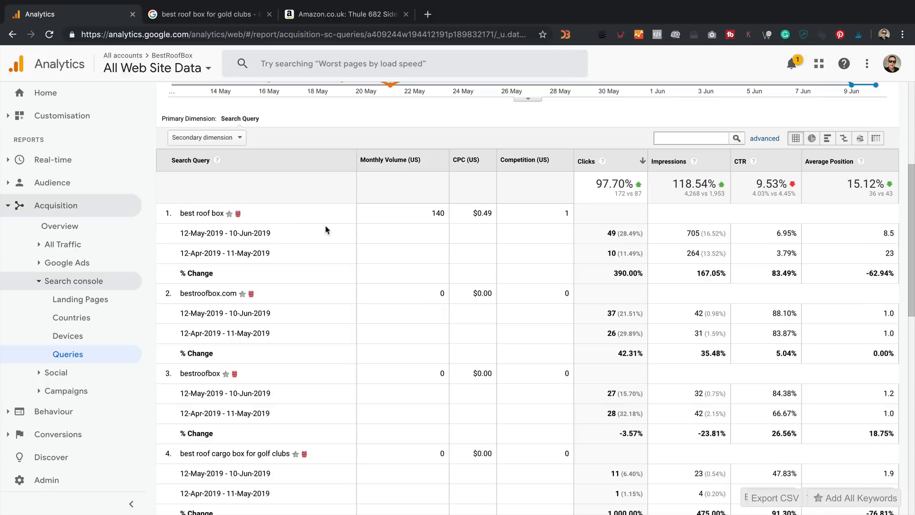
{"action": "mouse_move", "coordinate": [396, 212]}
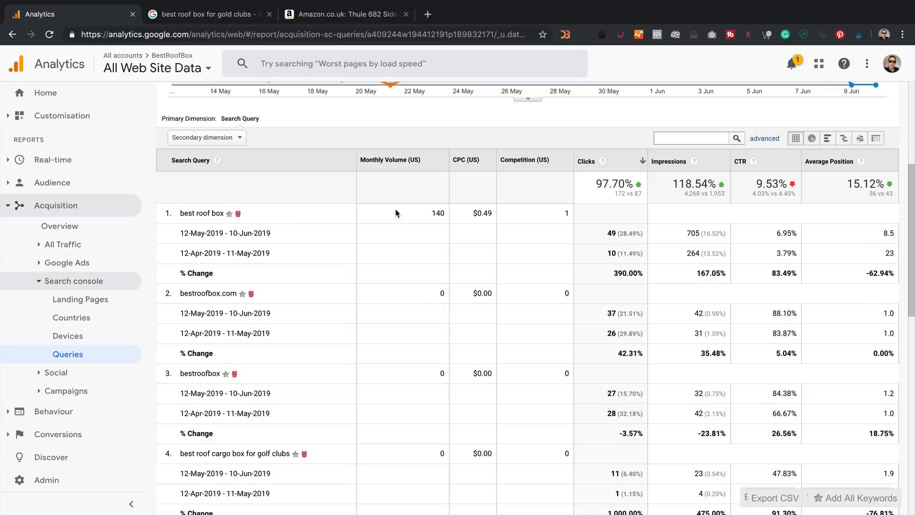
{"action": "double_click", "coordinate": [437, 213]}
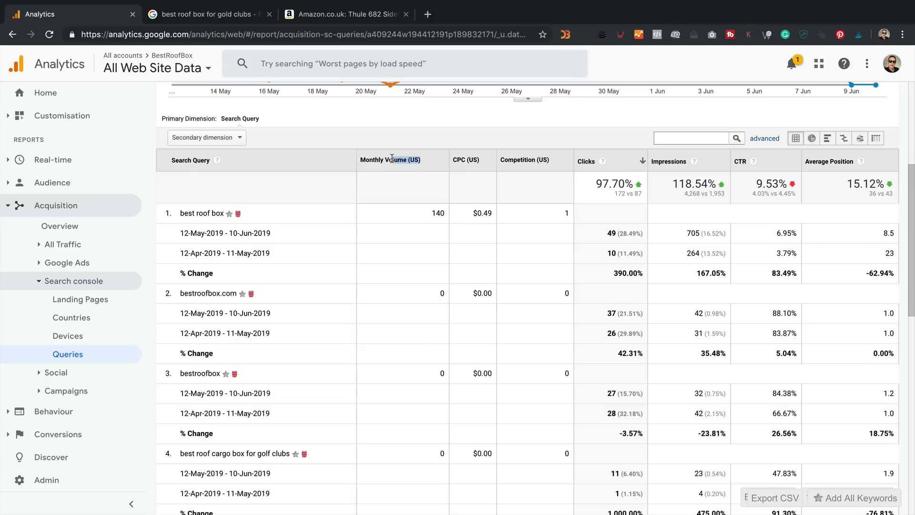
{"action": "mouse_move", "coordinate": [503, 204]}
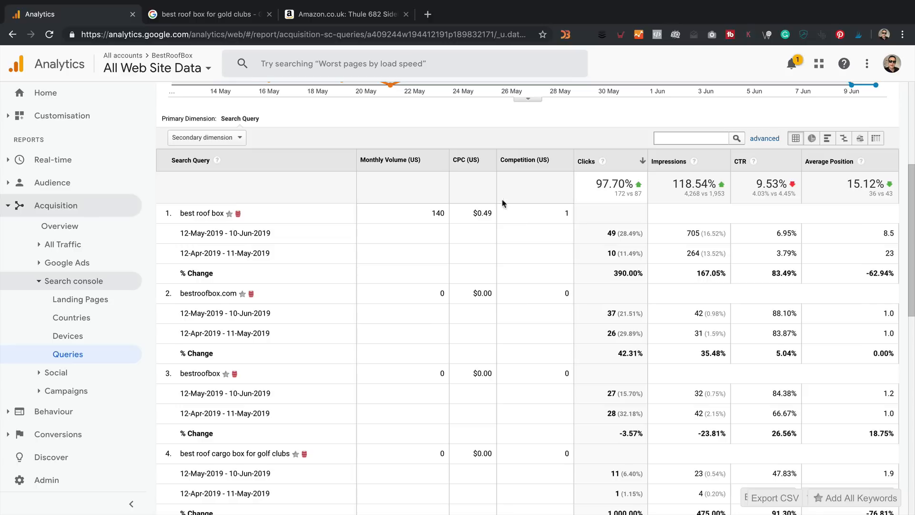
{"action": "mouse_move", "coordinate": [505, 245]}
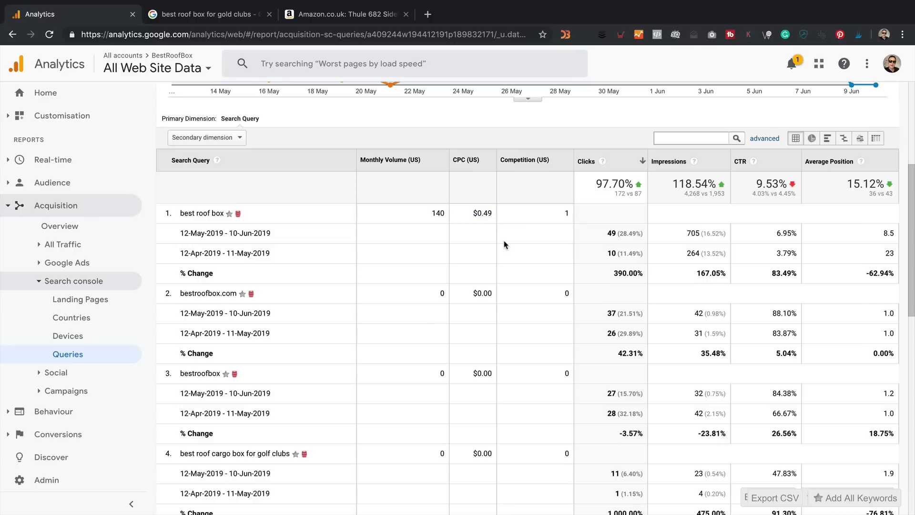
{"action": "mouse_move", "coordinate": [549, 210]}
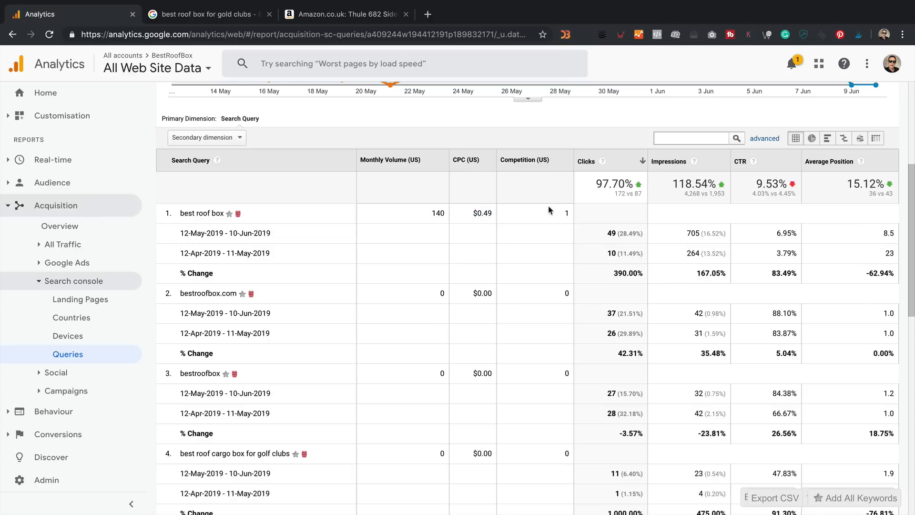
{"action": "mouse_move", "coordinate": [579, 224]}
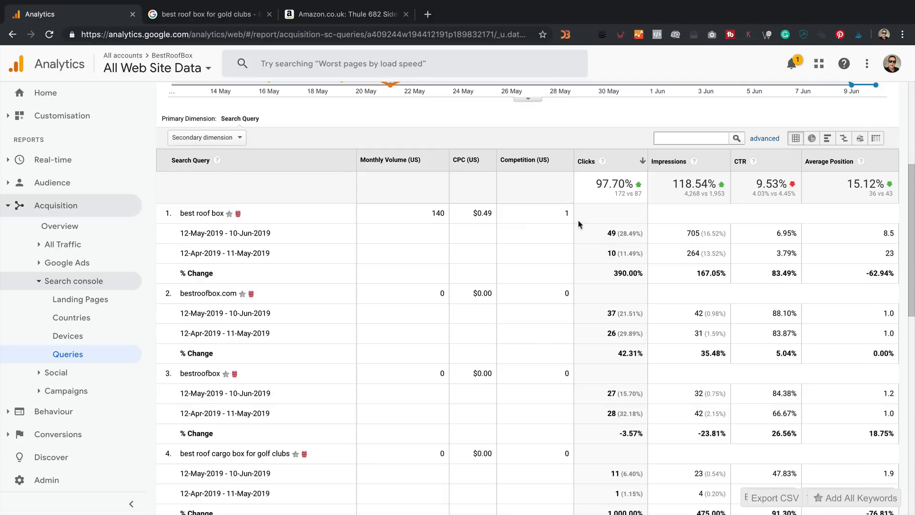
{"action": "mouse_move", "coordinate": [560, 314]}
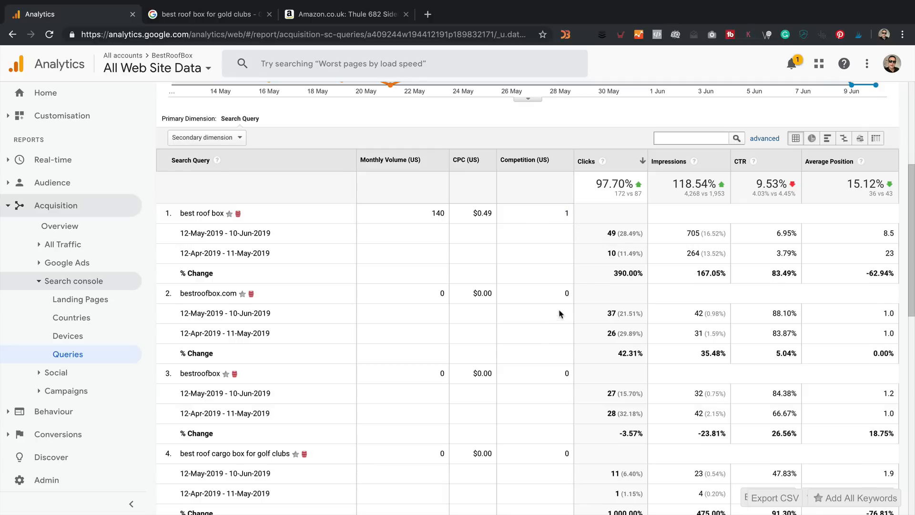
{"action": "mouse_move", "coordinate": [634, 148]}
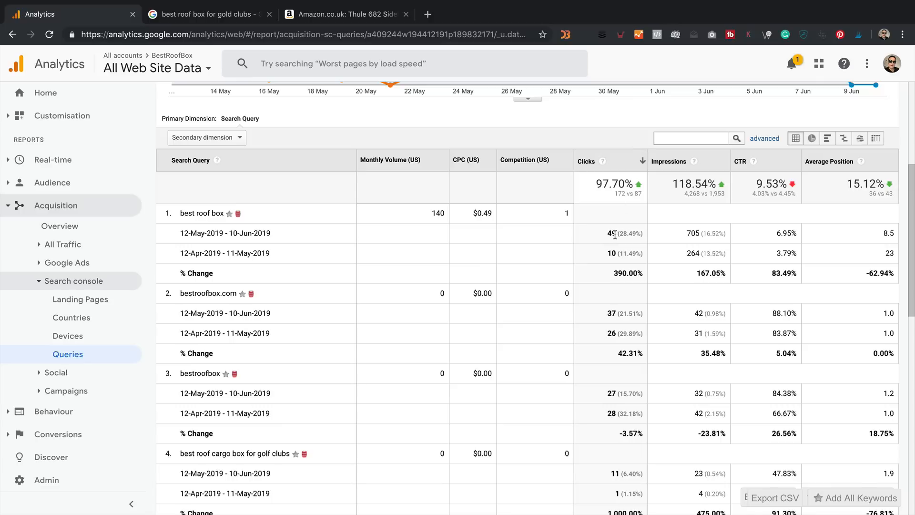
{"action": "double_click", "coordinate": [610, 232]}
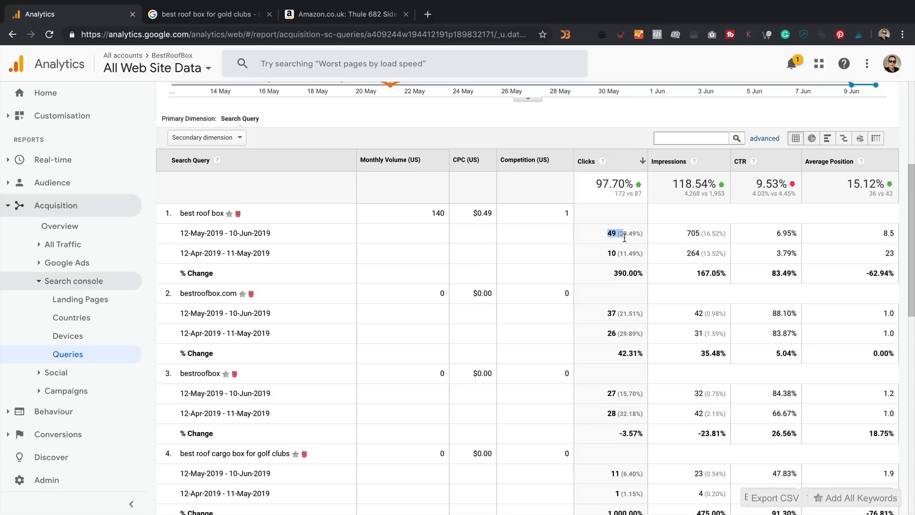
{"action": "mouse_move", "coordinate": [479, 216]}
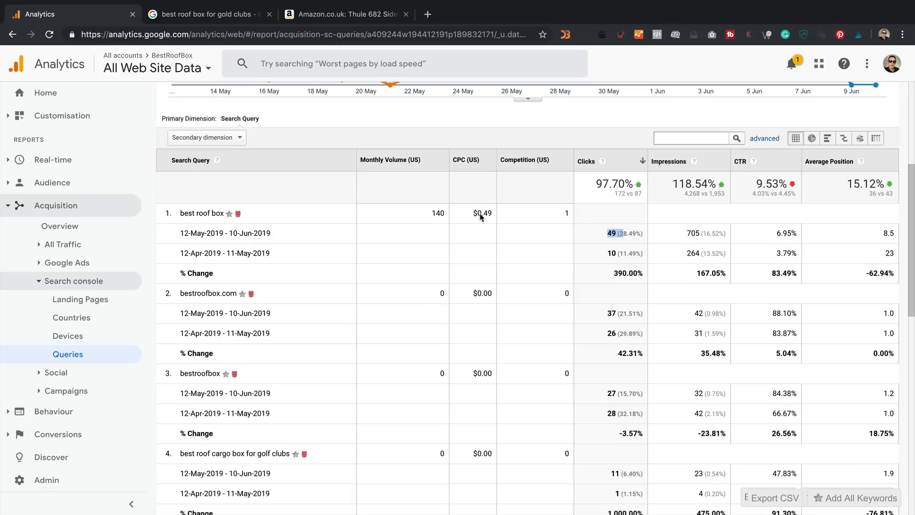
{"action": "mouse_move", "coordinate": [632, 263]}
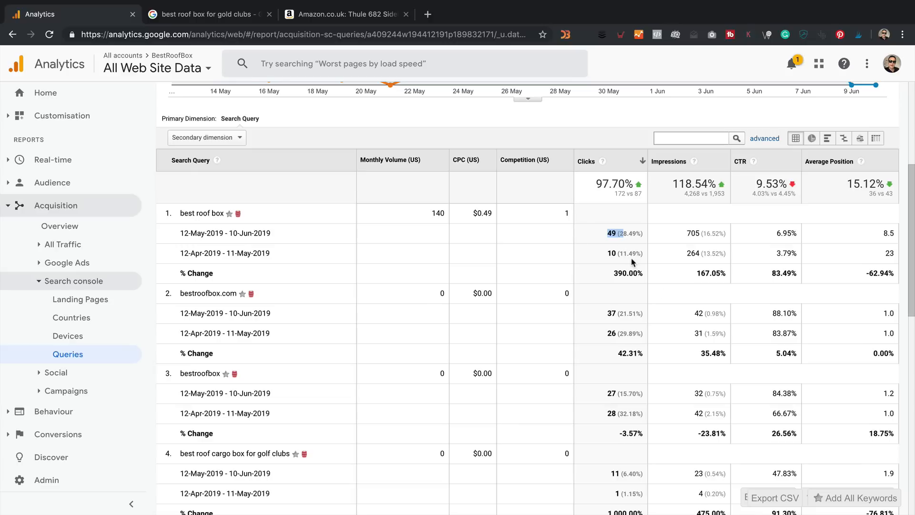
{"action": "mouse_move", "coordinate": [875, 231]}
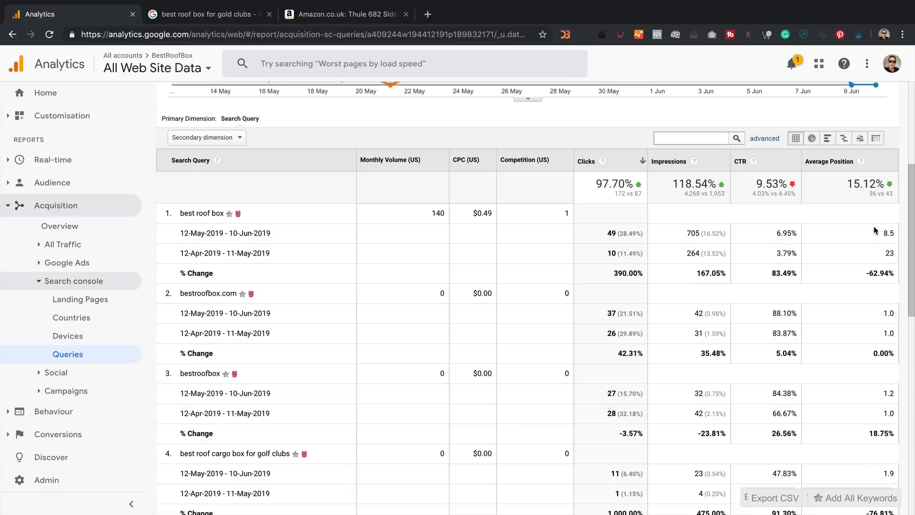
{"action": "mouse_move", "coordinate": [854, 243]}
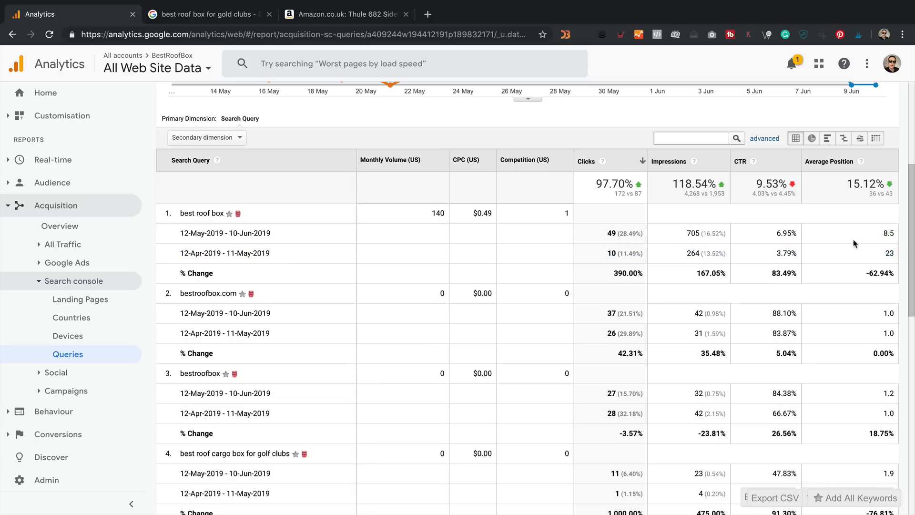
{"action": "mouse_move", "coordinate": [859, 245]}
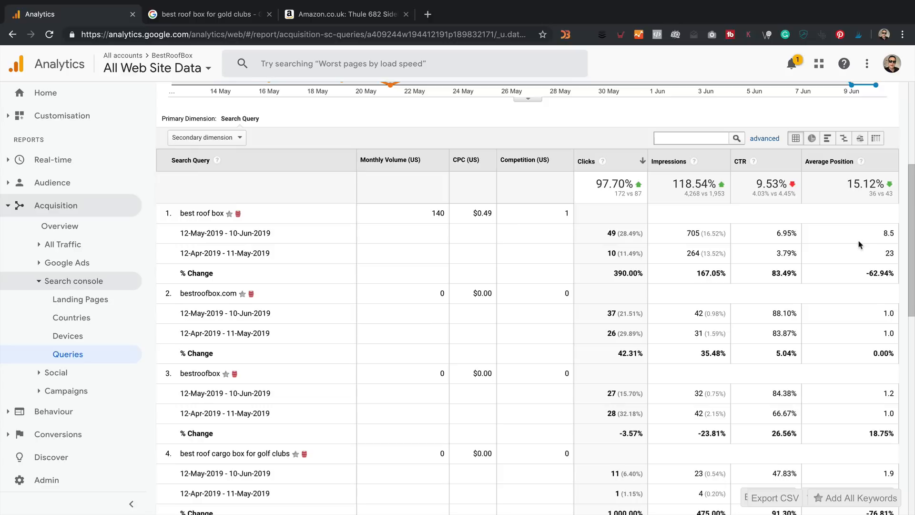
{"action": "mouse_move", "coordinate": [887, 234]}
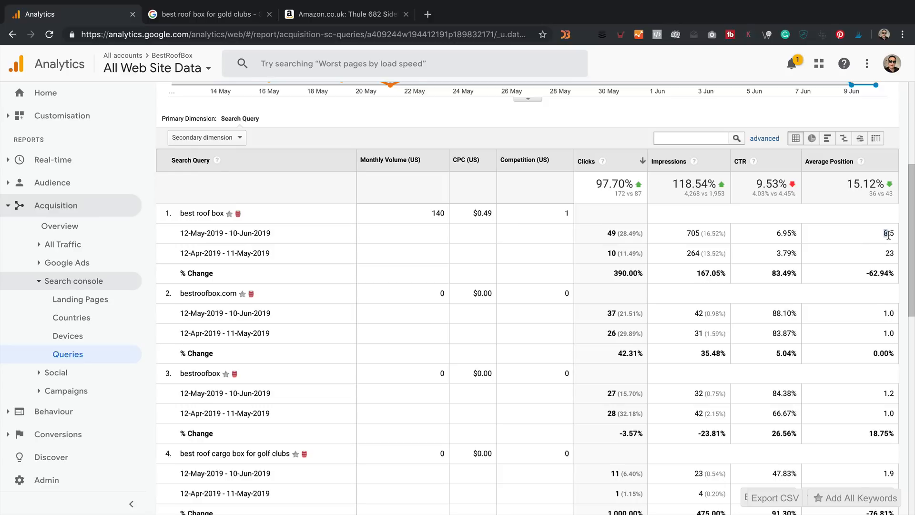
{"action": "double_click", "coordinate": [888, 232]}
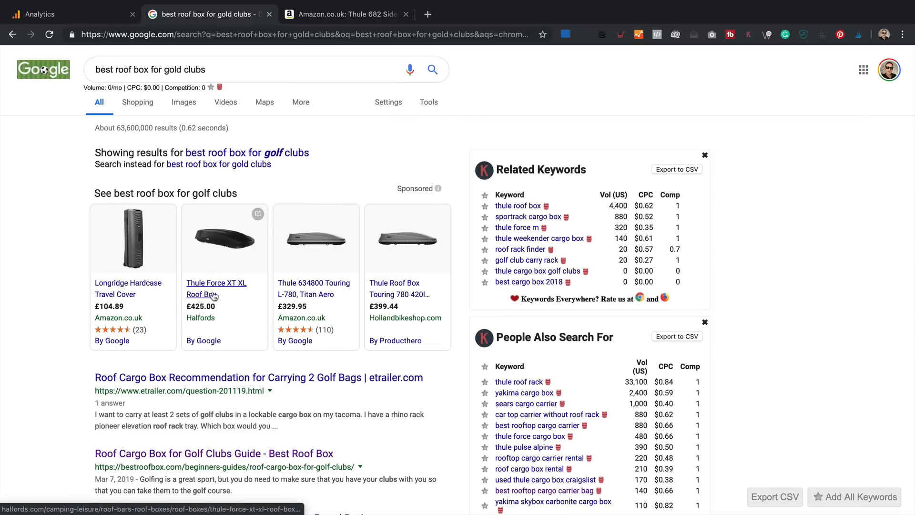
- Scan the Google results for the golf clubs roof box query, then return to the Analytics queries report
{"action": "scroll", "scroll_direction": "down", "scroll_amount": 3}
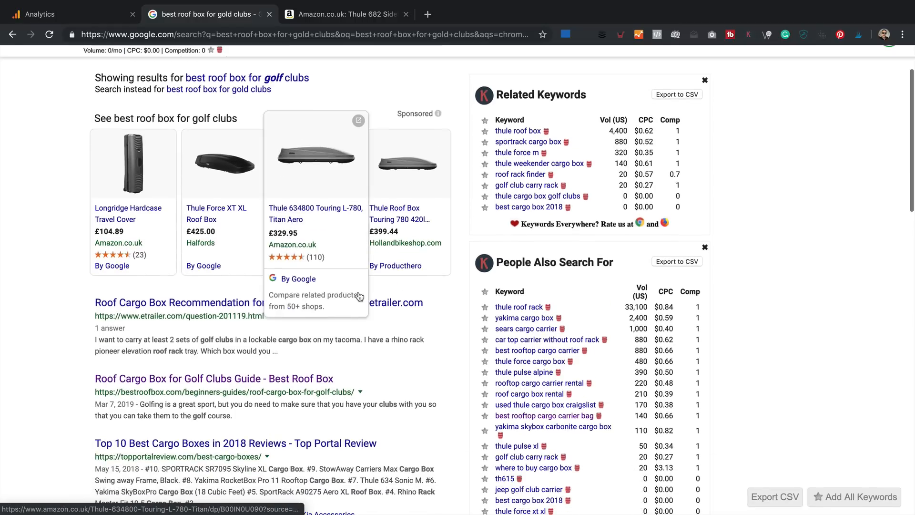
{"action": "scroll", "scroll_direction": "down", "scroll_amount": 3}
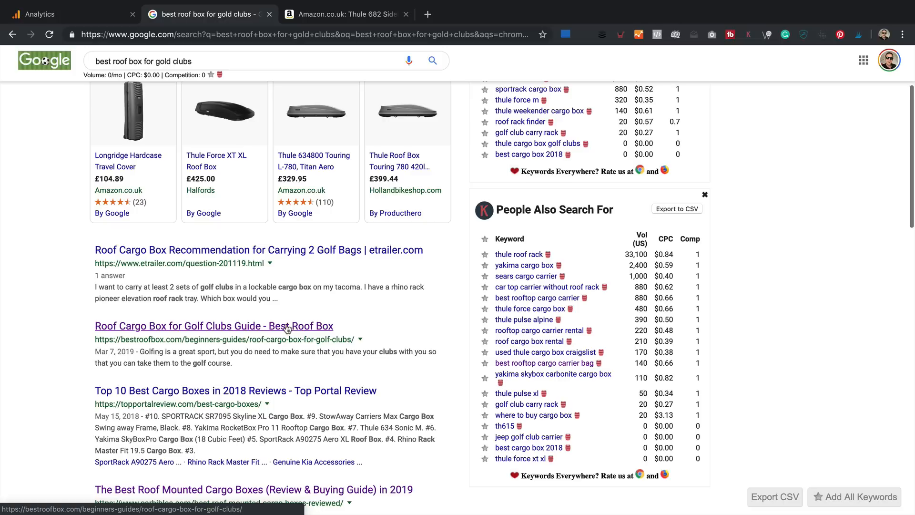
{"action": "scroll", "scroll_direction": "down", "scroll_amount": 3}
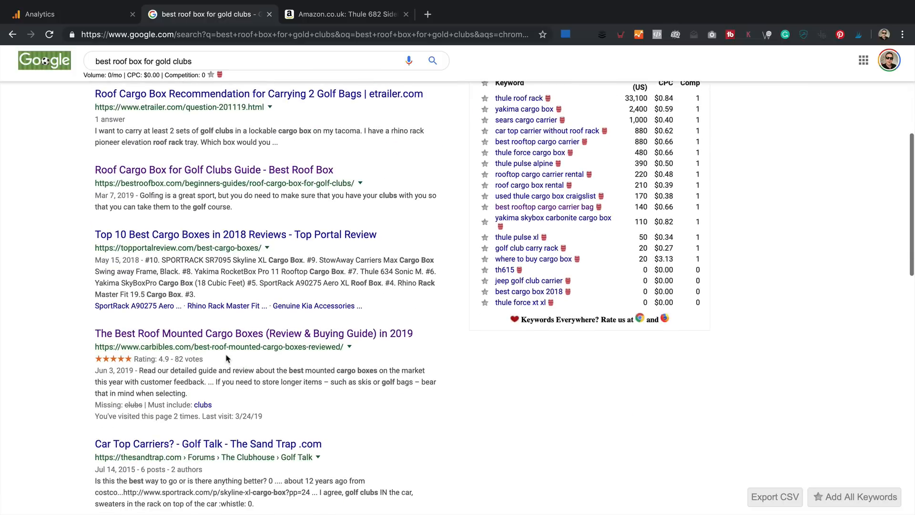
{"action": "scroll", "scroll_direction": "down", "scroll_amount": 3}
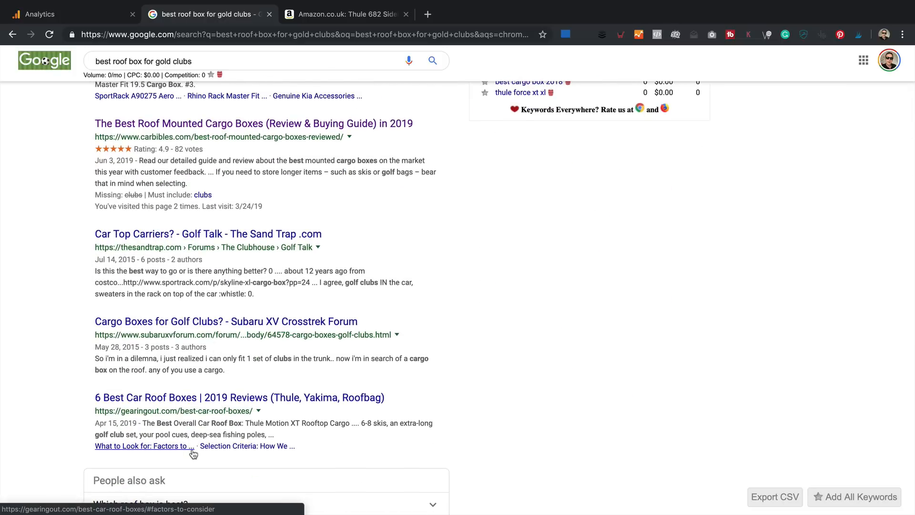
{"action": "scroll", "scroll_direction": "down", "scroll_amount": 3}
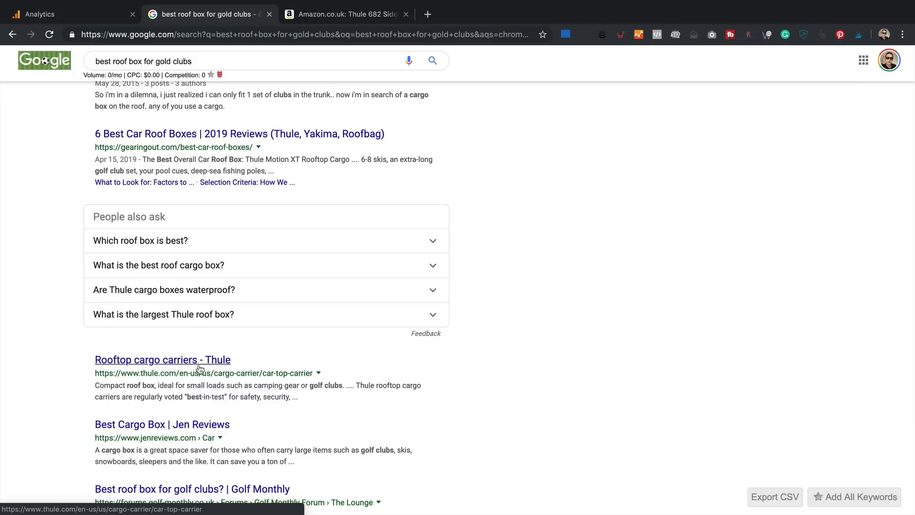
{"action": "left_click", "coordinate": [64, 14]}
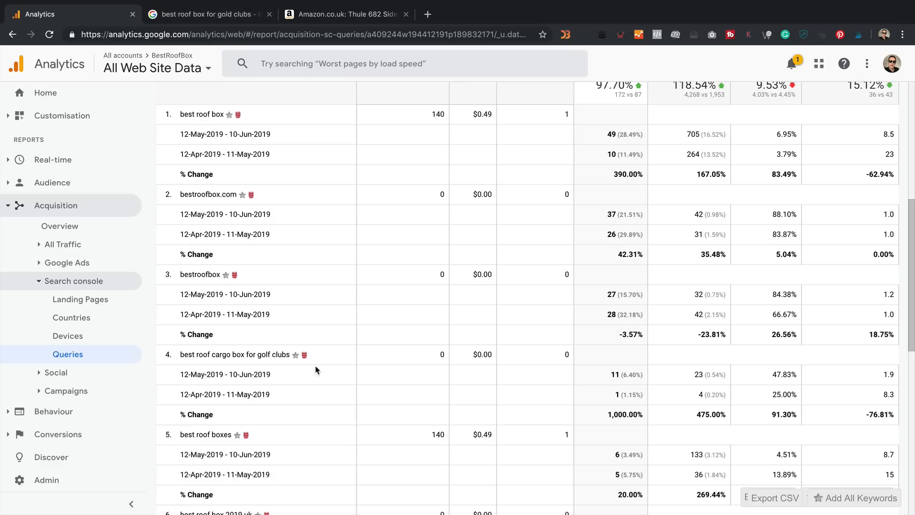
{"action": "mouse_move", "coordinate": [262, 383]}
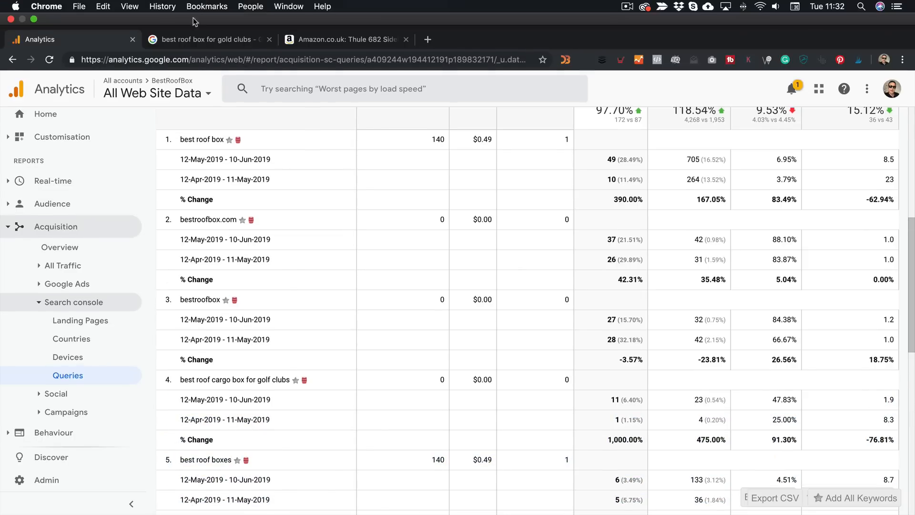
- Review all ten of 564 queries, e.g. 'best roof box 2019' impressions 73 vs 5, and bring up the Show rows choice
{"action": "left_click", "coordinate": [207, 39]}
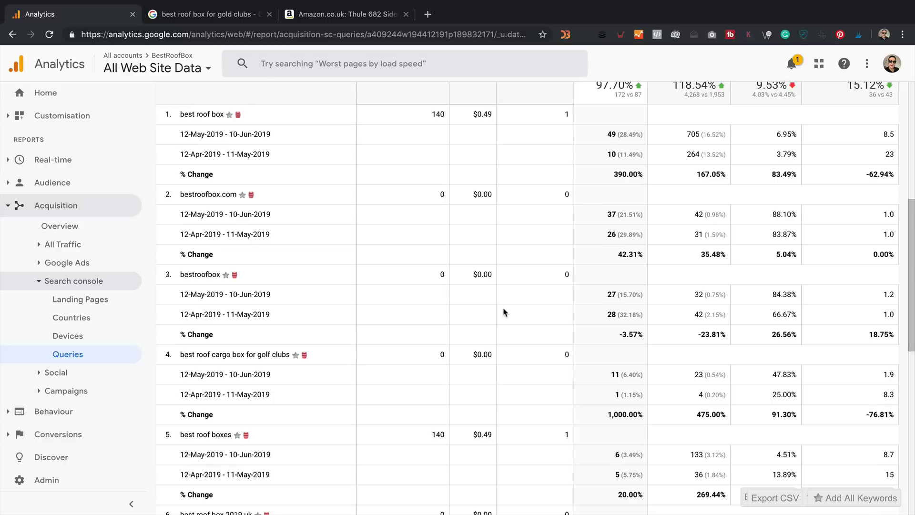
{"action": "mouse_move", "coordinate": [755, 446]}
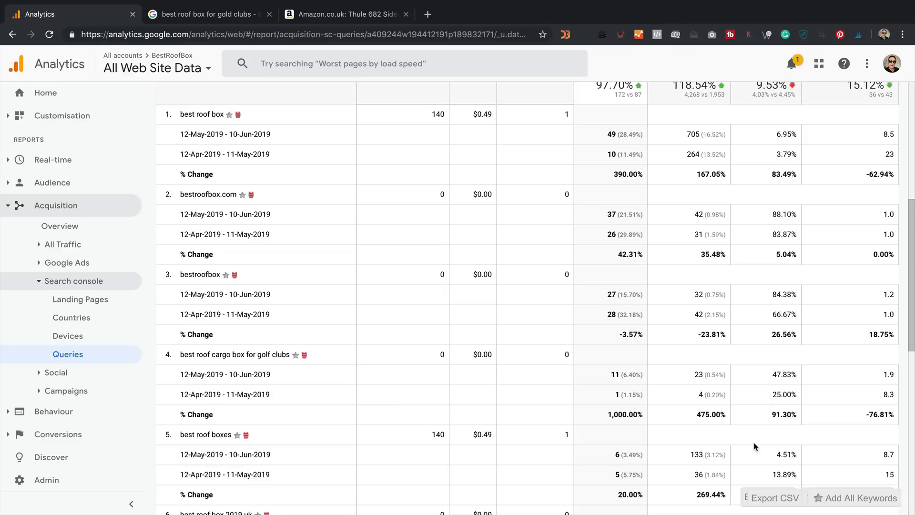
{"action": "mouse_move", "coordinate": [841, 400]}
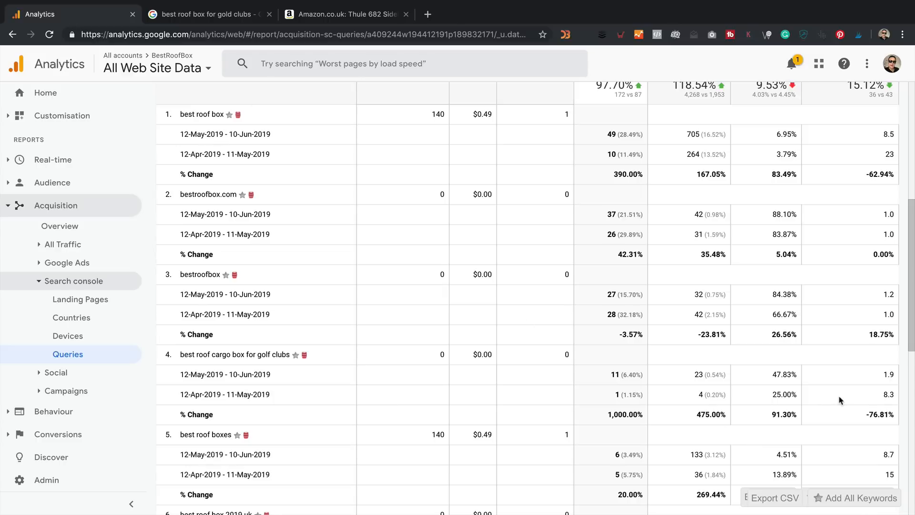
{"action": "mouse_move", "coordinate": [896, 402]}
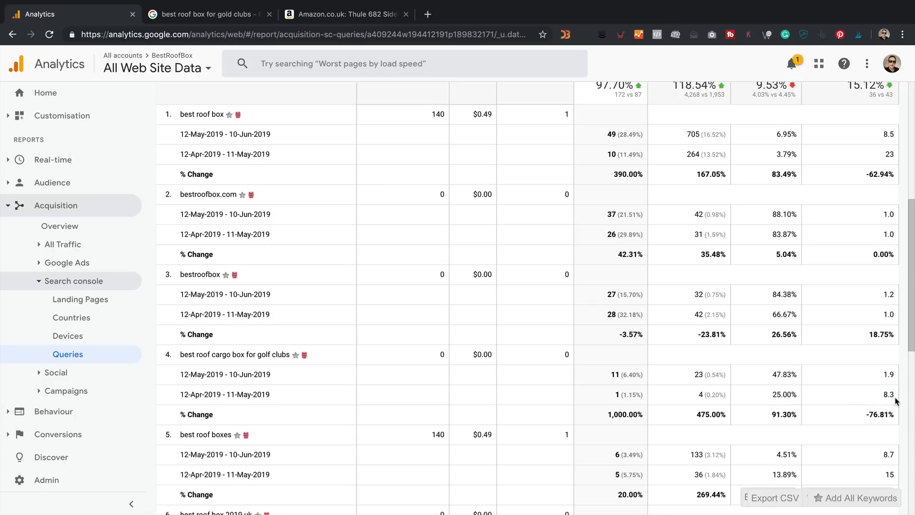
{"action": "mouse_move", "coordinate": [899, 379]}
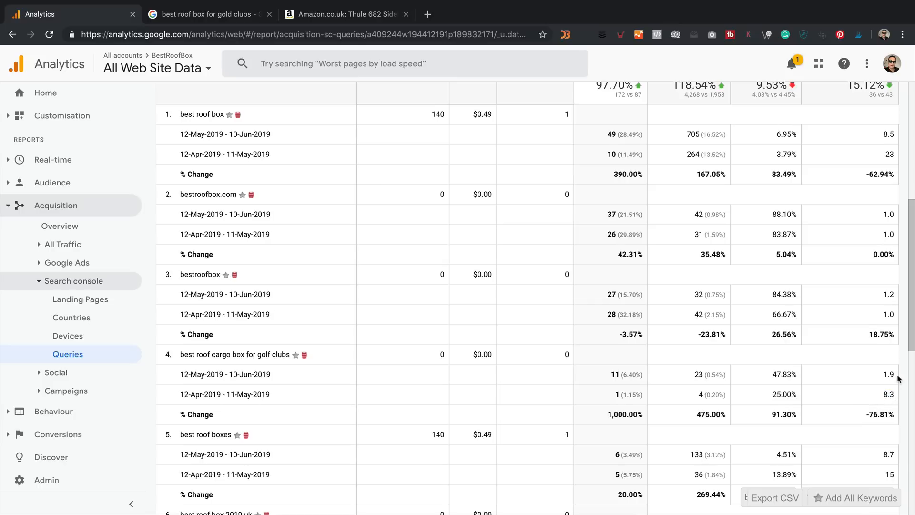
{"action": "mouse_move", "coordinate": [882, 374]}
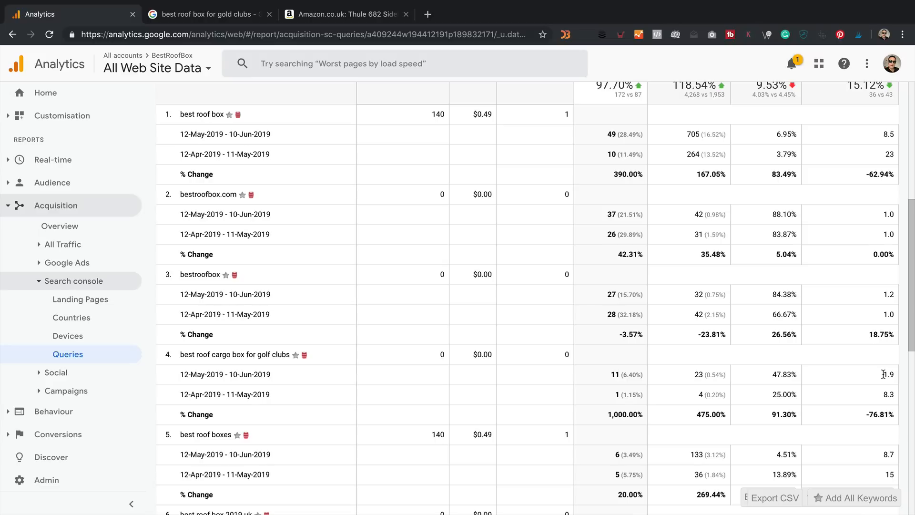
{"action": "mouse_move", "coordinate": [901, 431]}
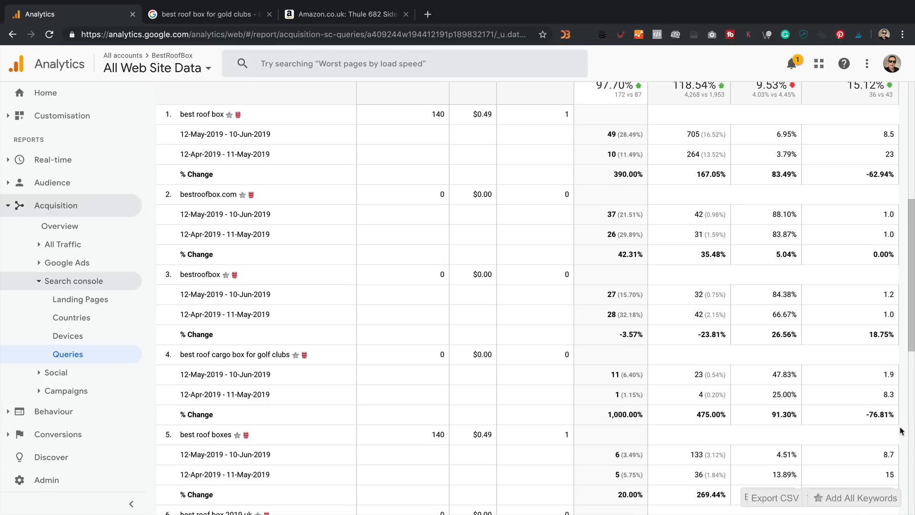
{"action": "mouse_move", "coordinate": [891, 409]}
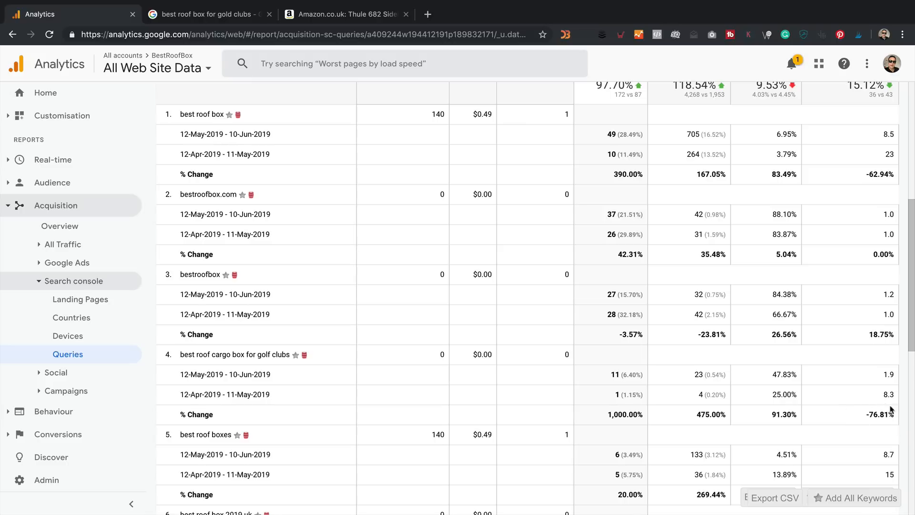
{"action": "scroll", "scroll_direction": "down", "scroll_amount": 3}
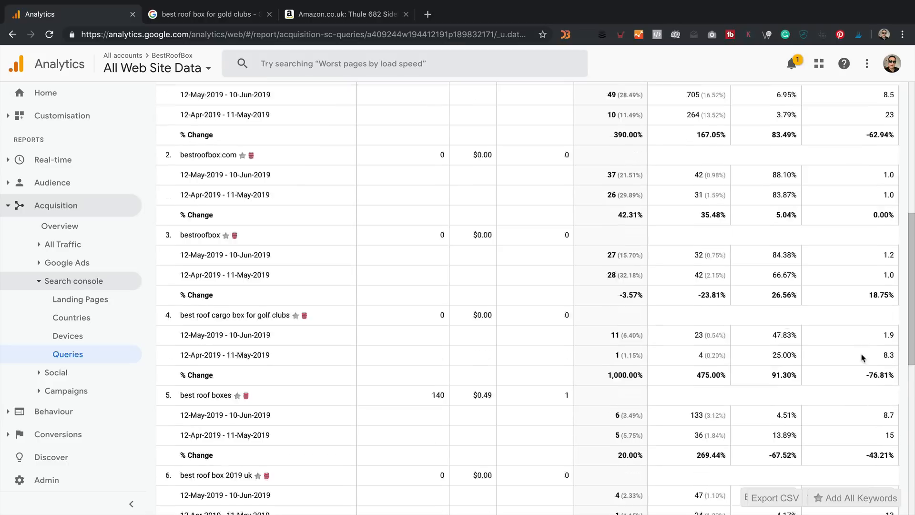
{"action": "scroll", "scroll_direction": "down", "scroll_amount": 3}
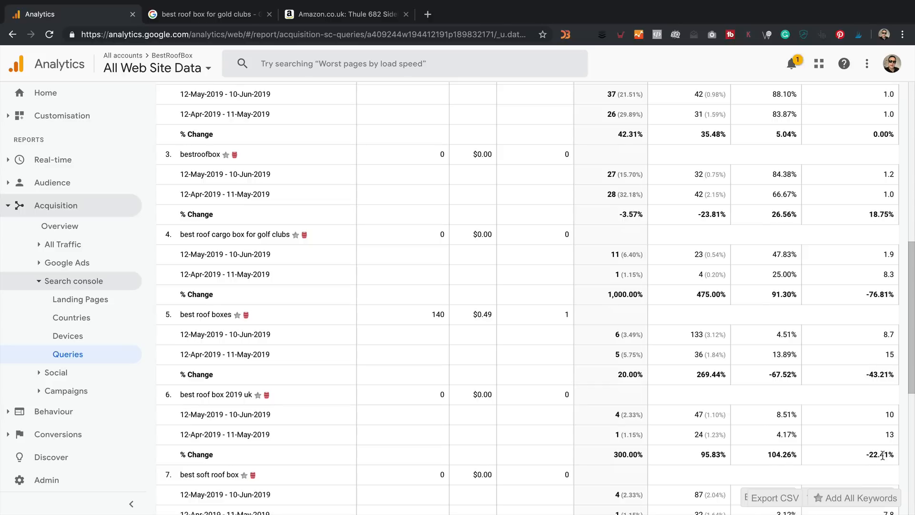
{"action": "scroll", "scroll_direction": "down", "scroll_amount": 3}
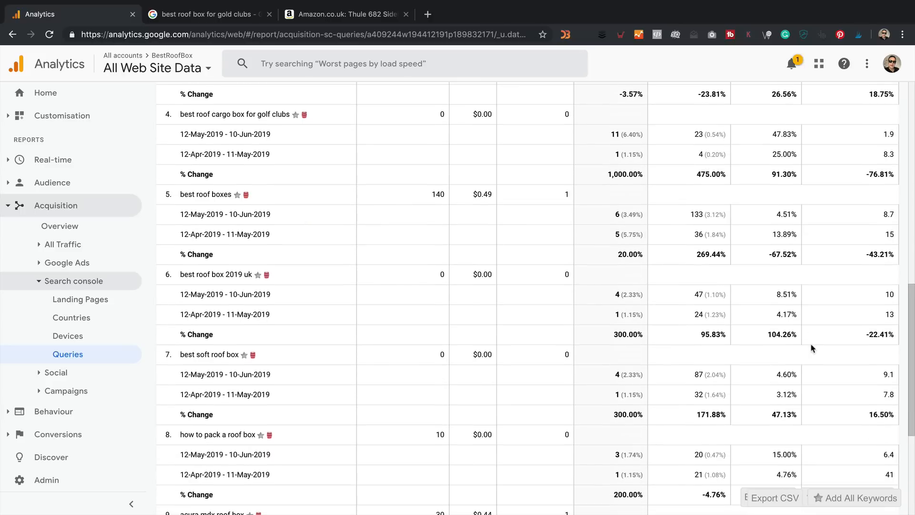
{"action": "scroll", "scroll_direction": "down", "scroll_amount": 3}
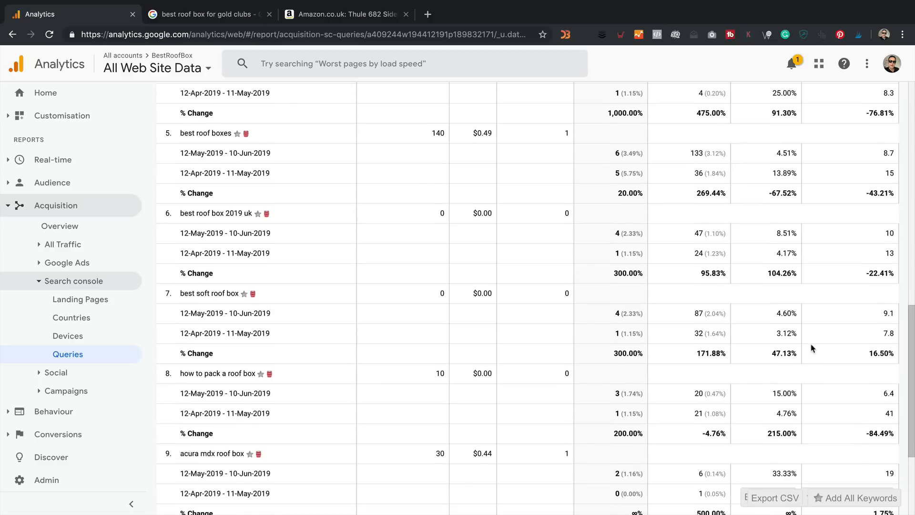
{"action": "mouse_move", "coordinate": [865, 416]}
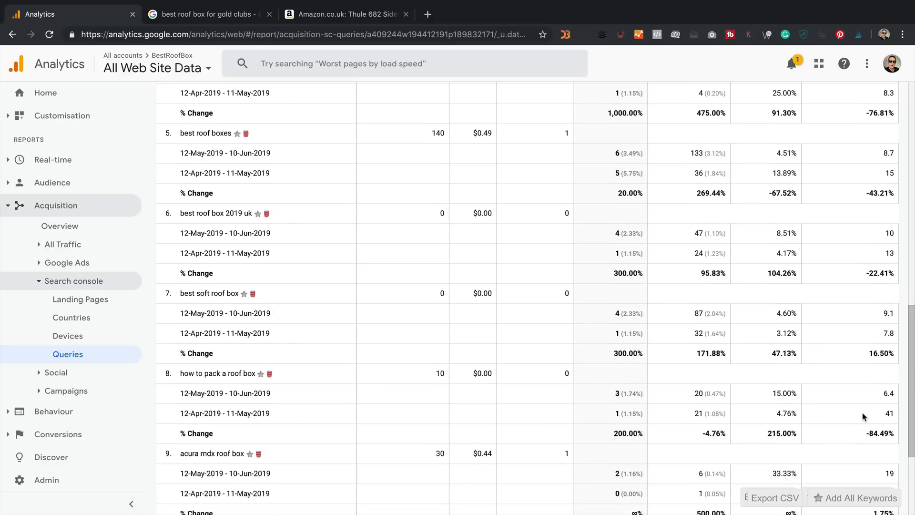
{"action": "mouse_move", "coordinate": [883, 419]}
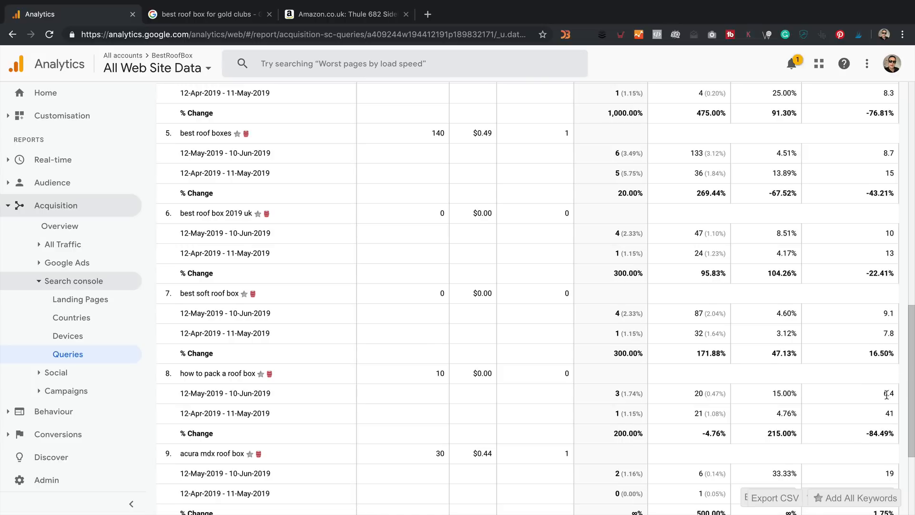
{"action": "scroll", "scroll_direction": "down", "scroll_amount": 3}
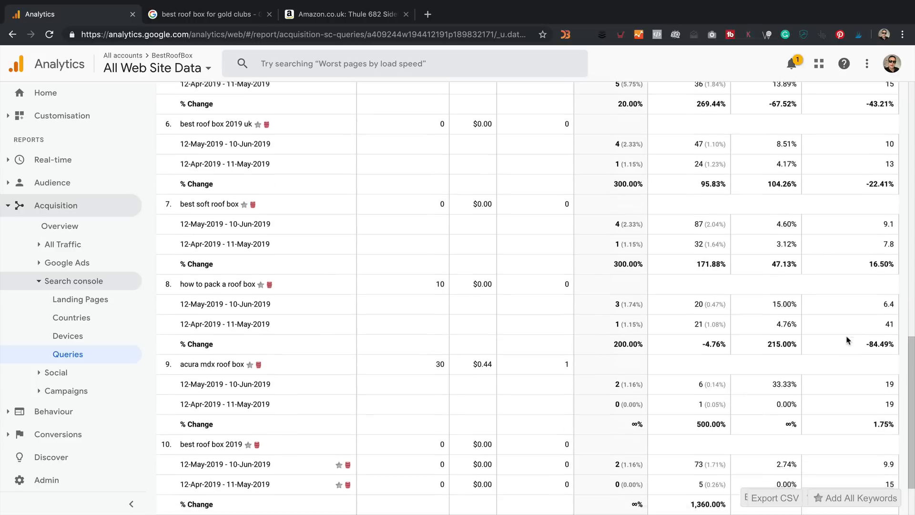
{"action": "scroll", "scroll_direction": "down", "scroll_amount": 3}
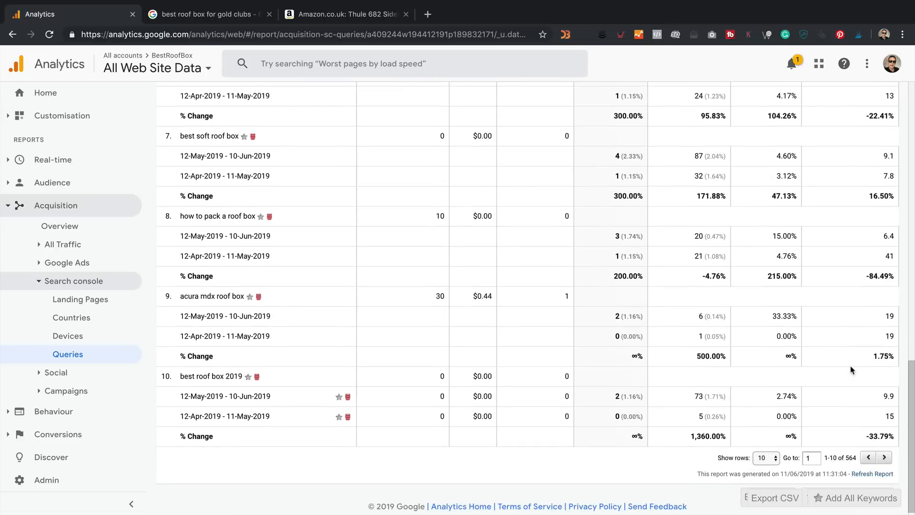
{"action": "mouse_move", "coordinate": [759, 464]}
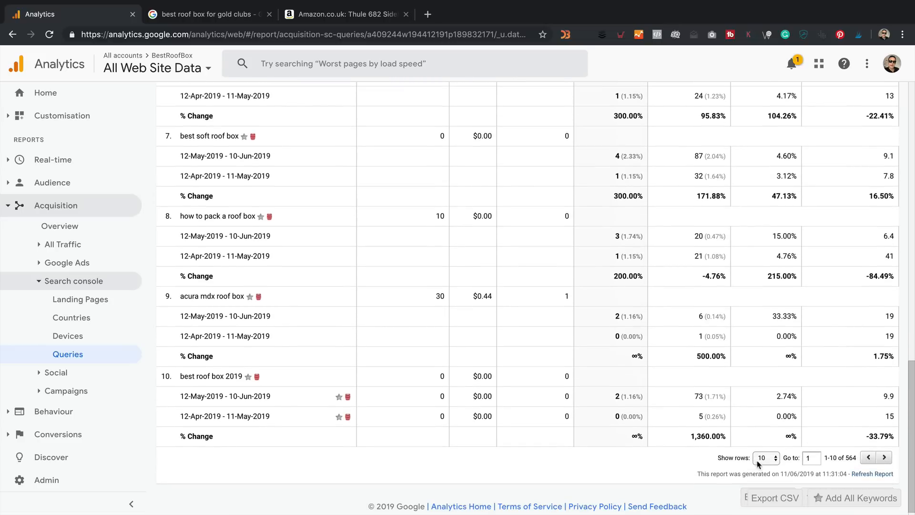
{"action": "left_click", "coordinate": [763, 458]}
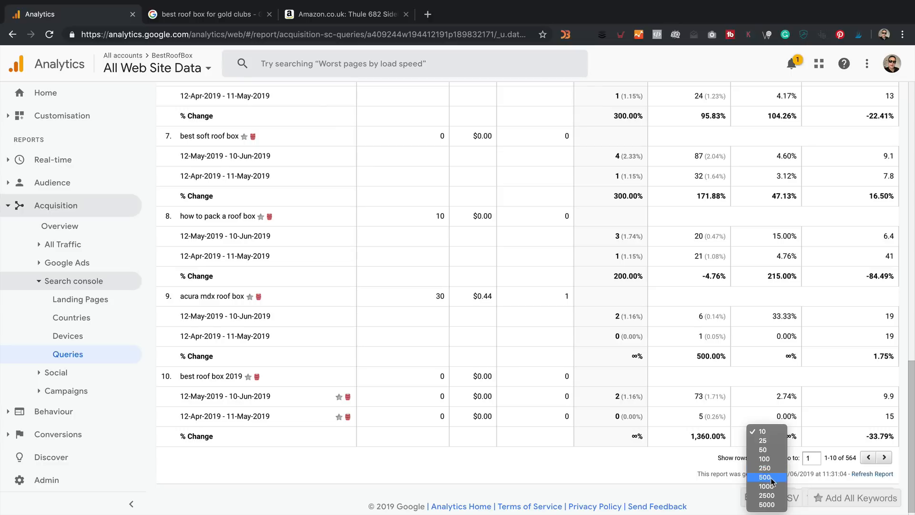
{"action": "left_click", "coordinate": [763, 478]}
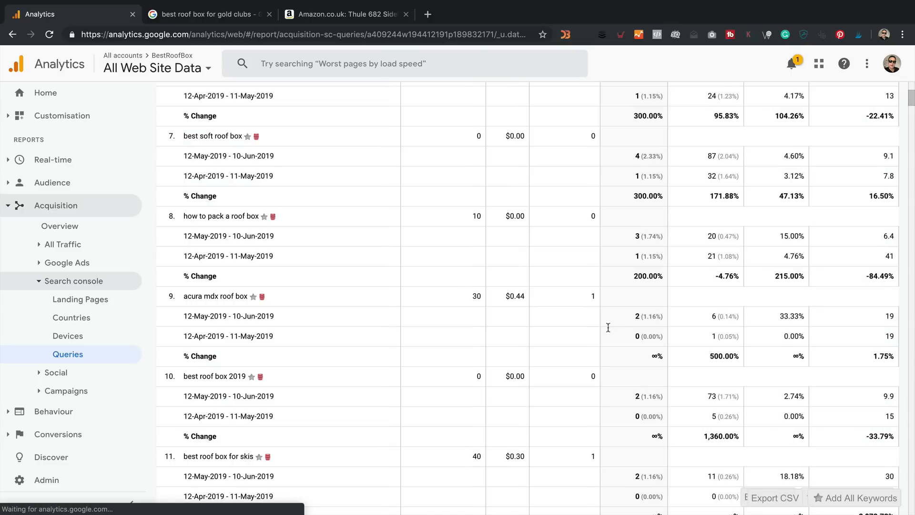
{"action": "scroll", "scroll_direction": "down", "scroll_amount": 3}
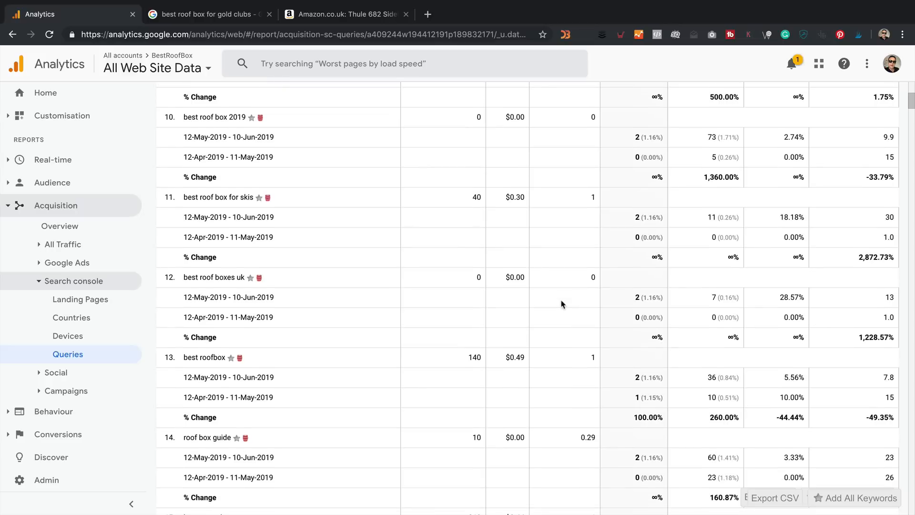
{"action": "scroll", "scroll_direction": "down", "scroll_amount": 3}
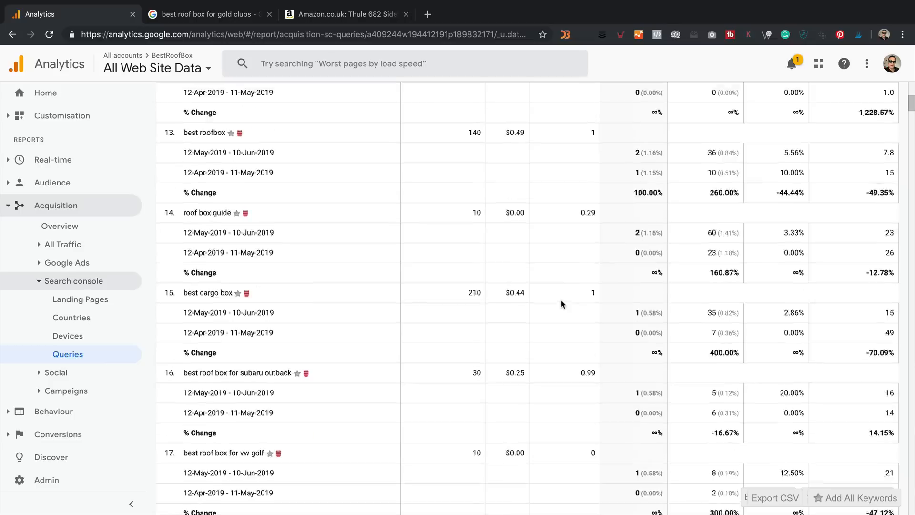
{"action": "scroll", "scroll_direction": "down", "scroll_amount": 3}
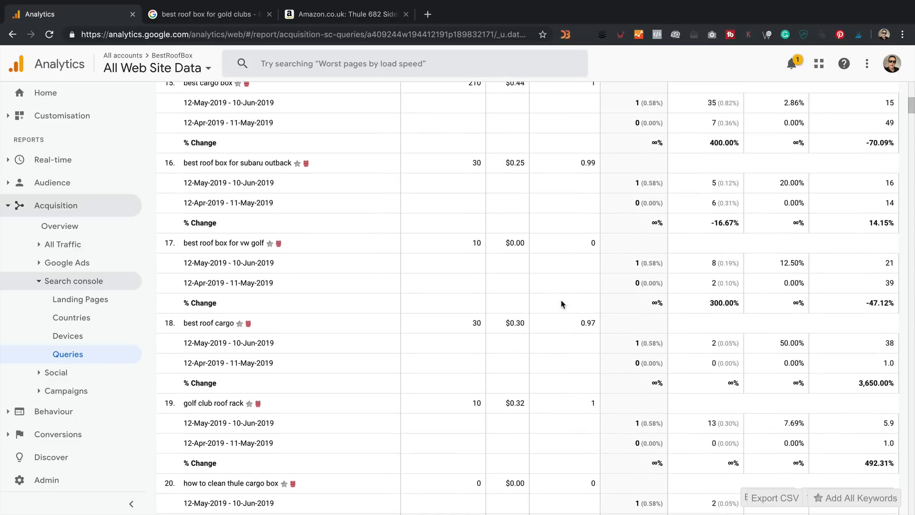
{"action": "mouse_move", "coordinate": [886, 365]}
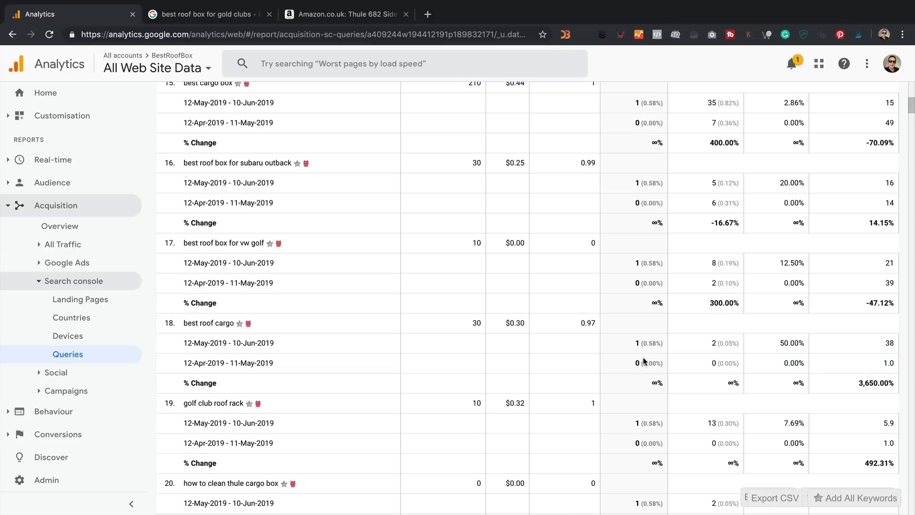
{"action": "mouse_move", "coordinate": [842, 362]}
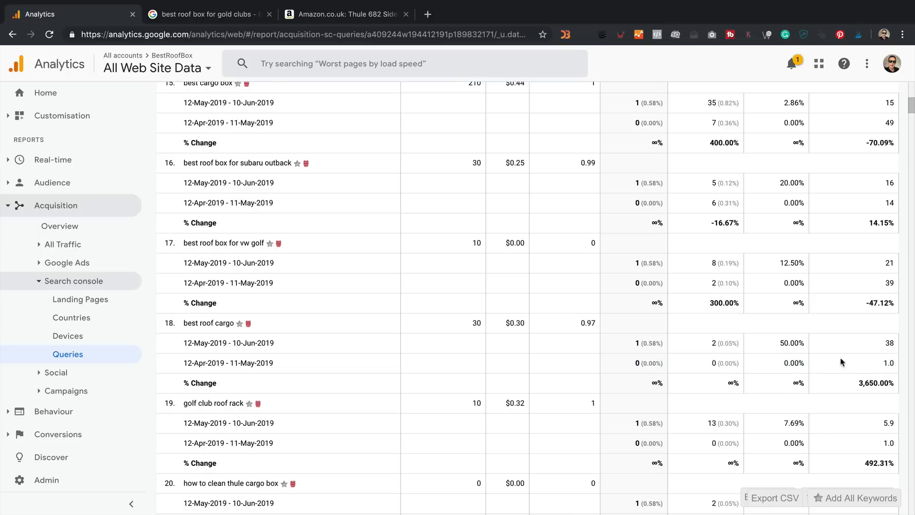
{"action": "mouse_move", "coordinate": [504, 379]}
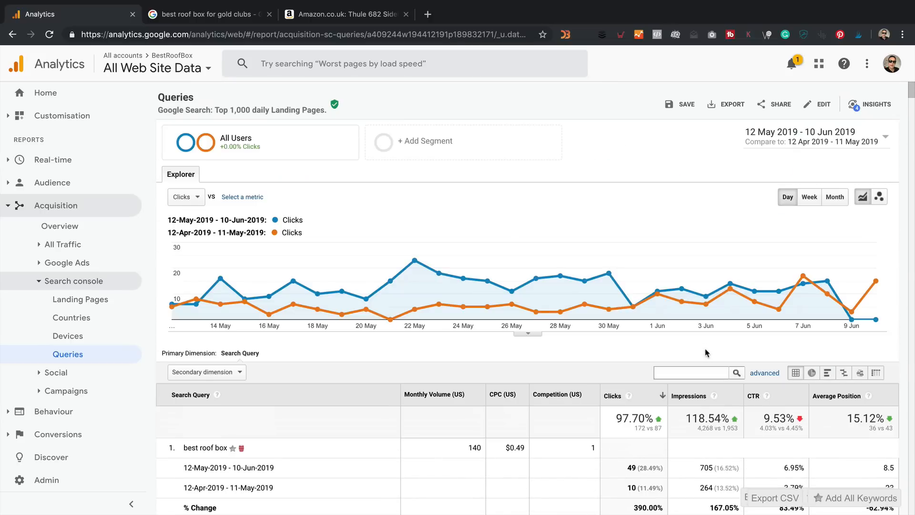
- Expand Behaviour's Site Content group to list its reports such as All Pages
{"action": "scroll", "scroll_direction": "down", "scroll_amount": 3}
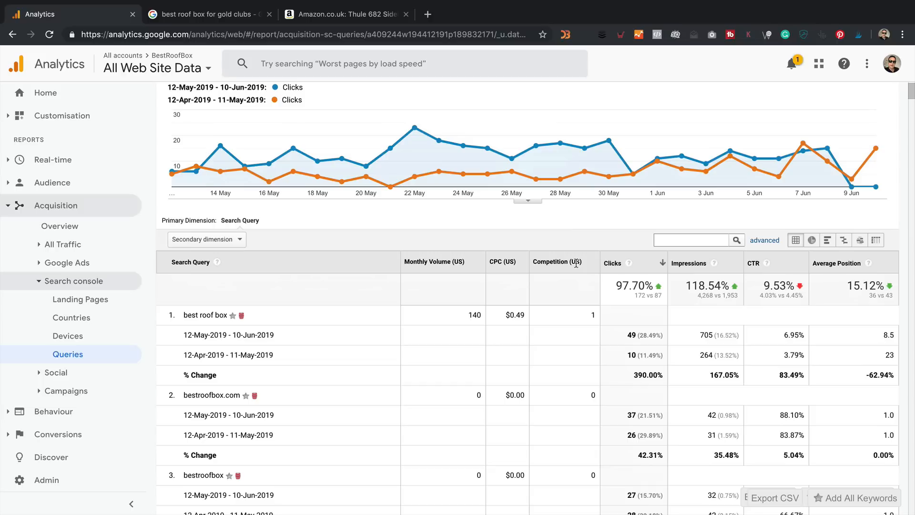
{"action": "mouse_move", "coordinate": [416, 245]}
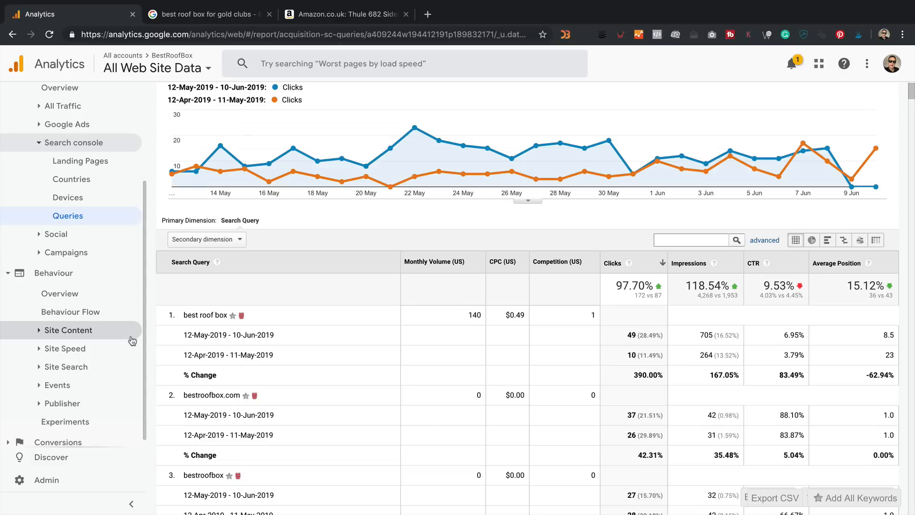
{"action": "left_click", "coordinate": [68, 330]}
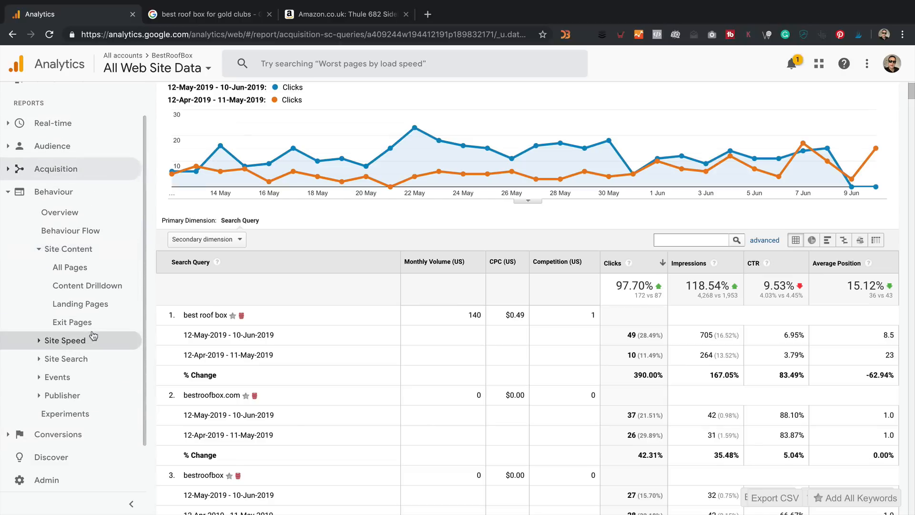
- Review the All Pages report, homepage page views up 37.65% (1,338 vs 972), across the page table
{"action": "left_click", "coordinate": [70, 267]}
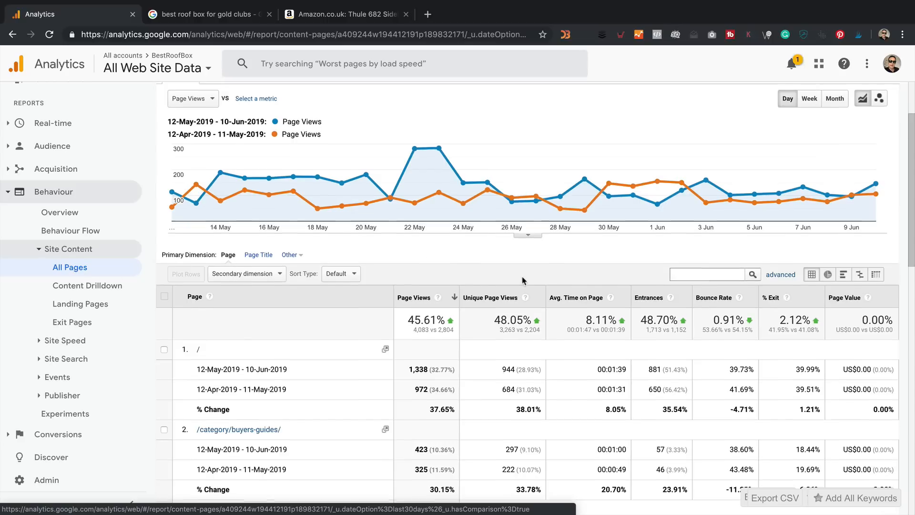
{"action": "scroll", "scroll_direction": "down", "scroll_amount": 3}
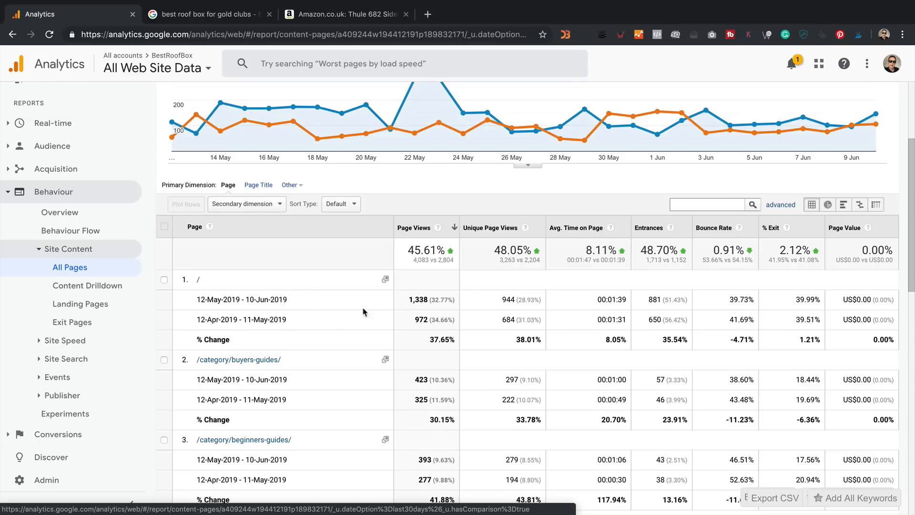
{"action": "scroll", "scroll_direction": "down", "scroll_amount": 3}
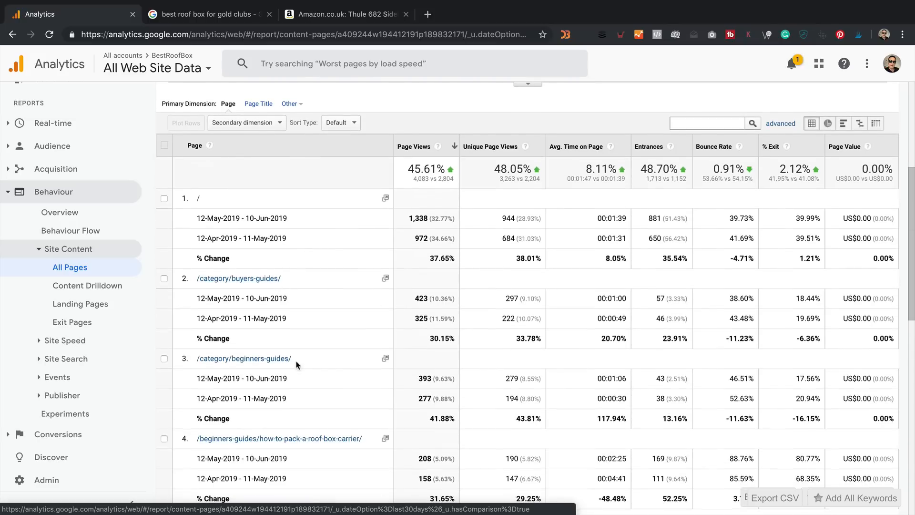
{"action": "scroll", "scroll_direction": "down", "scroll_amount": 3}
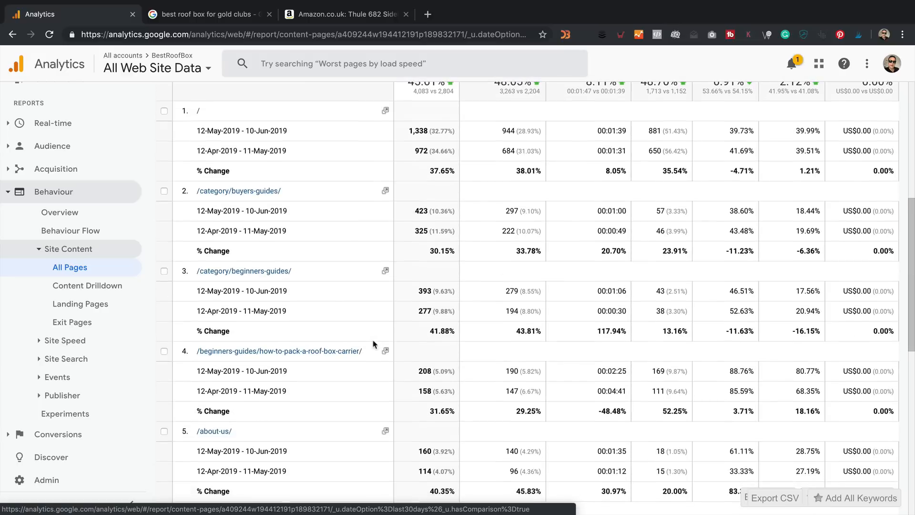
{"action": "mouse_move", "coordinate": [341, 358]}
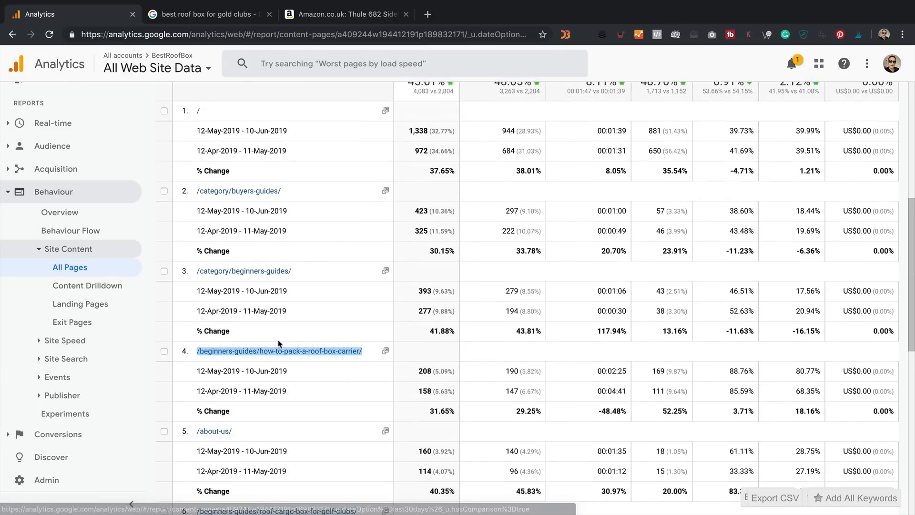
{"action": "scroll", "scroll_direction": "down", "scroll_amount": 3}
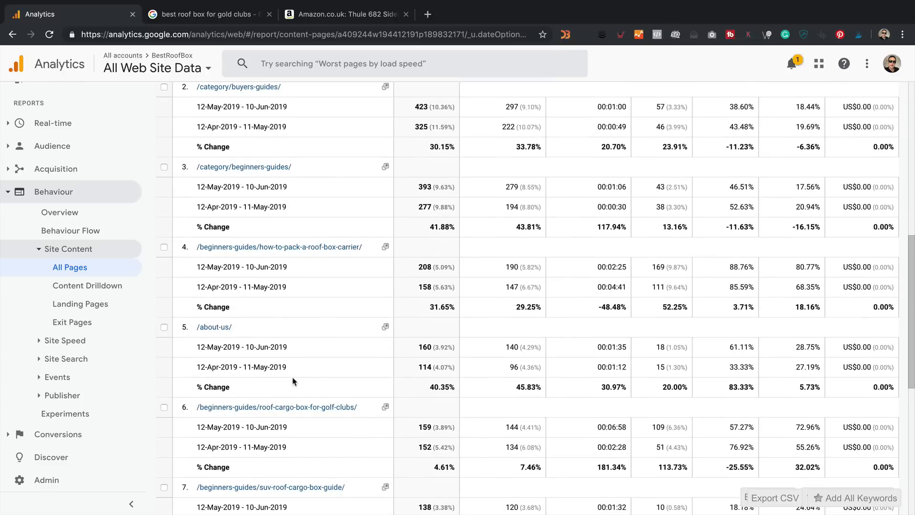
{"action": "scroll", "scroll_direction": "down", "scroll_amount": 3}
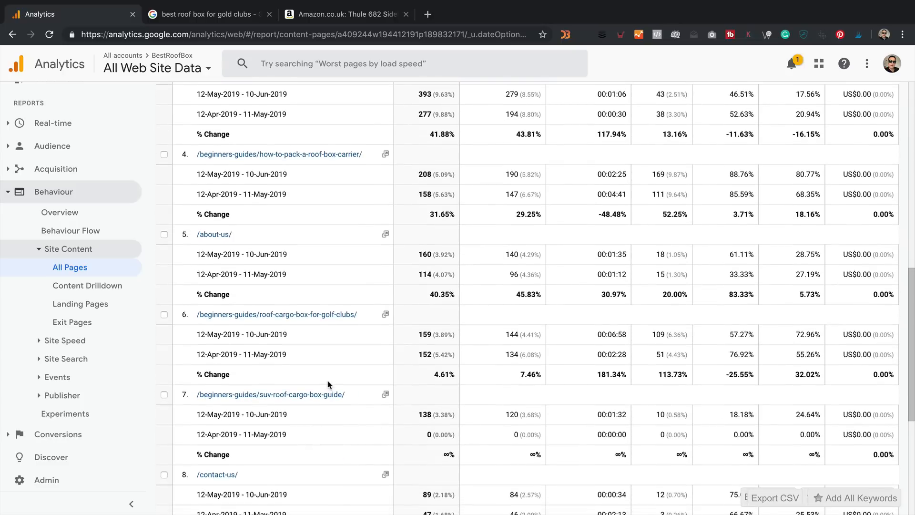
{"action": "scroll", "scroll_direction": "down", "scroll_amount": 3}
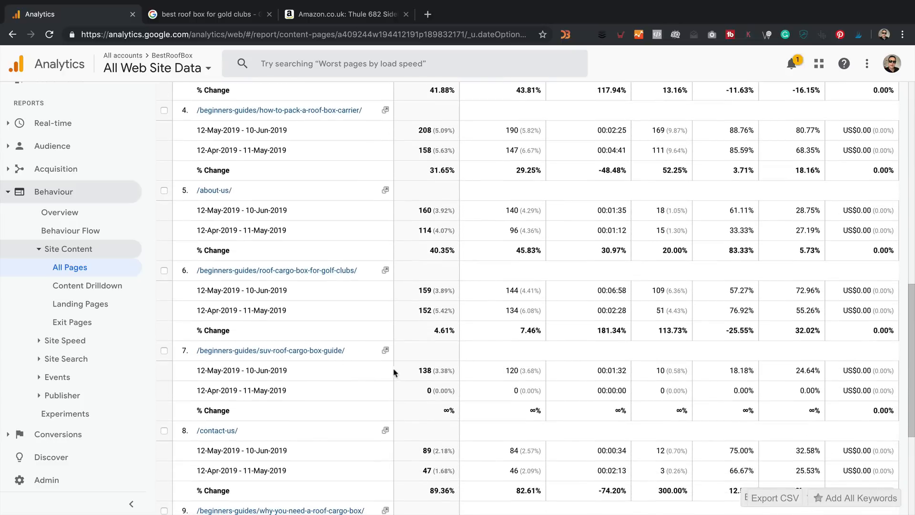
{"action": "mouse_move", "coordinate": [345, 362]}
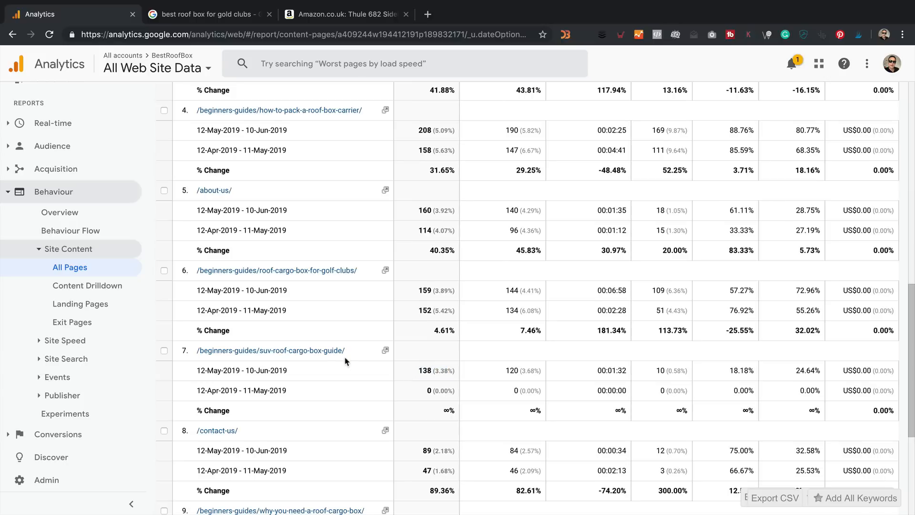
{"action": "scroll", "scroll_direction": "down", "scroll_amount": 3}
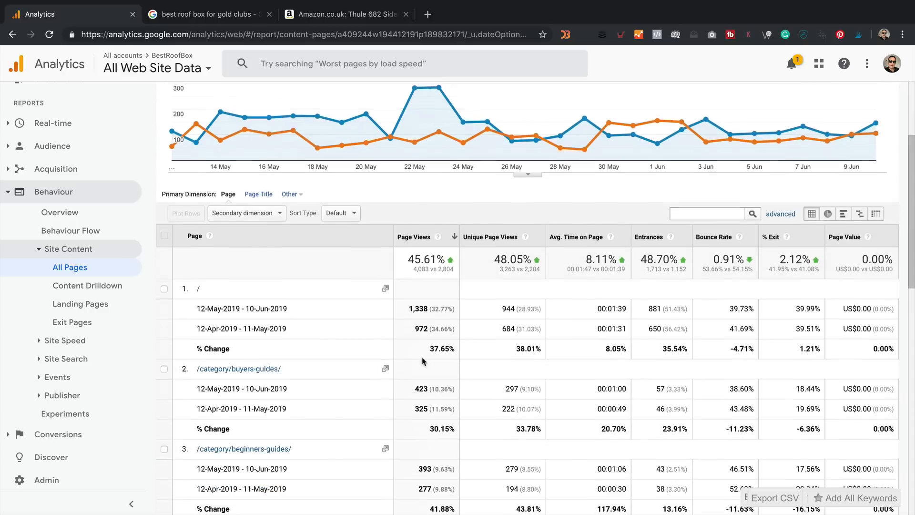
{"action": "scroll", "scroll_direction": "down", "scroll_amount": 3}
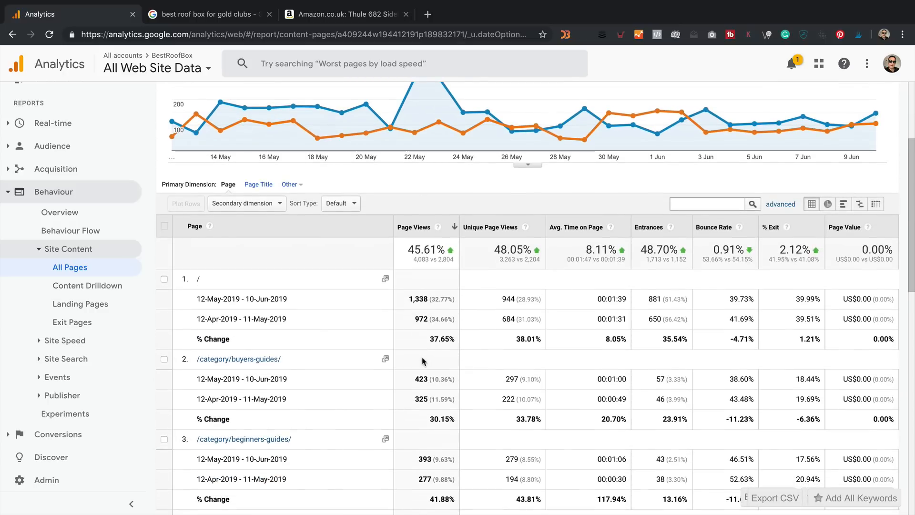
{"action": "mouse_move", "coordinate": [762, 236]}
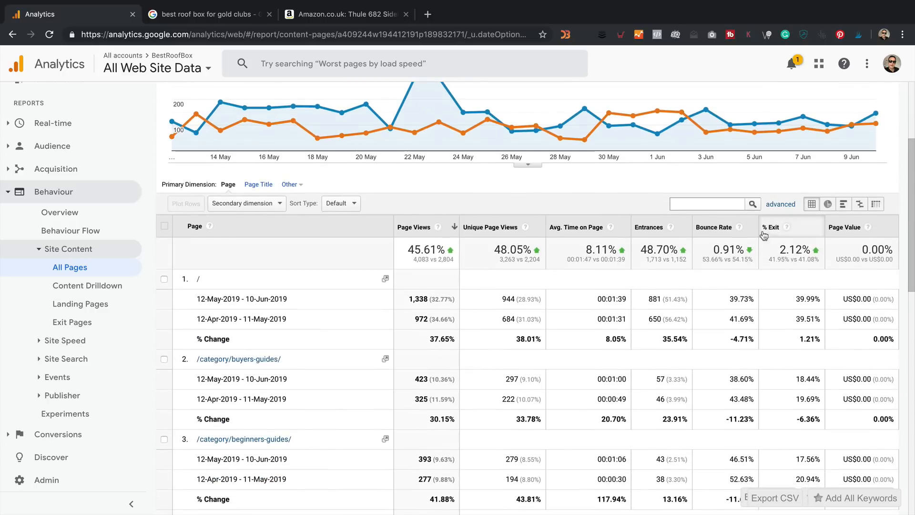
{"action": "mouse_move", "coordinate": [776, 382]}
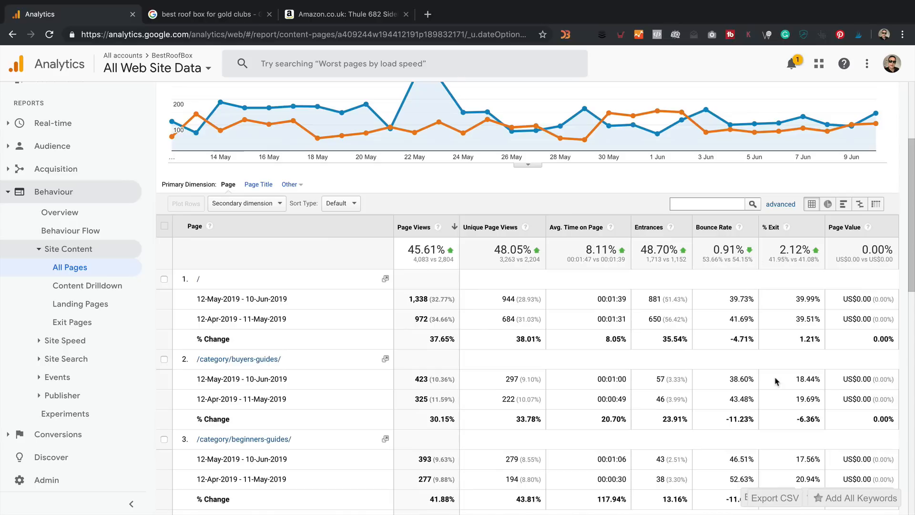
{"action": "scroll", "scroll_direction": "down", "scroll_amount": 3}
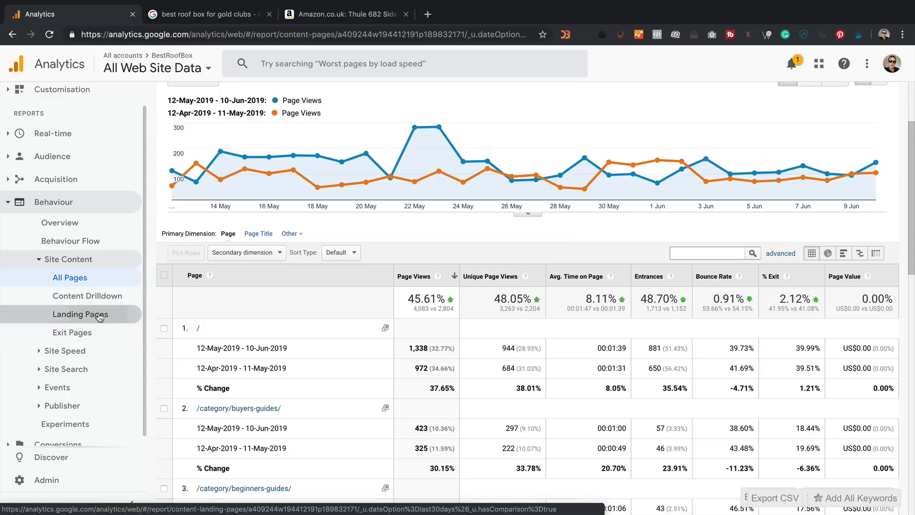
- Review Landing Pages: homepage sessions up 35.54% (881 vs 650), packing guide up 52.25%
{"action": "left_click", "coordinate": [80, 314]}
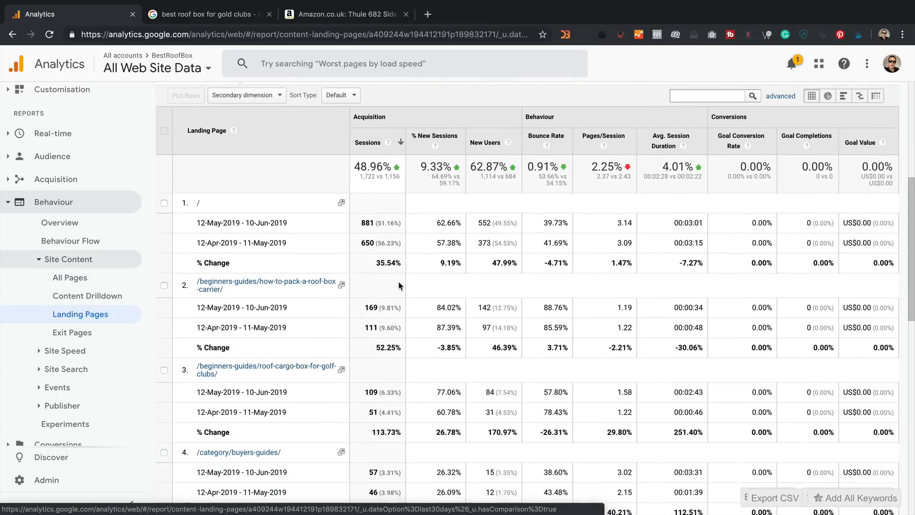
{"action": "mouse_move", "coordinate": [323, 292]}
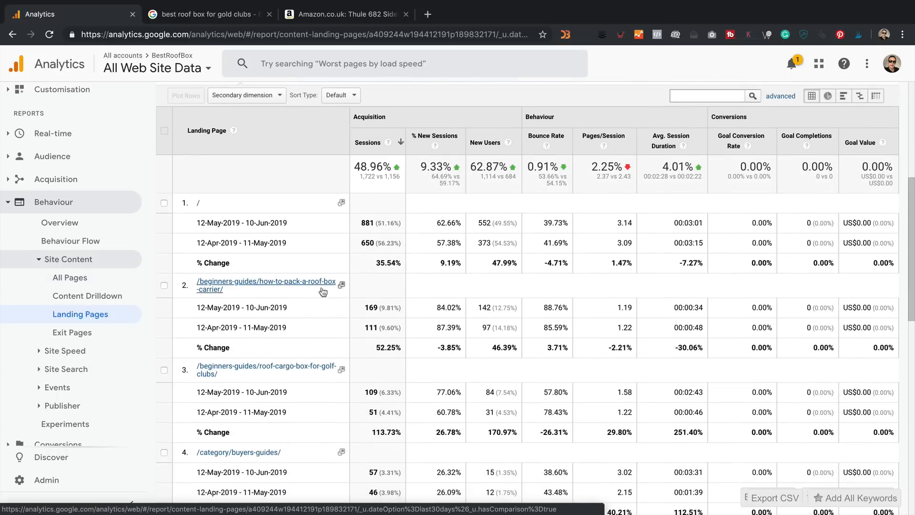
{"action": "mouse_move", "coordinate": [321, 298]}
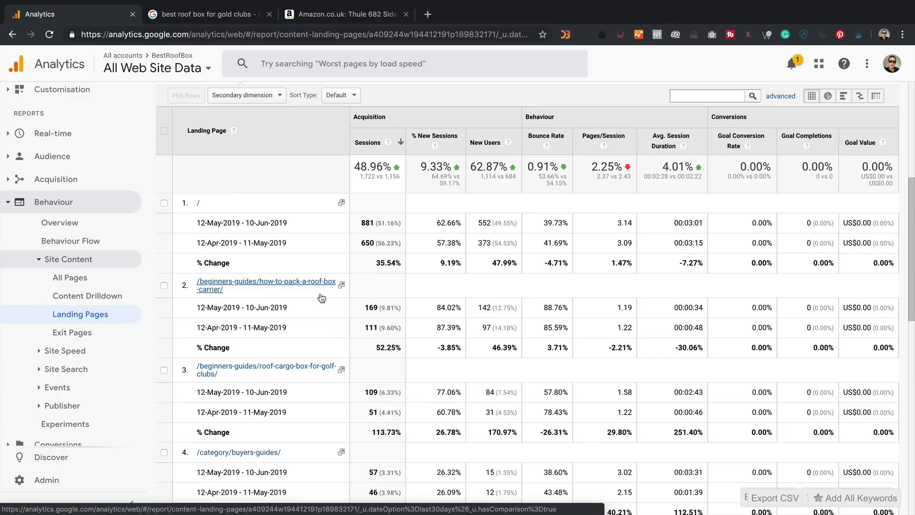
{"action": "scroll", "scroll_direction": "down", "scroll_amount": 3}
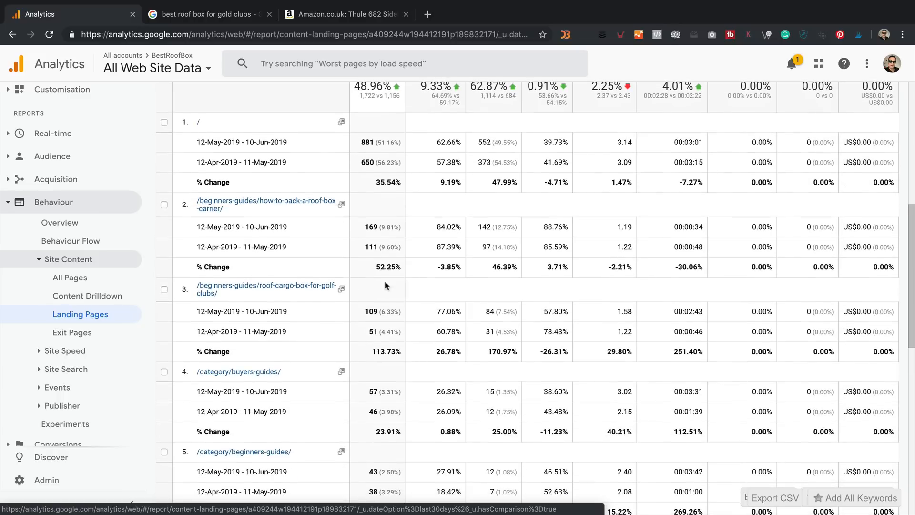
{"action": "scroll", "scroll_direction": "down", "scroll_amount": 3}
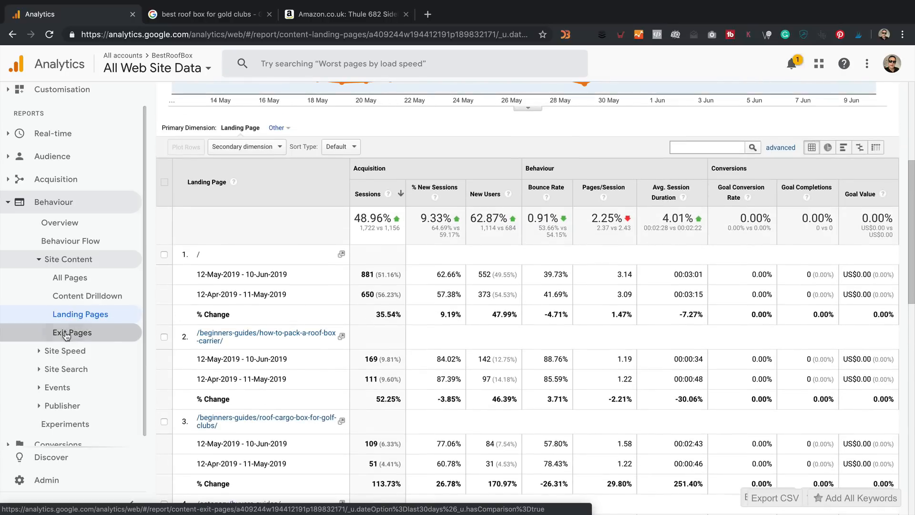
- Show Exit Pages: homepage exits up 39.32% (535 vs 384), packing guide up 55.56%
{"action": "left_click", "coordinate": [71, 332]}
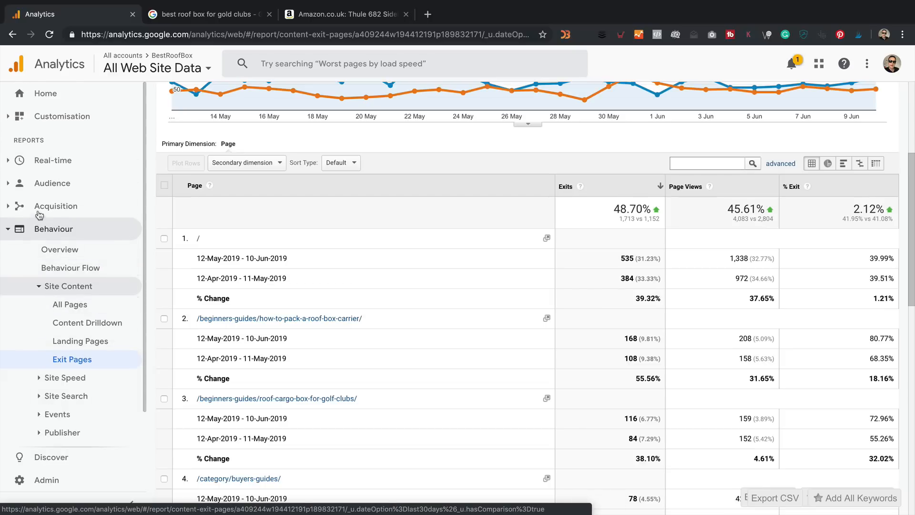
{"action": "mouse_move", "coordinate": [59, 248]}
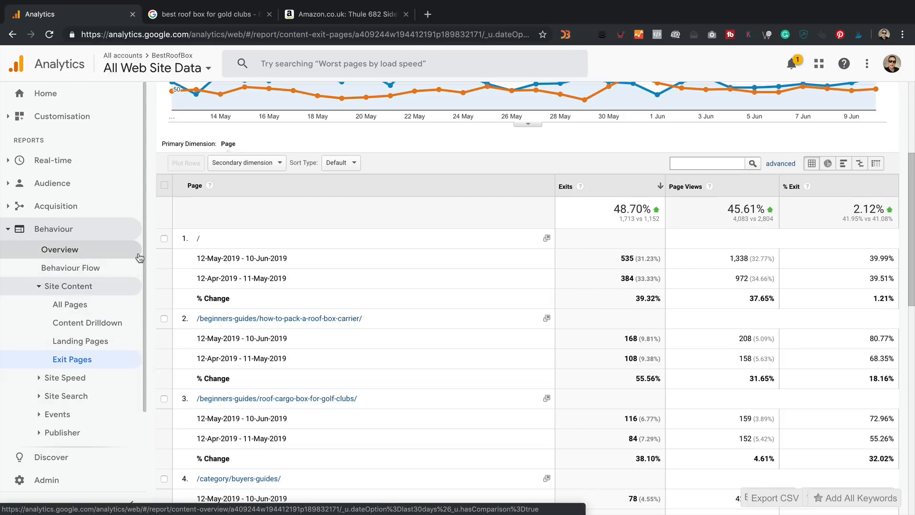